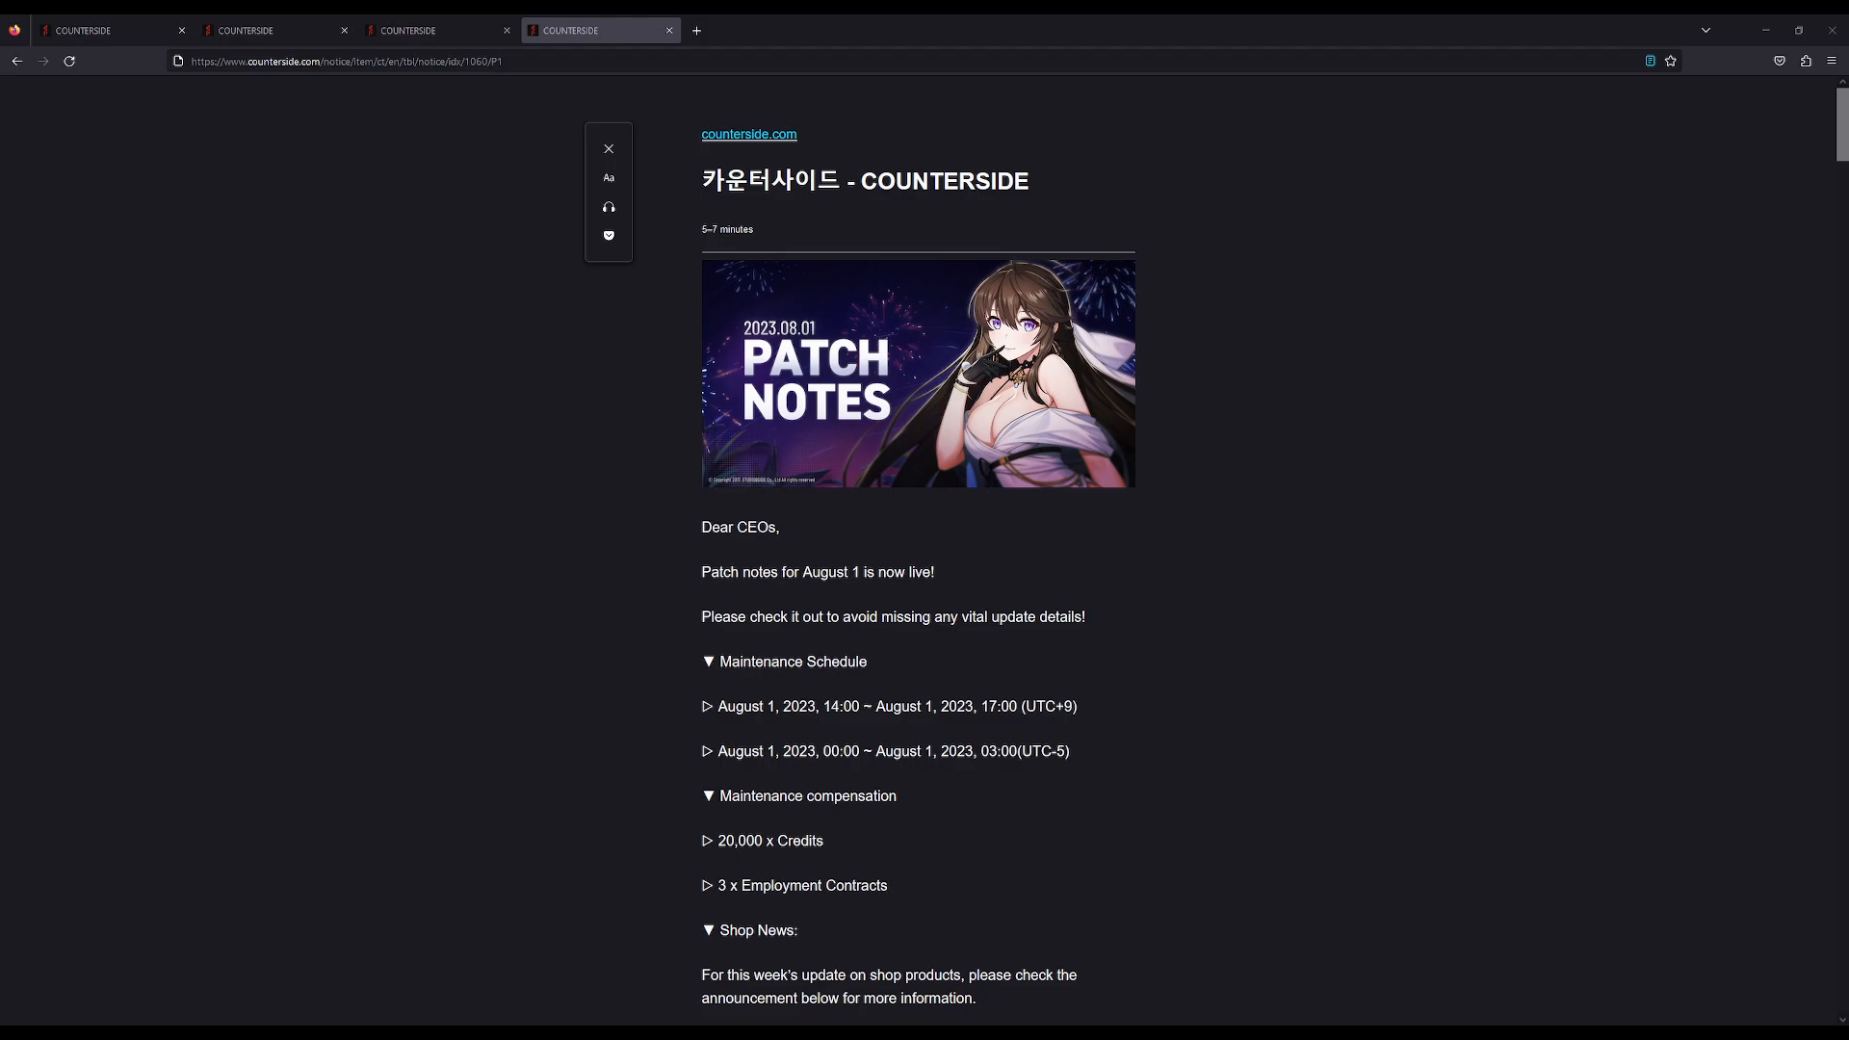
scroll("down", 3)
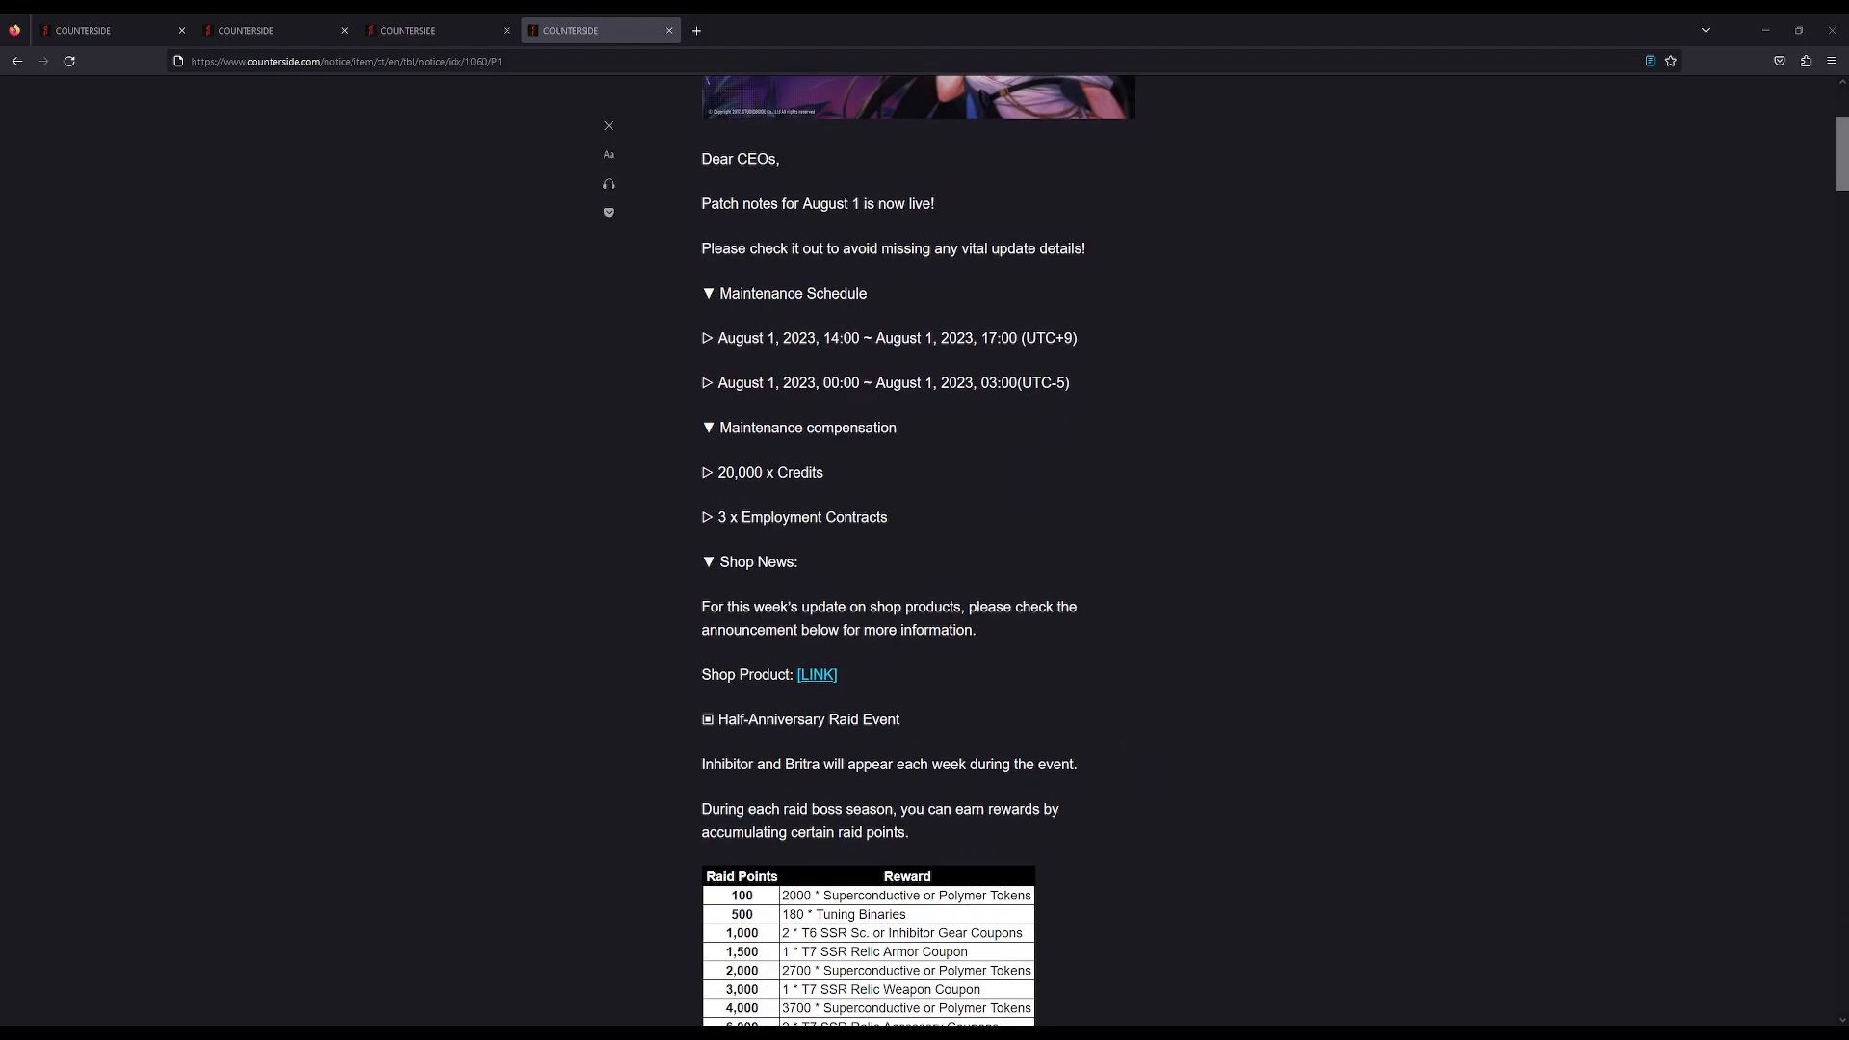
scroll("down", 3)
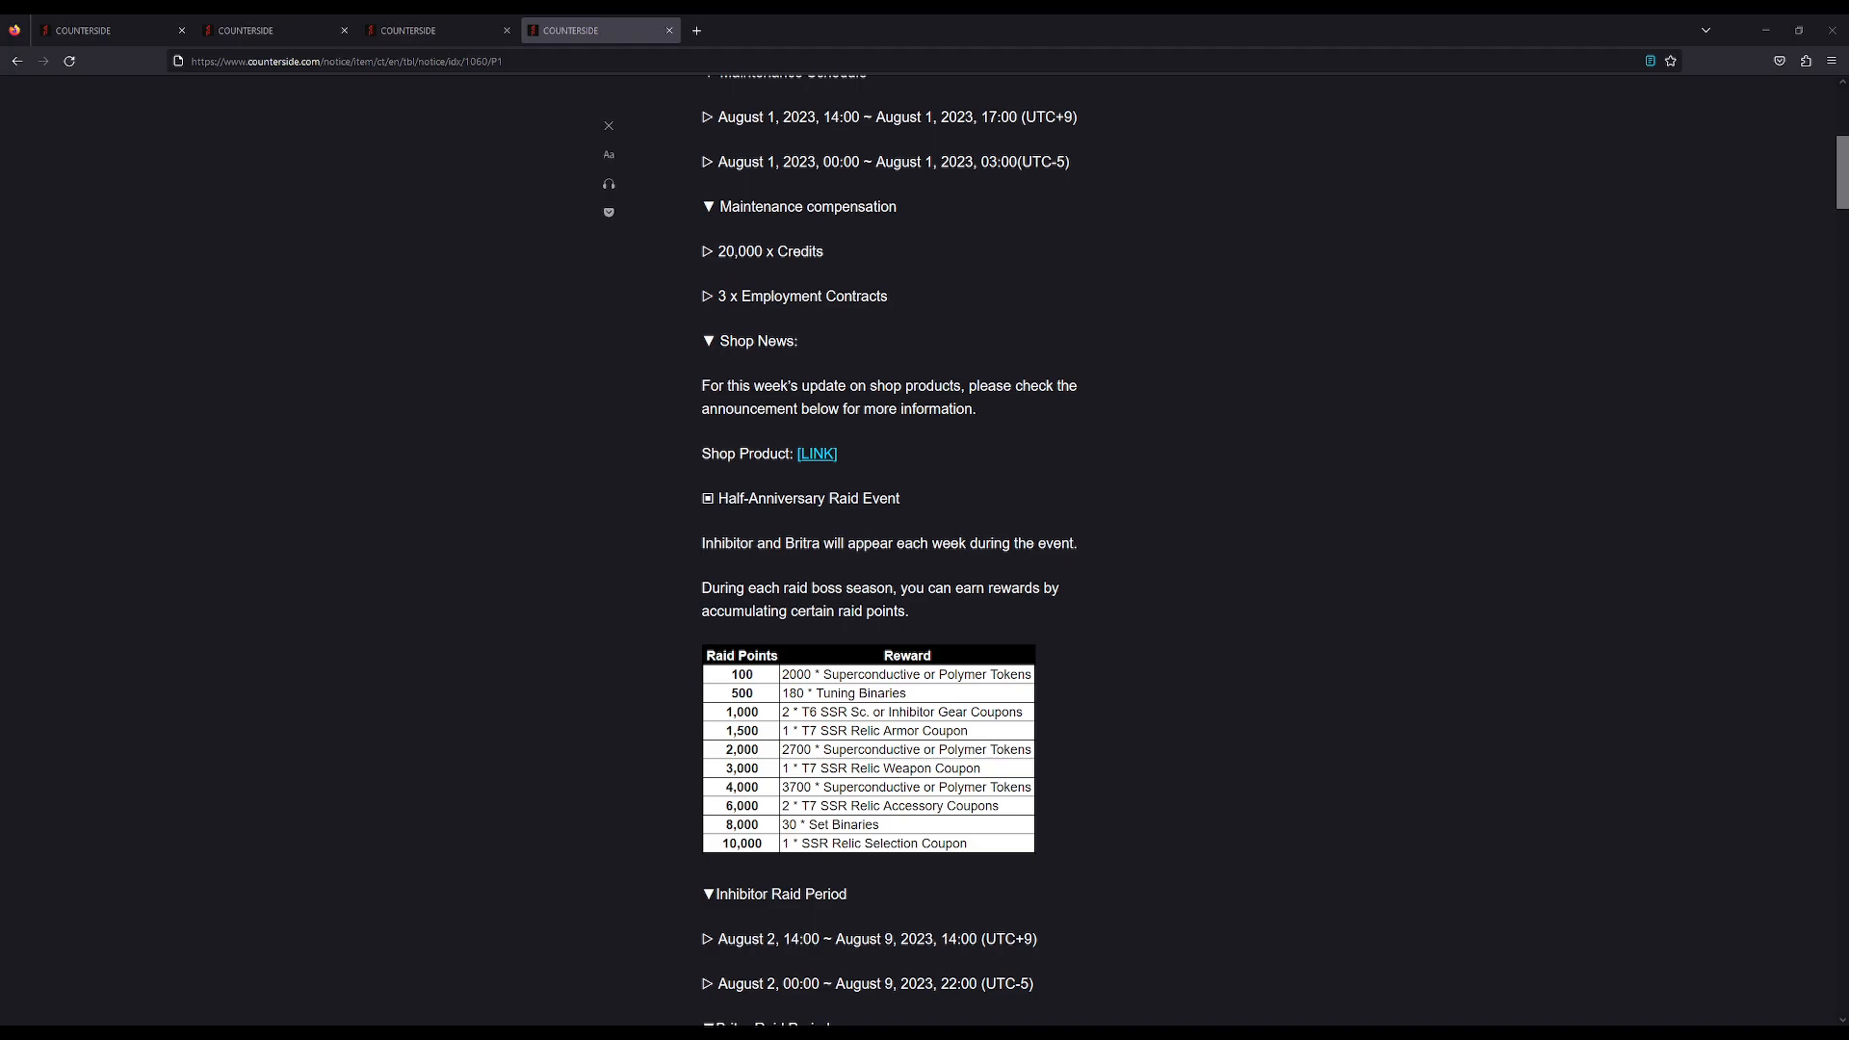
scroll("up", 3)
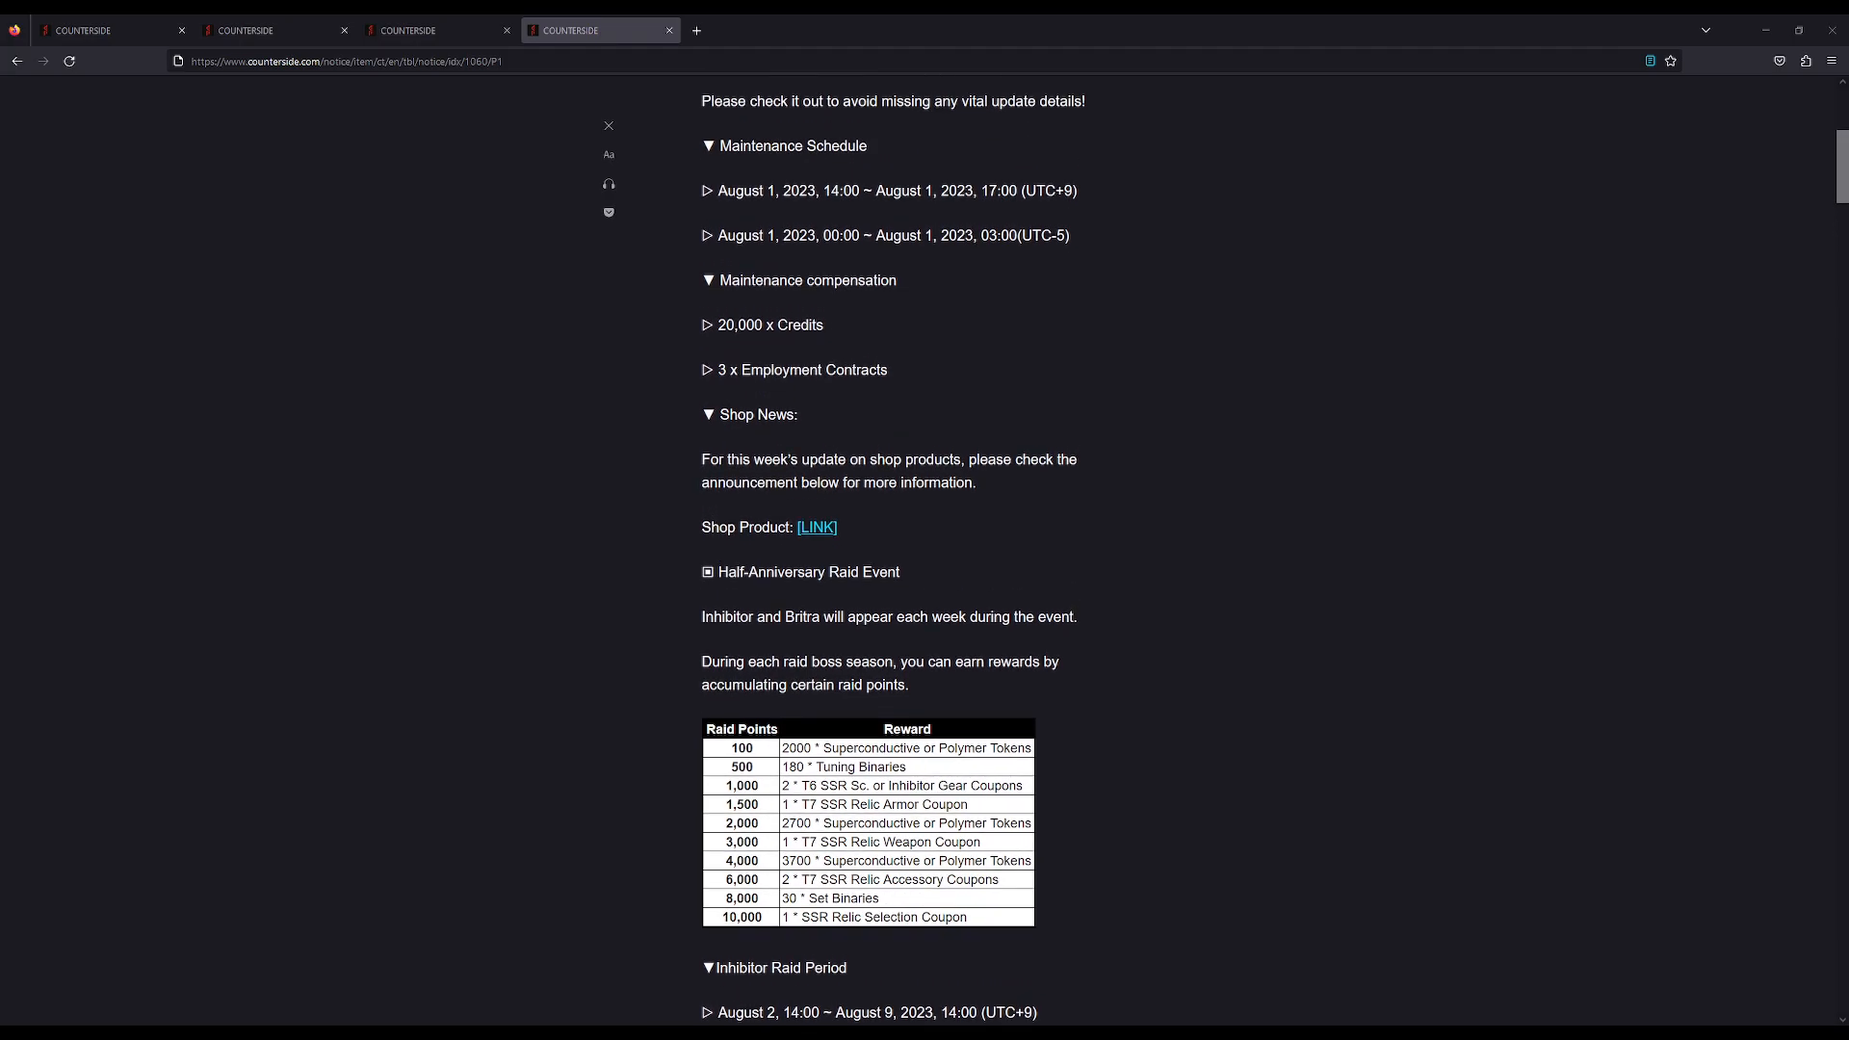
scroll("down", 3)
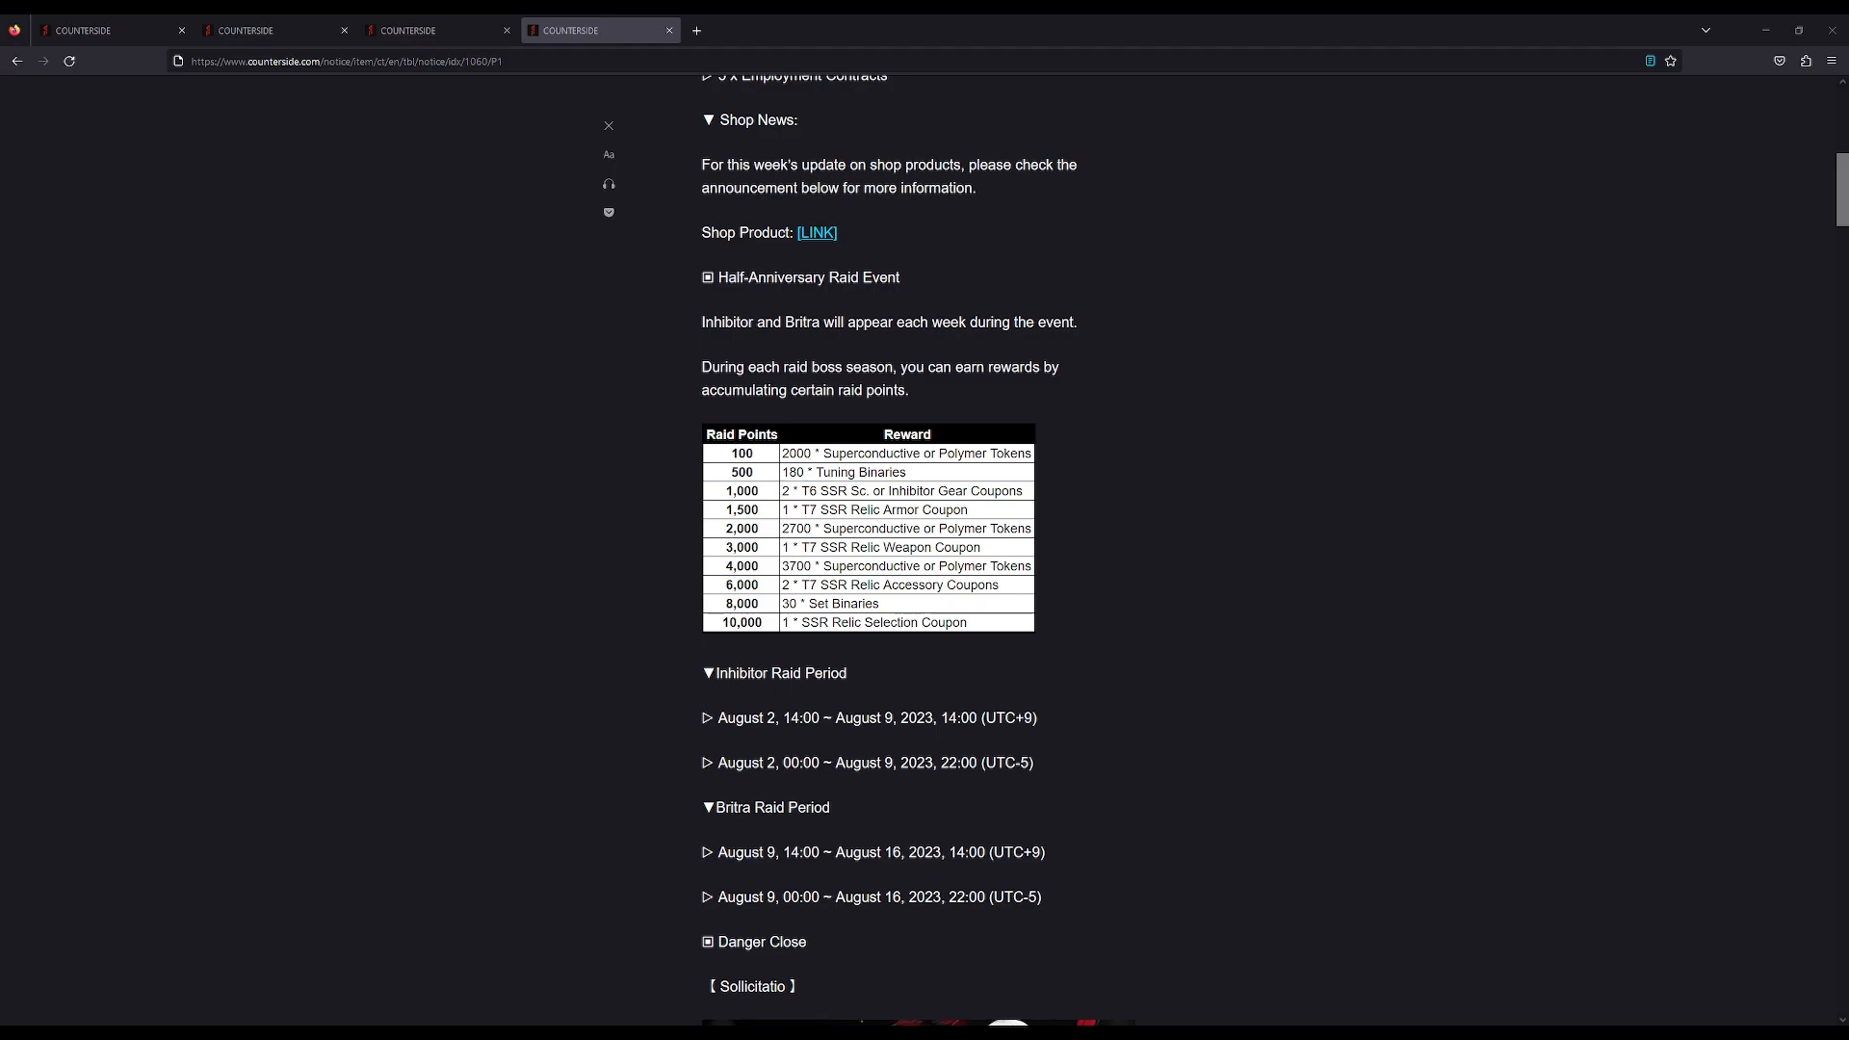
scroll("down", 3)
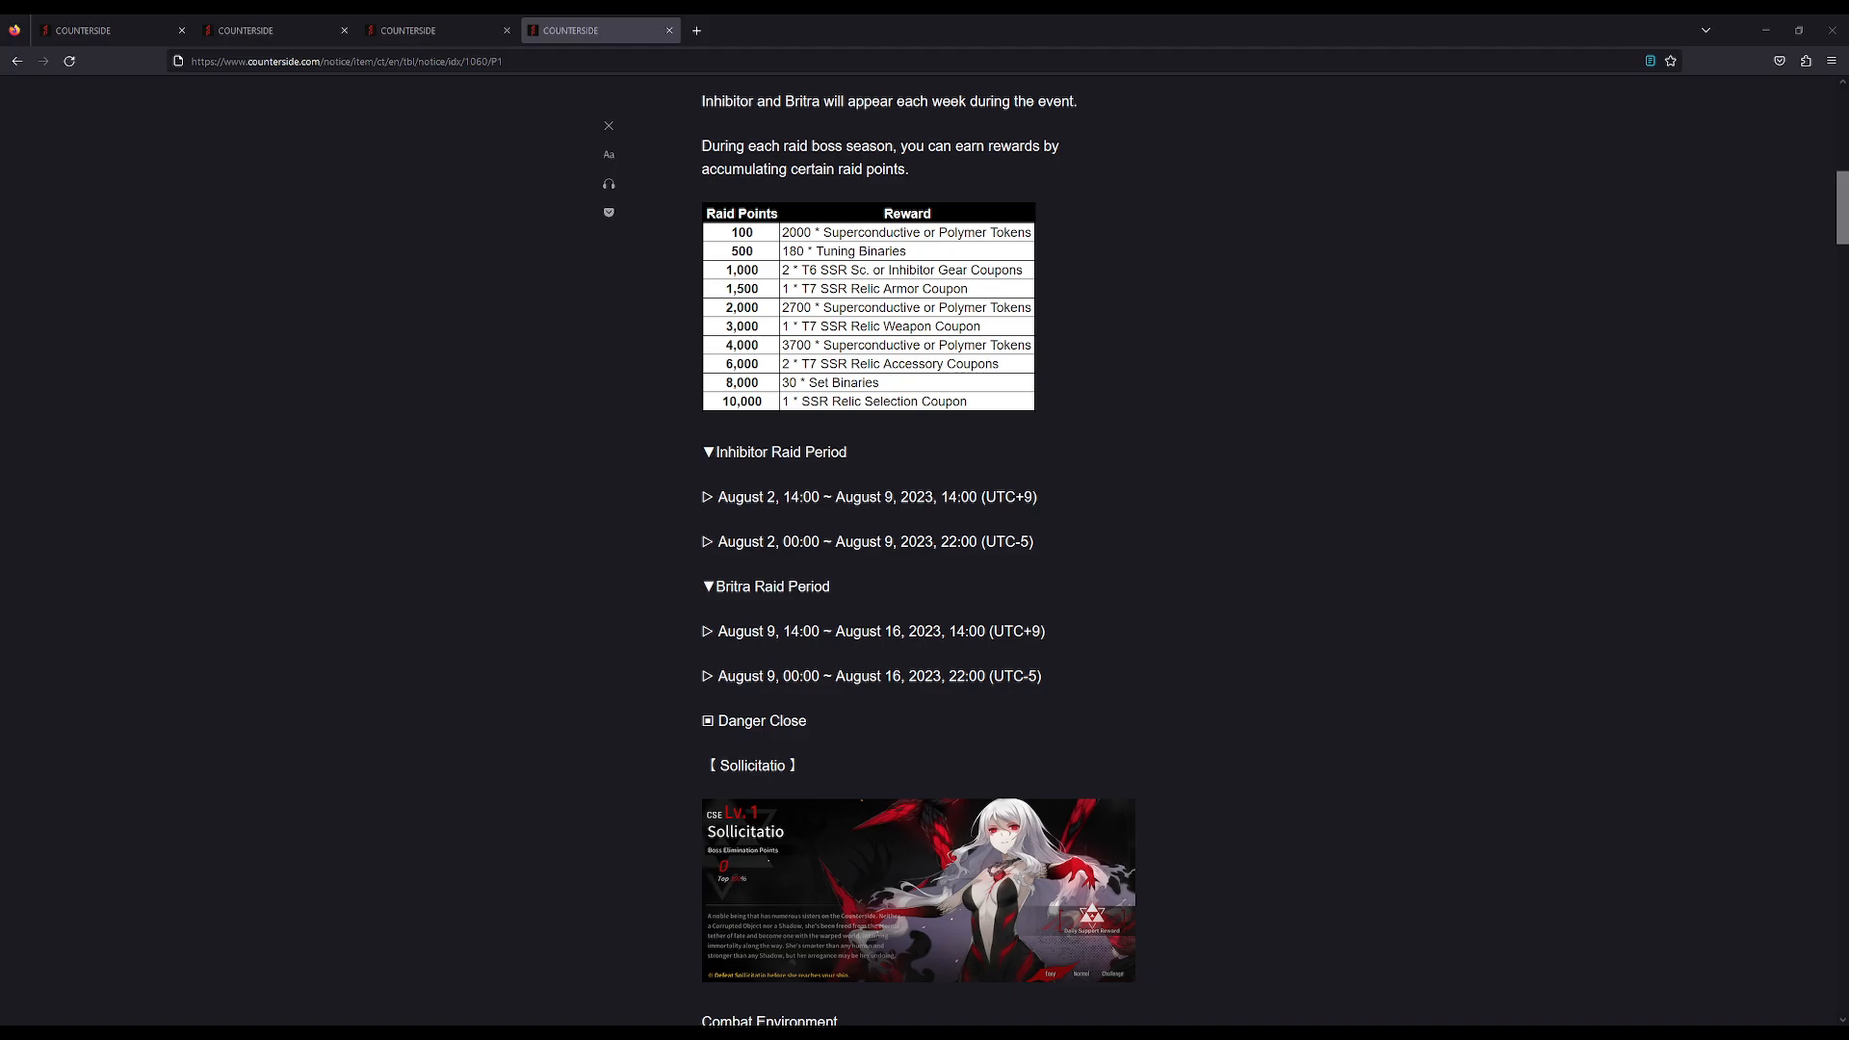
scroll("down", 3)
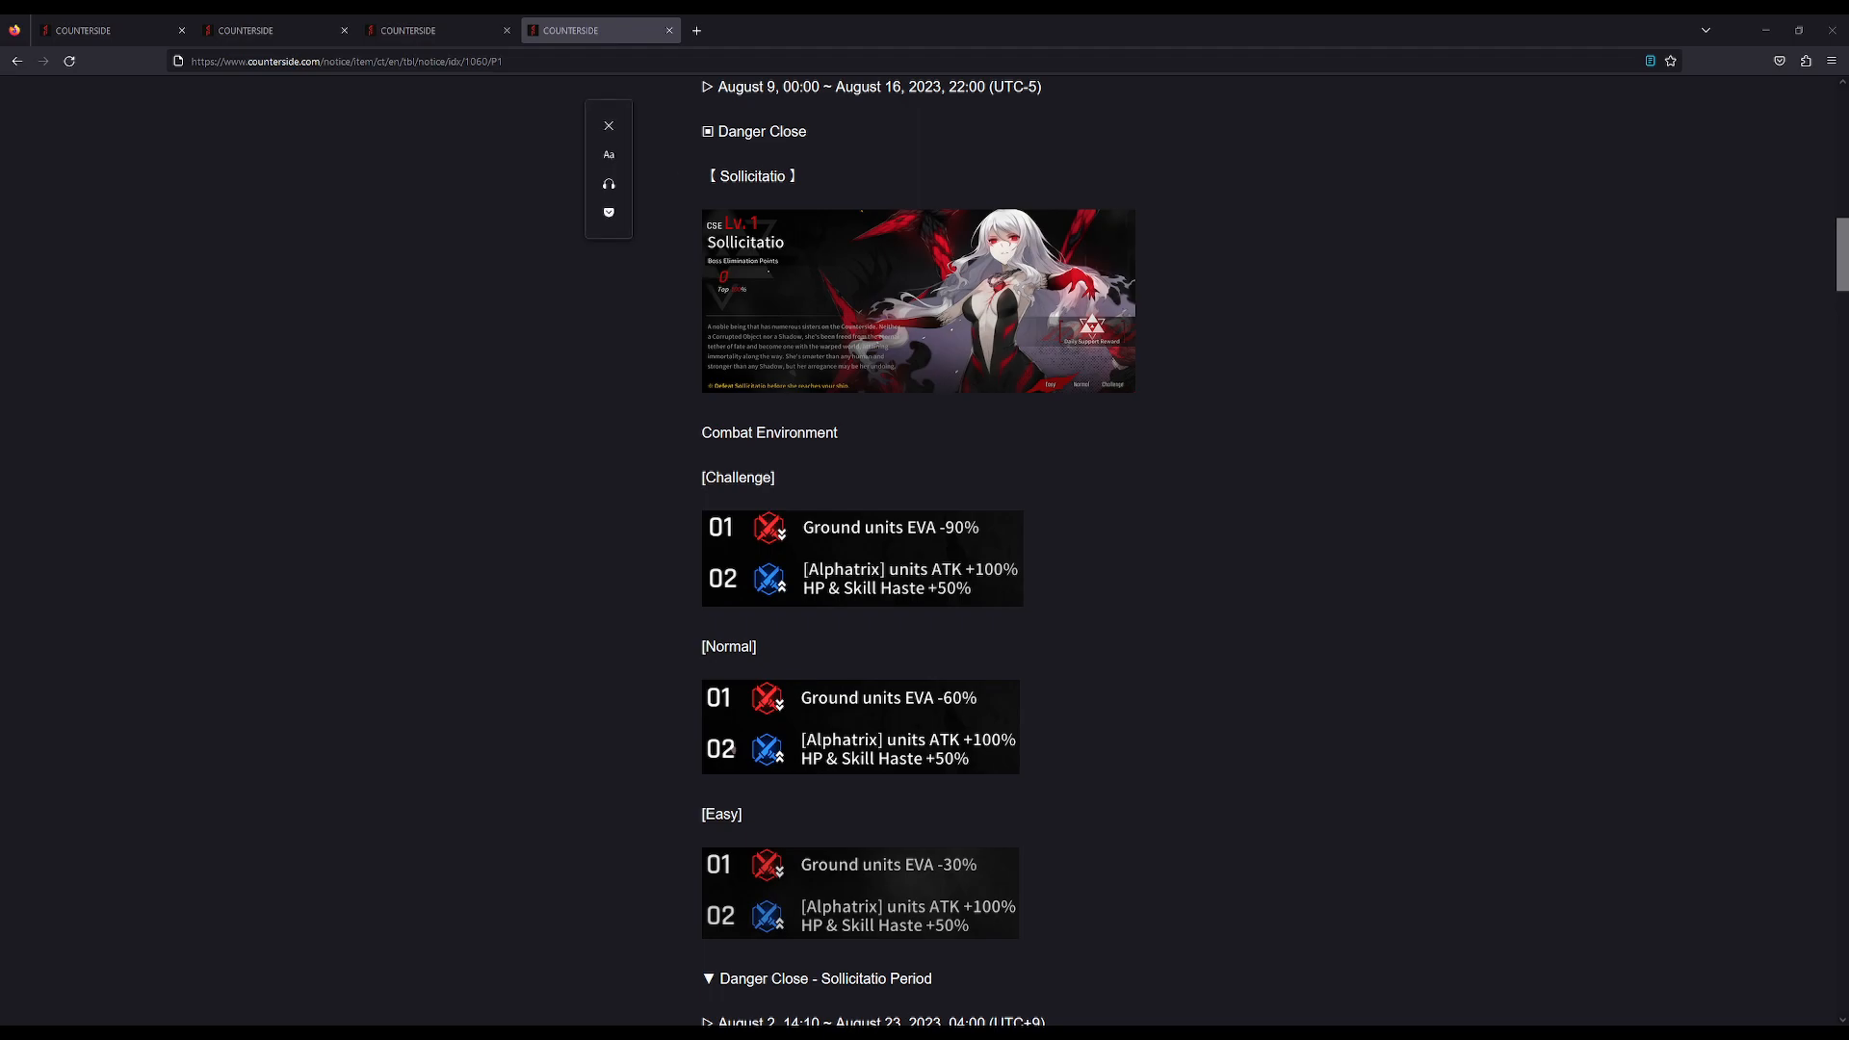
scroll("down", 3)
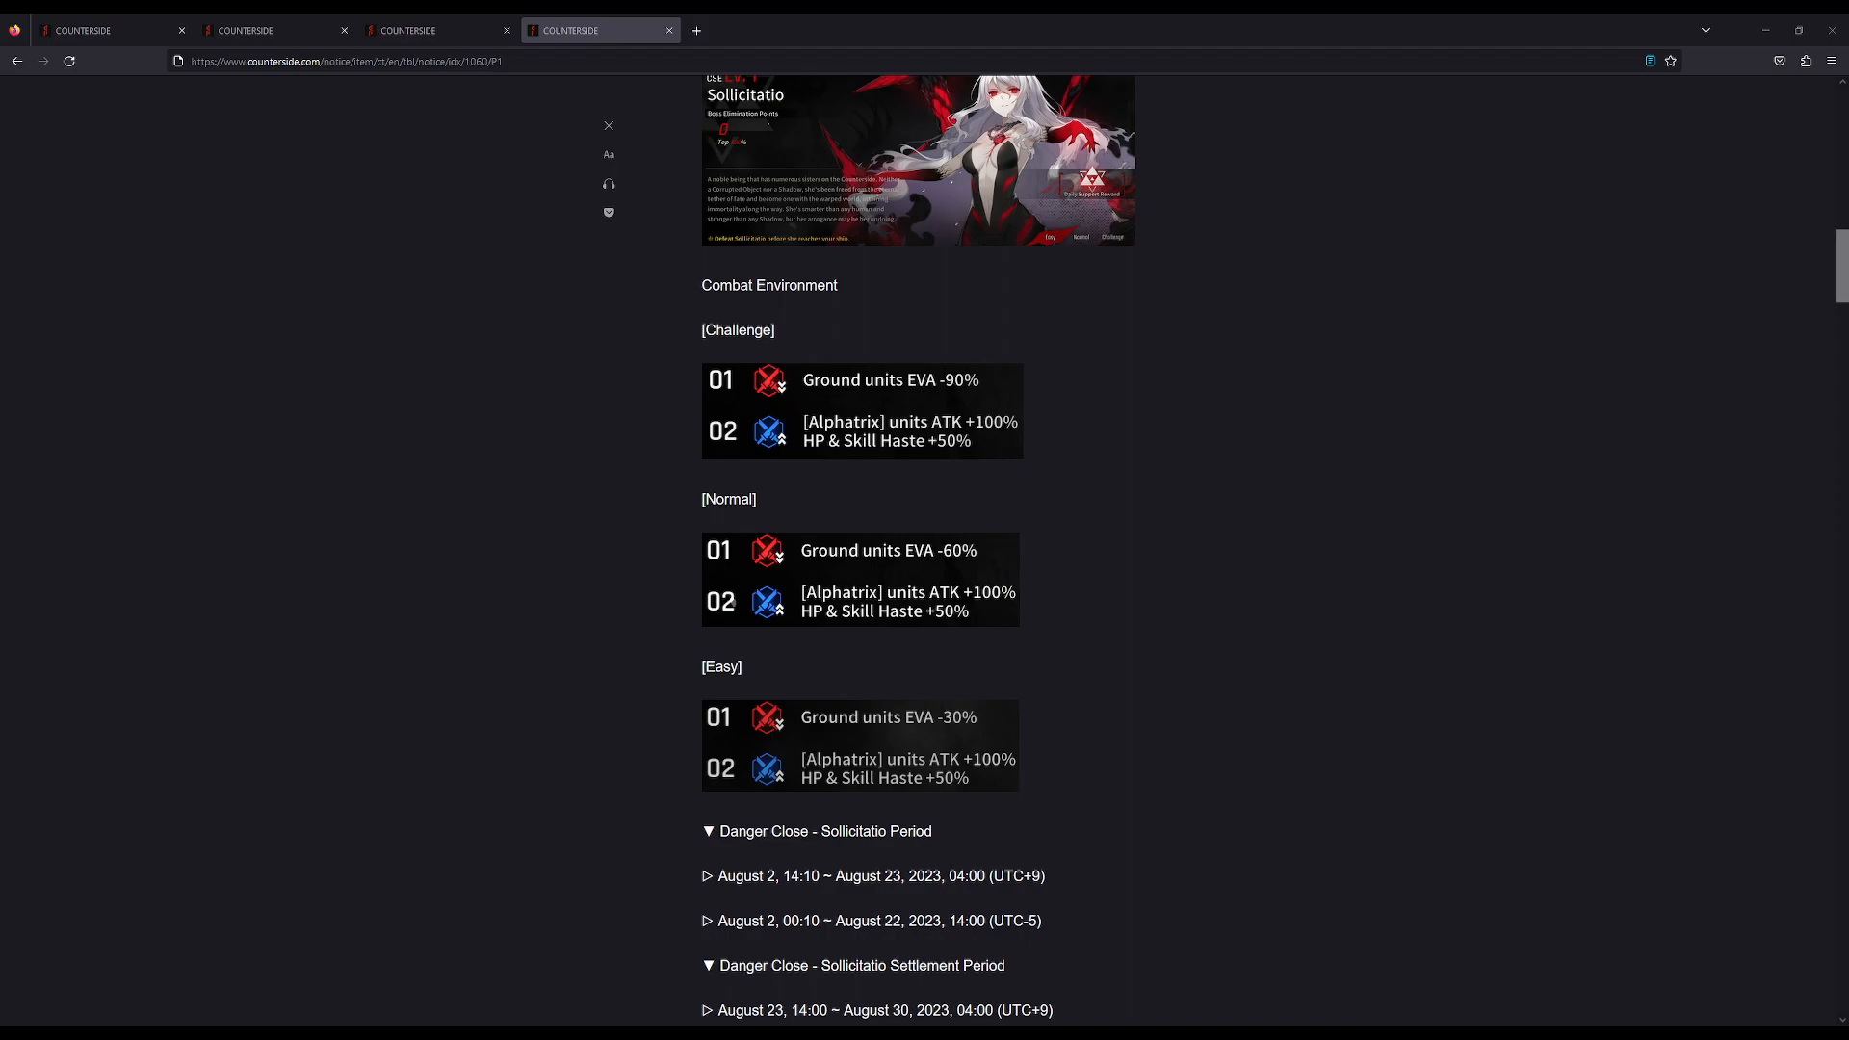
scroll("down", 3)
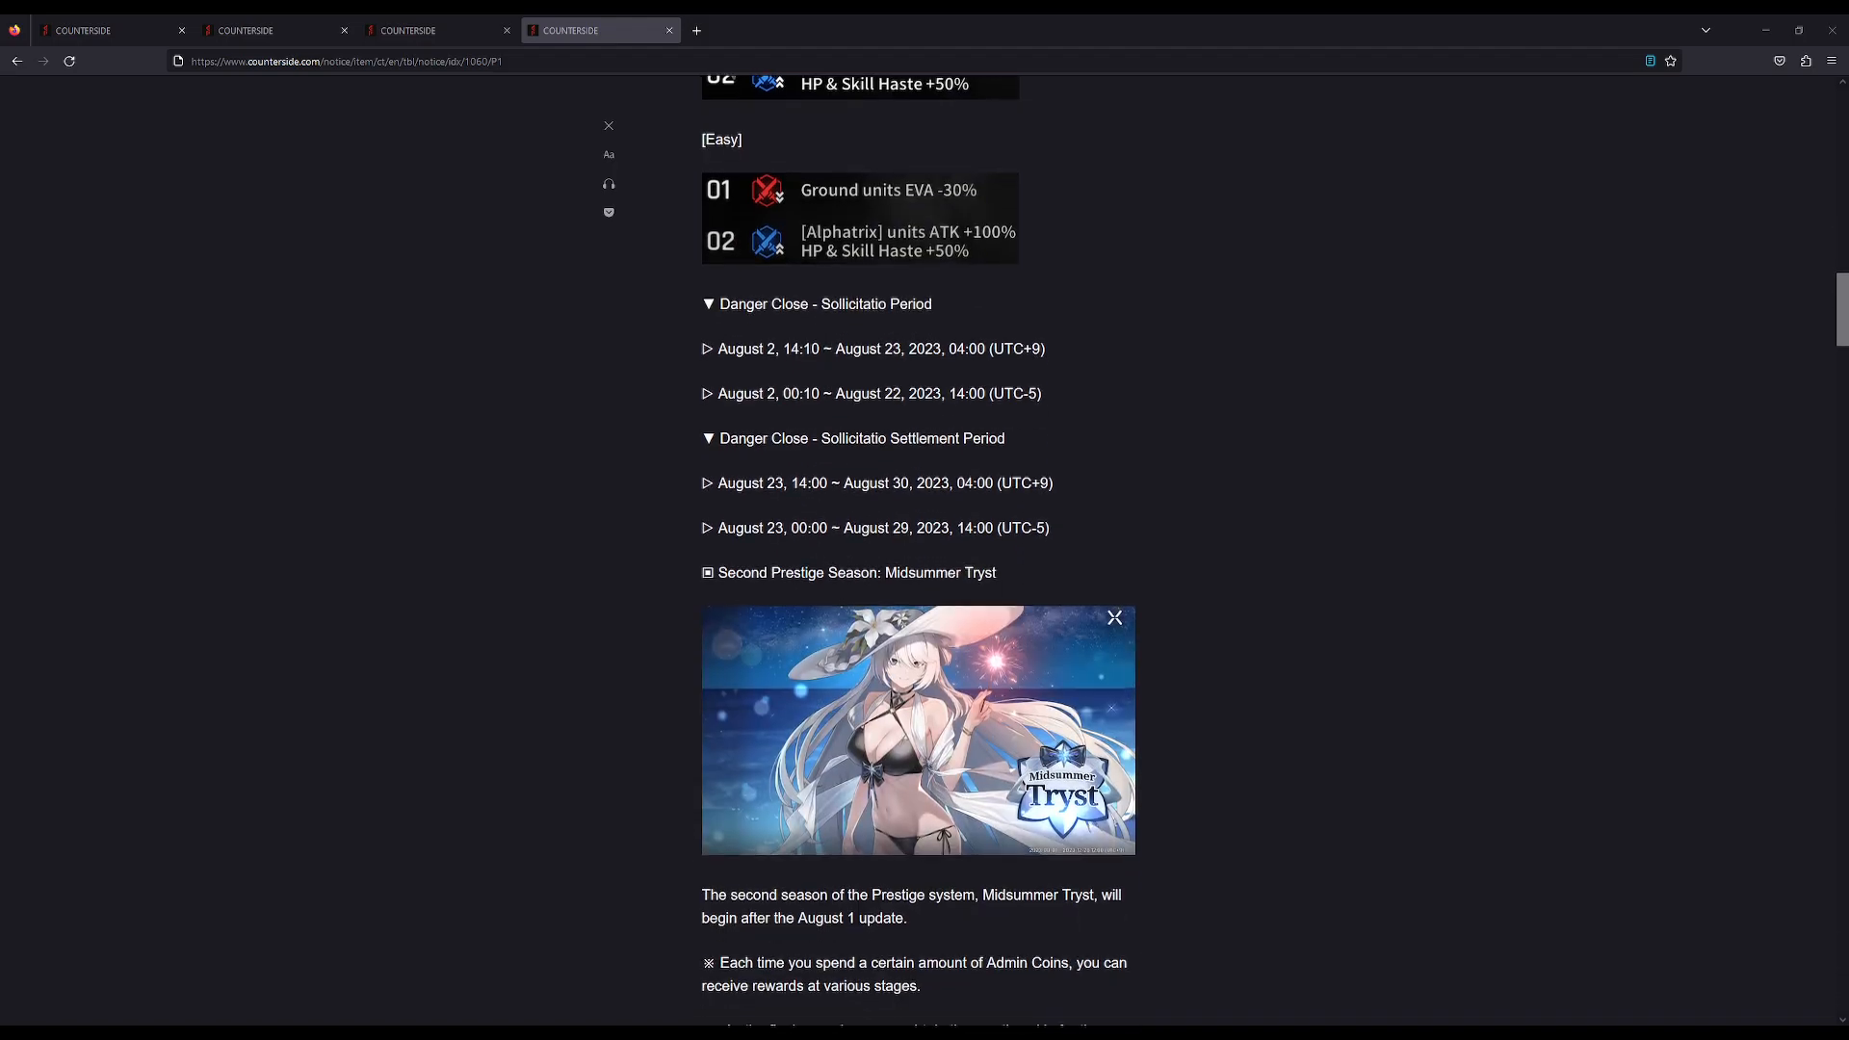
scroll("down", 3)
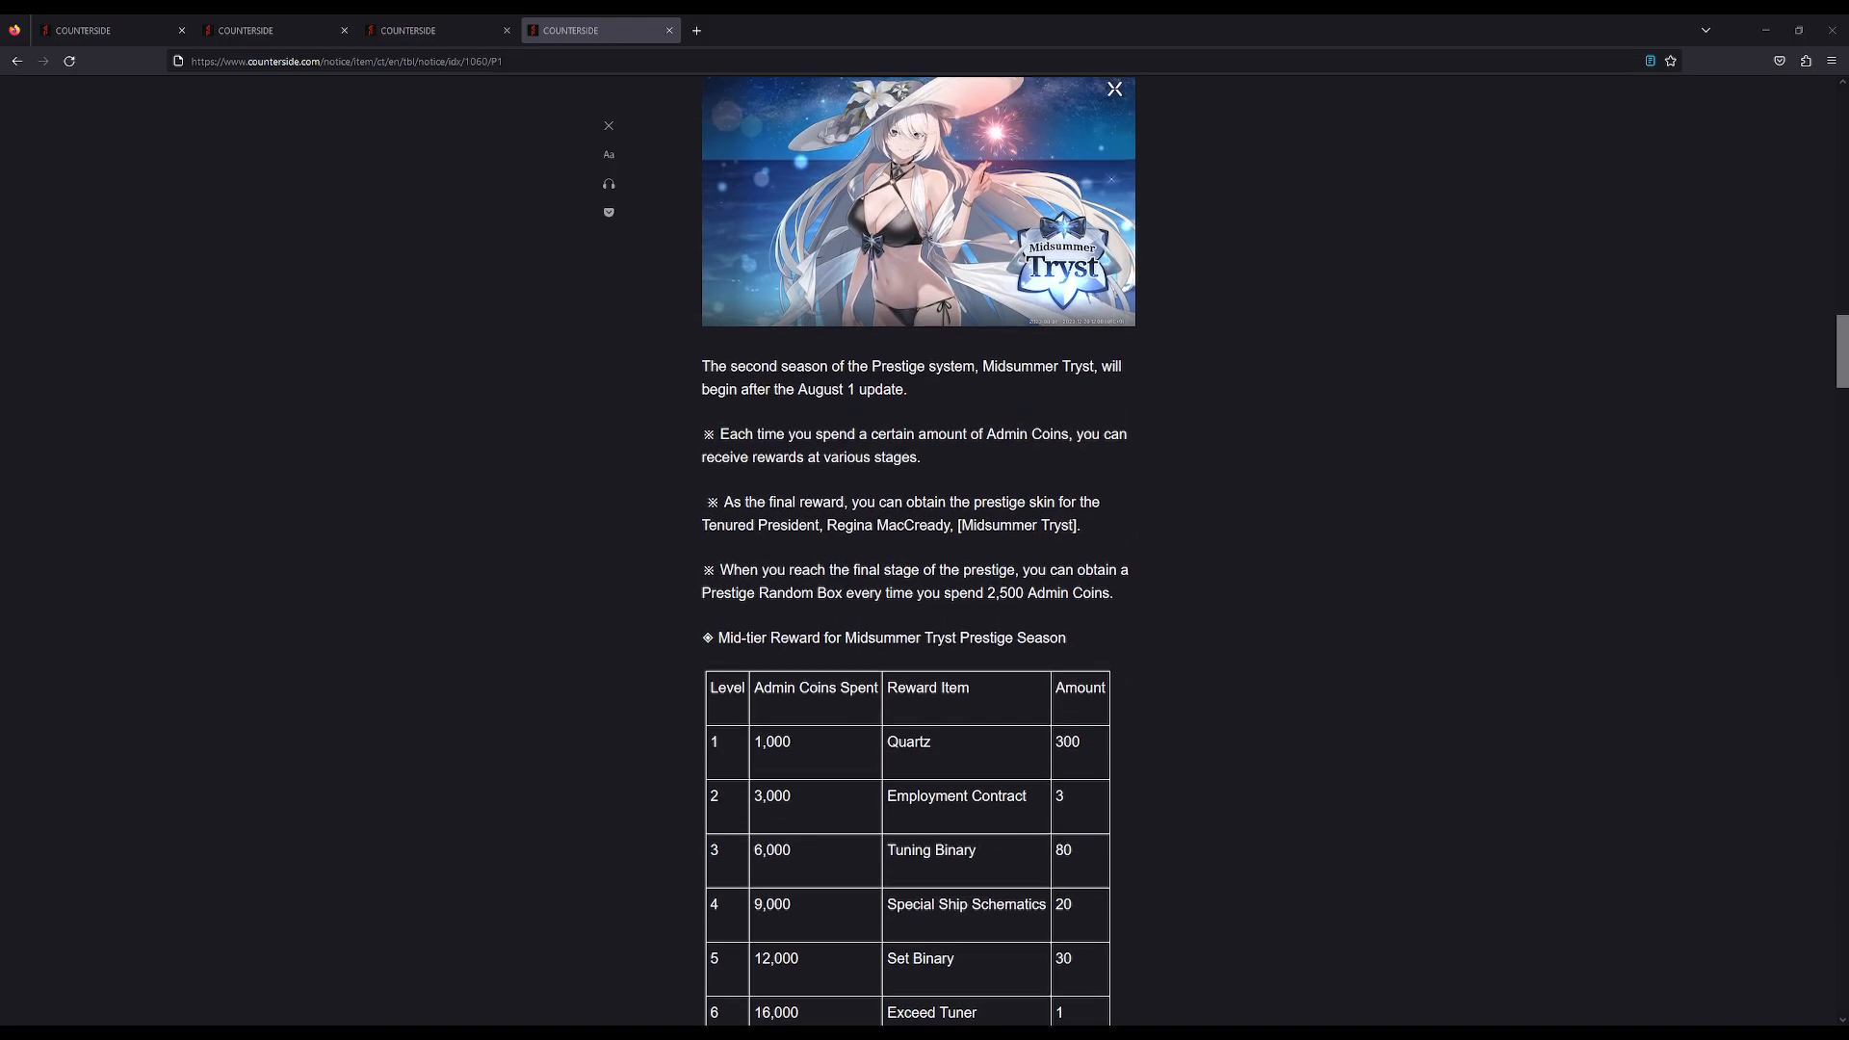
scroll("down", 3)
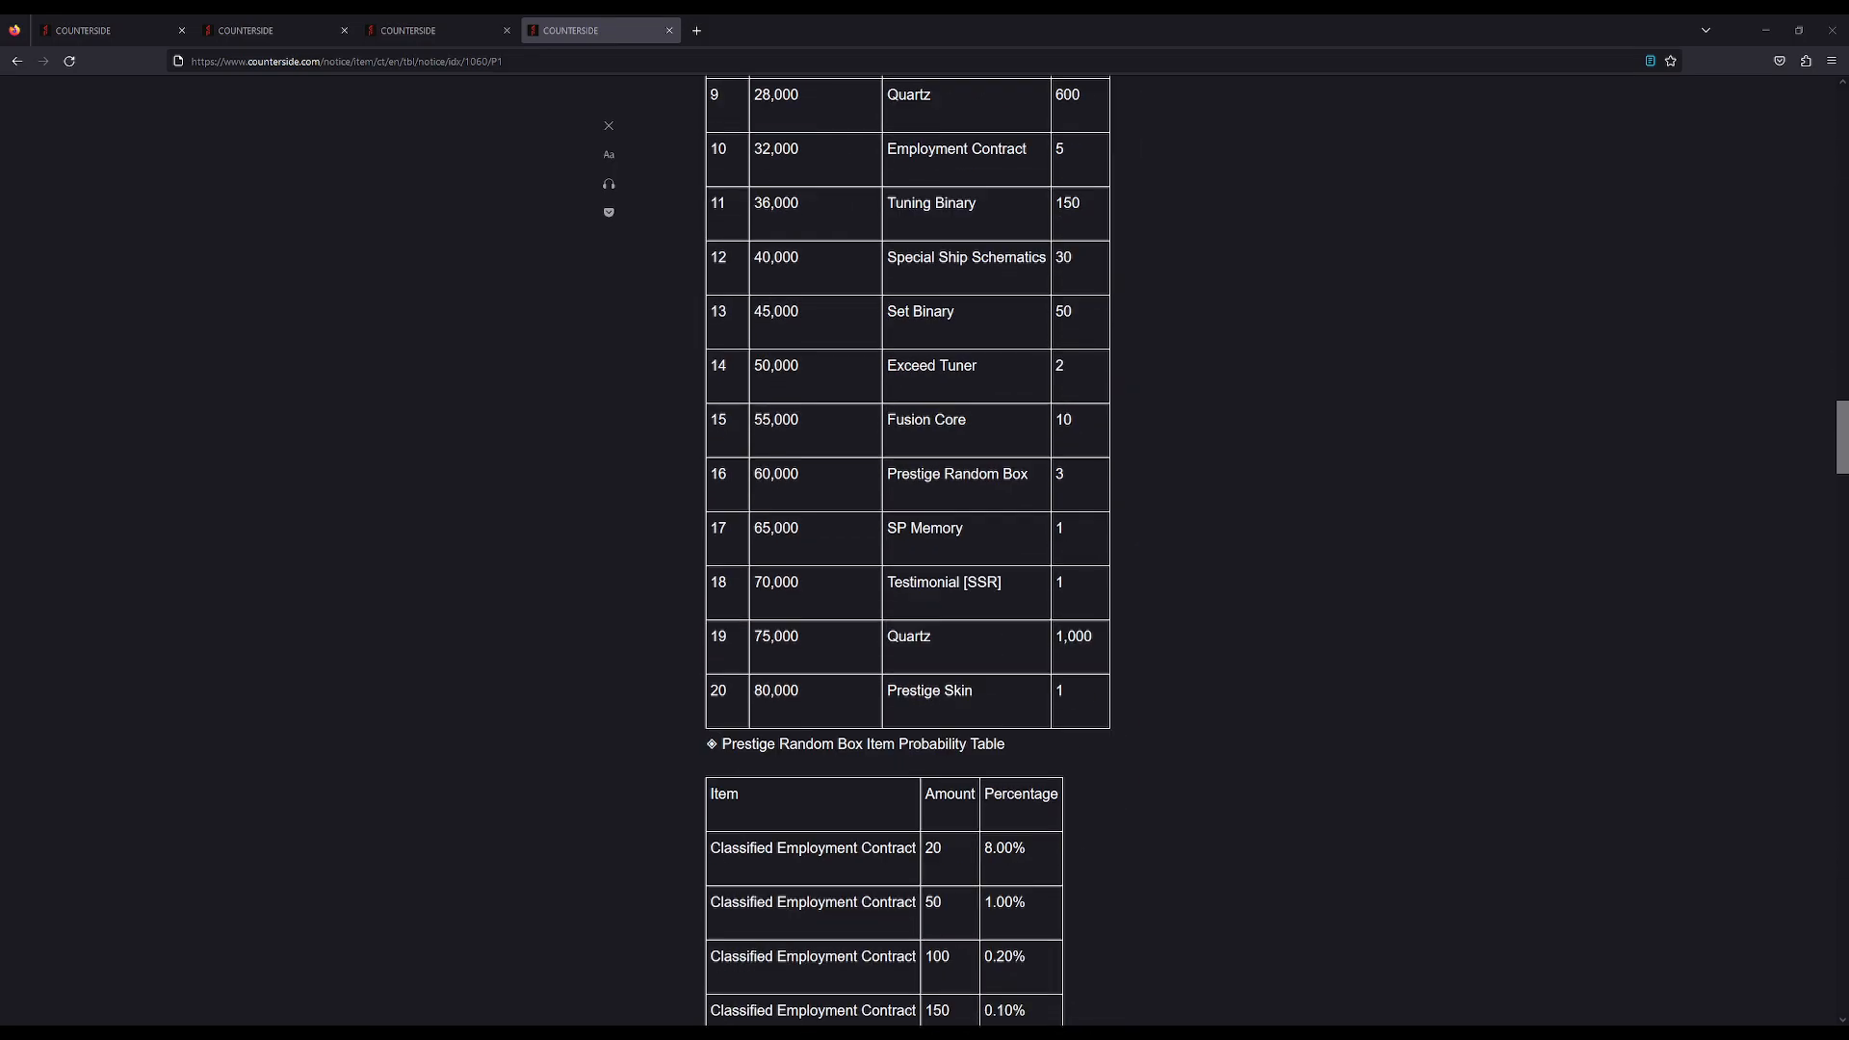
scroll("down", 3)
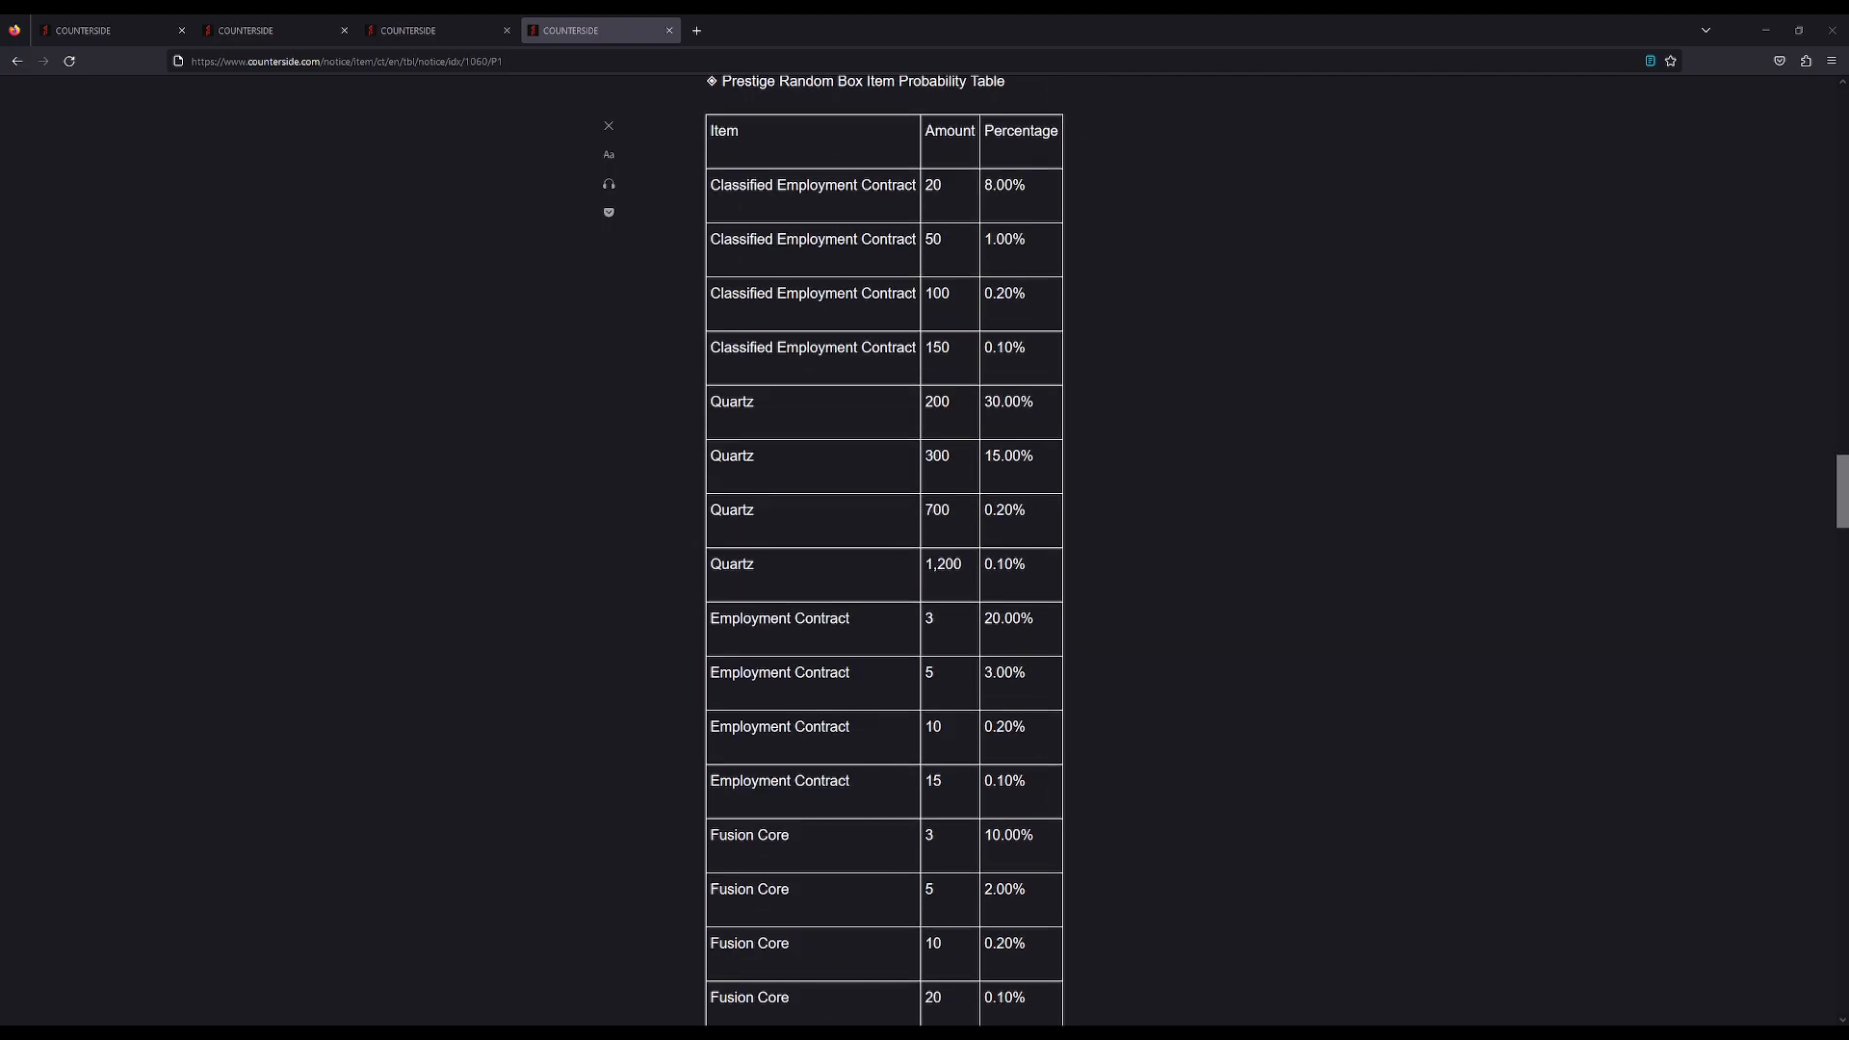
scroll("up", 3)
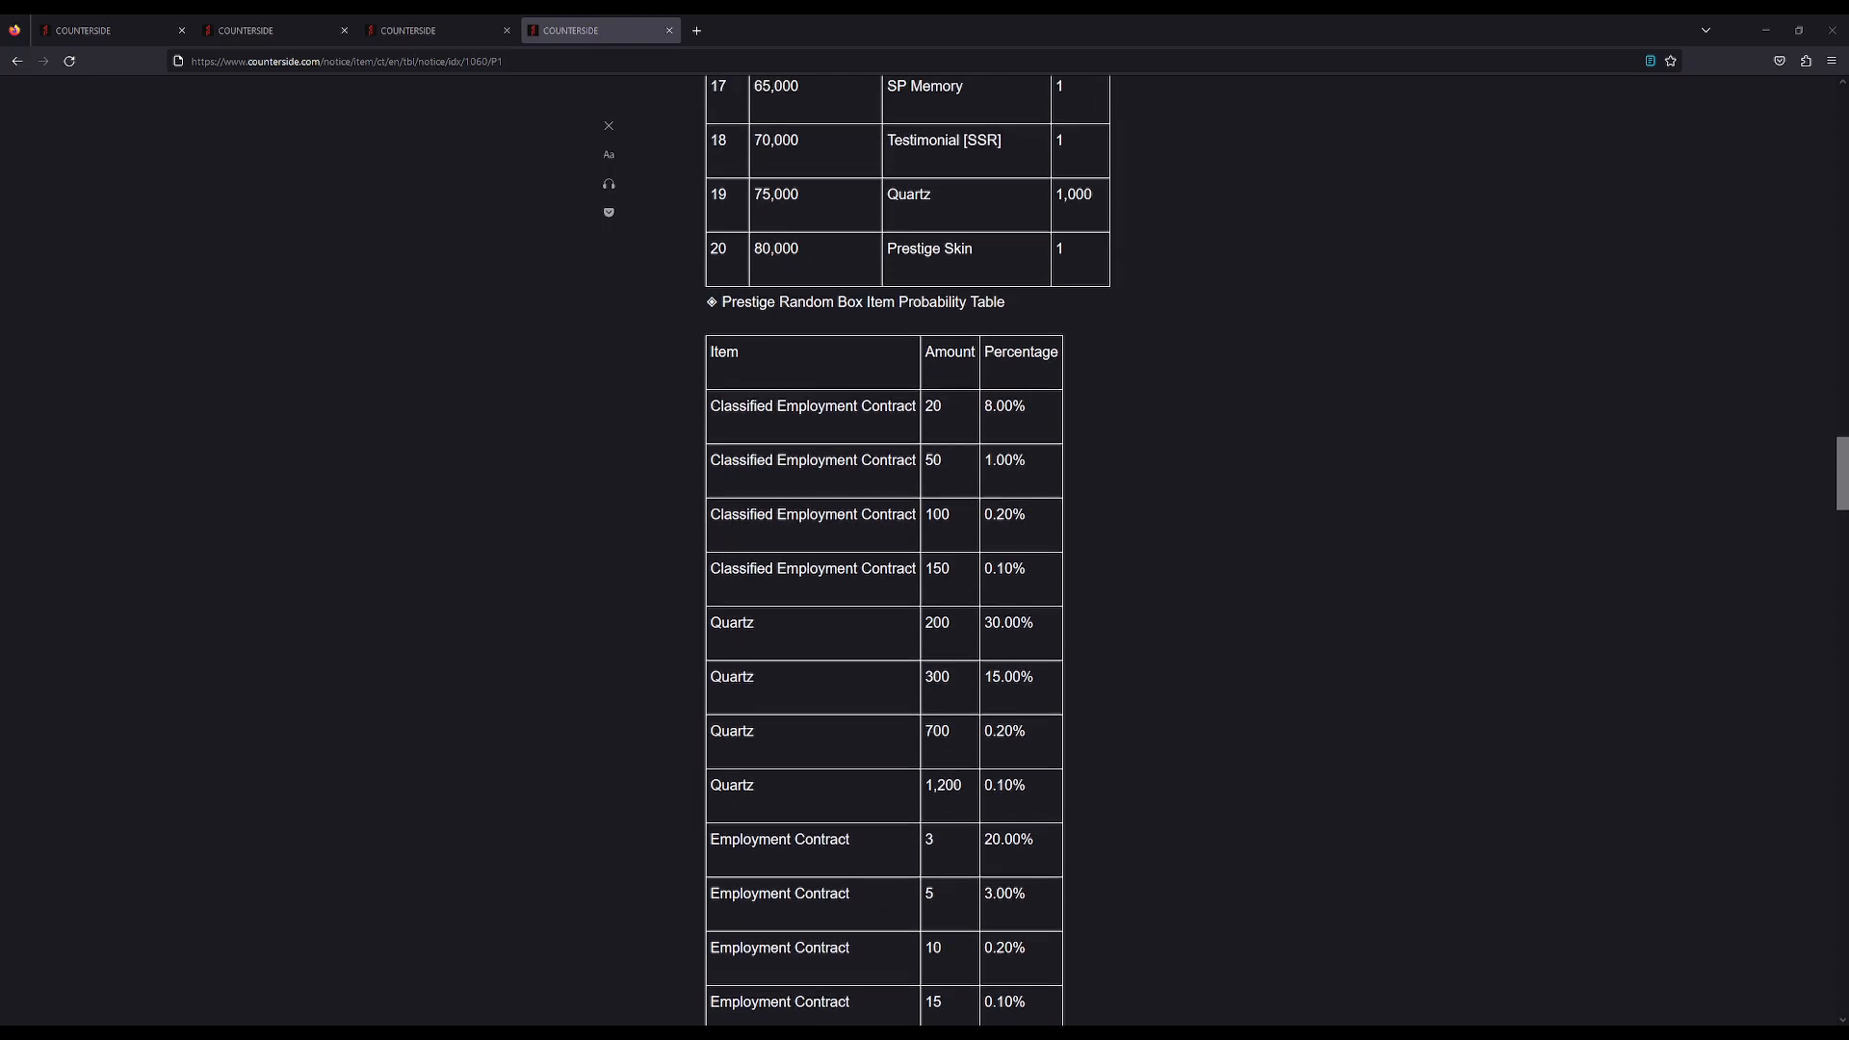
scroll("down", 3)
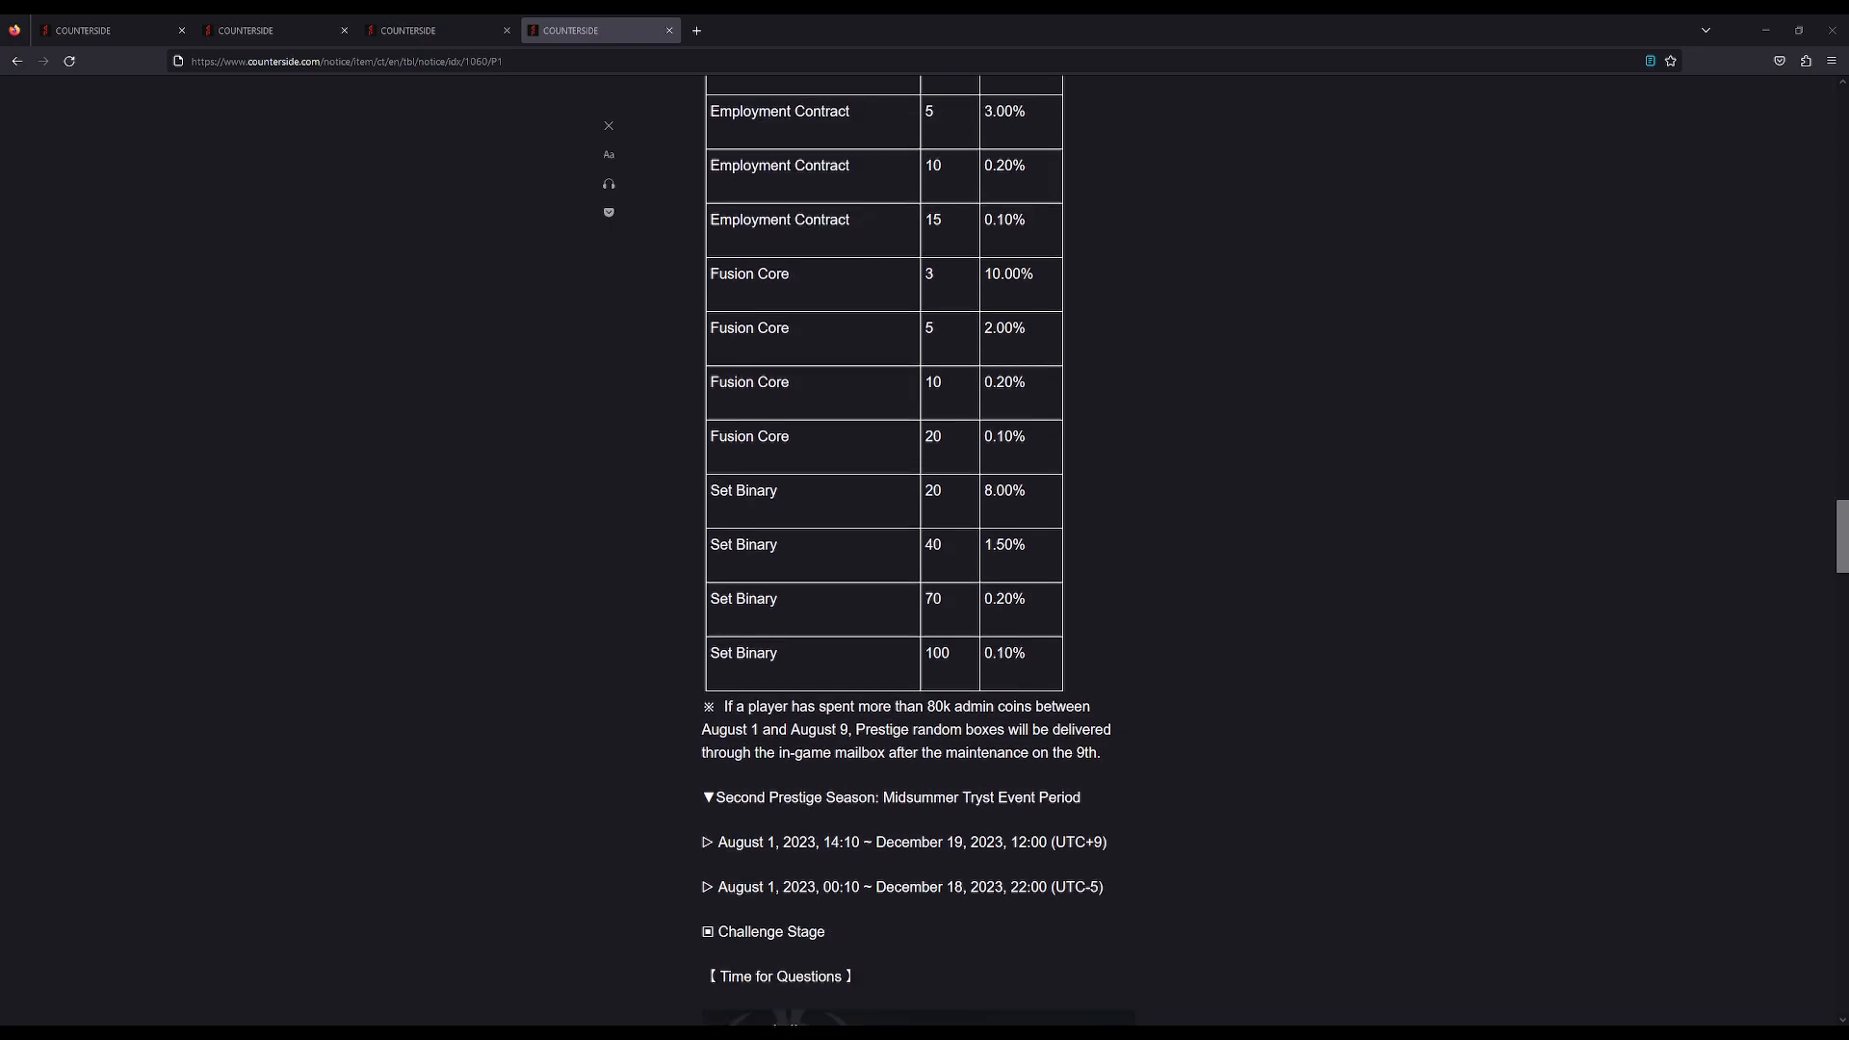
scroll("down", 3)
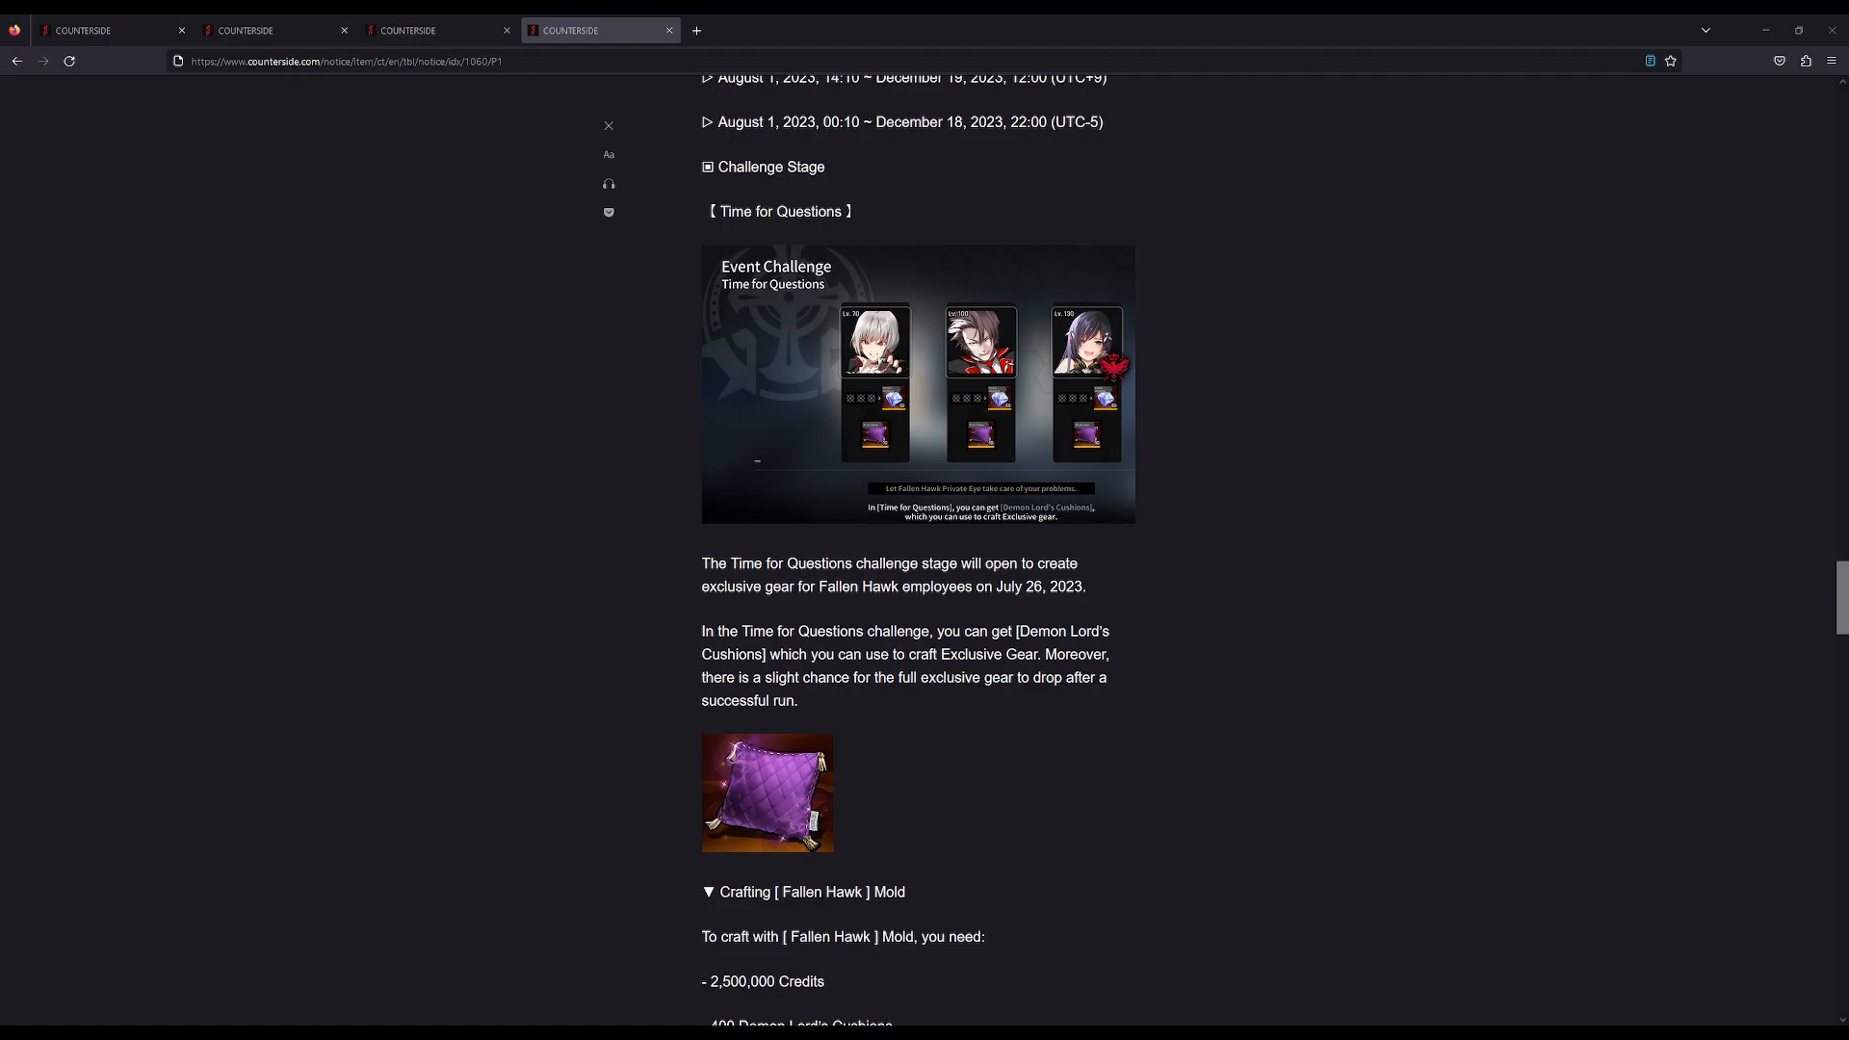
scroll("down", 3)
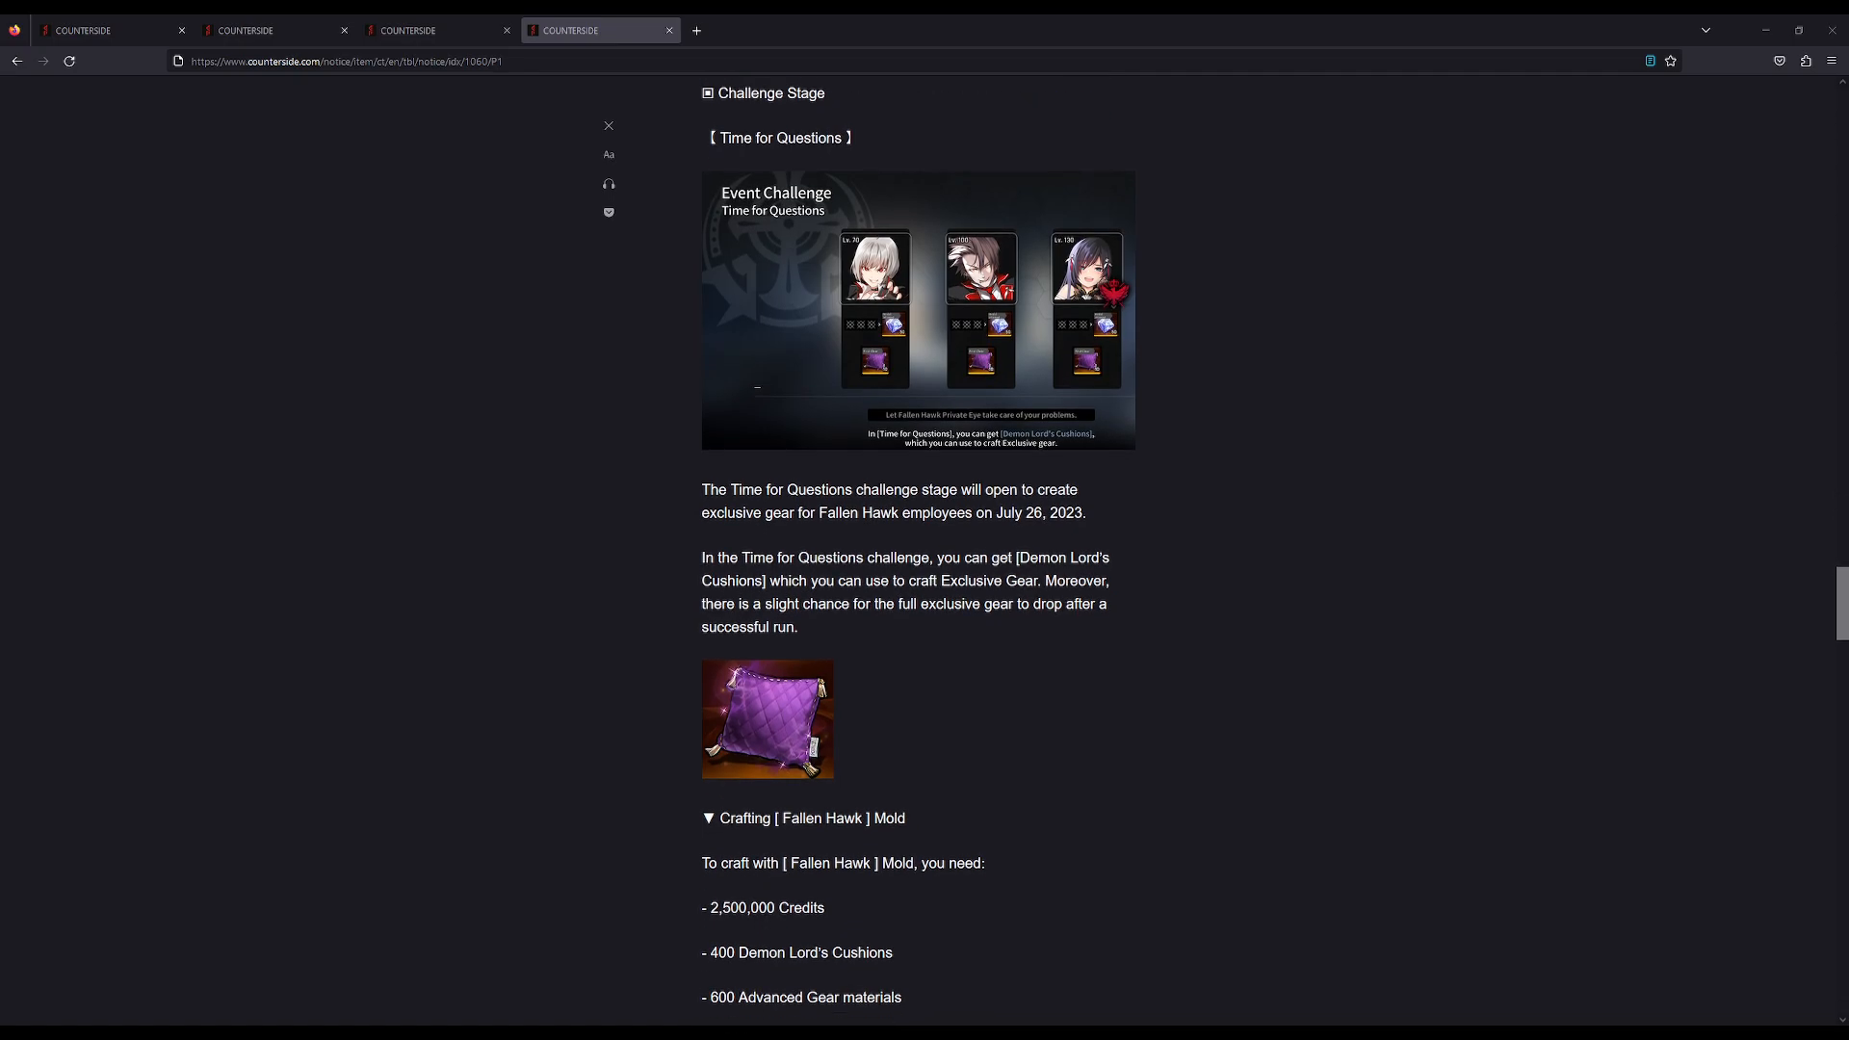
scroll("down", 3)
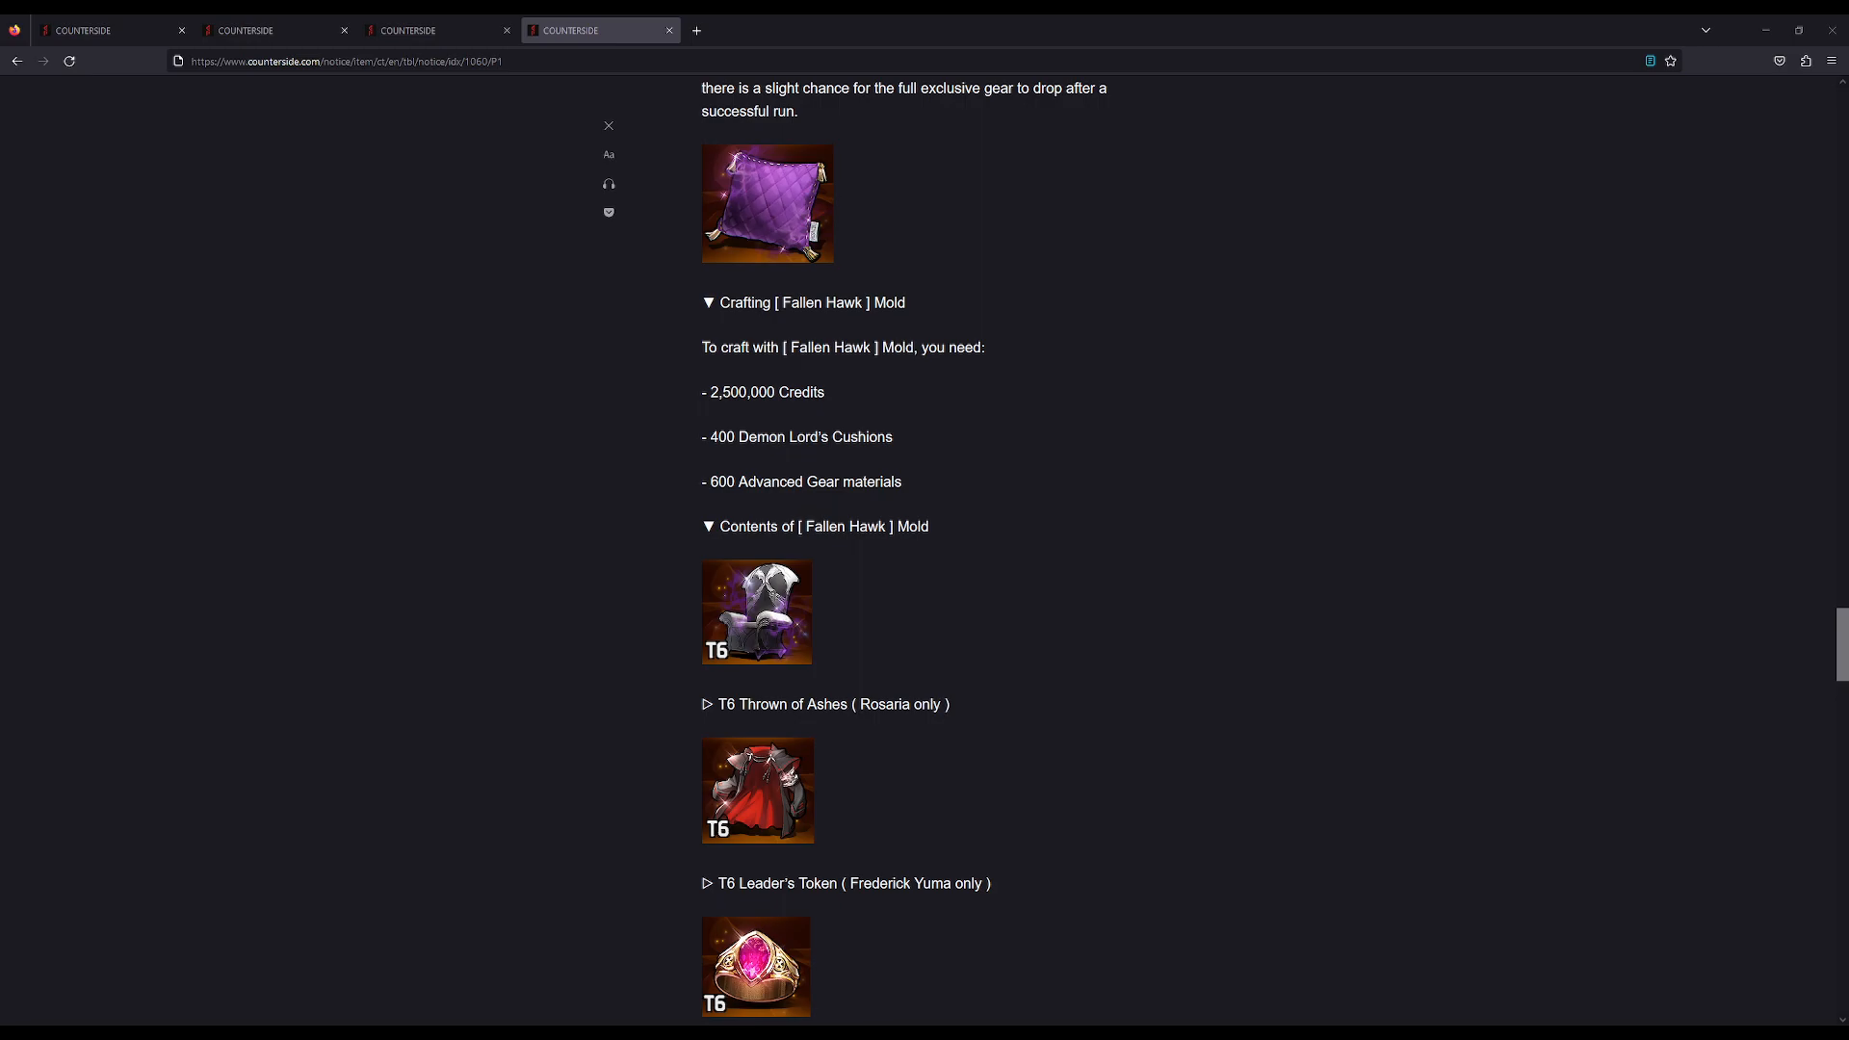
scroll("up", 3)
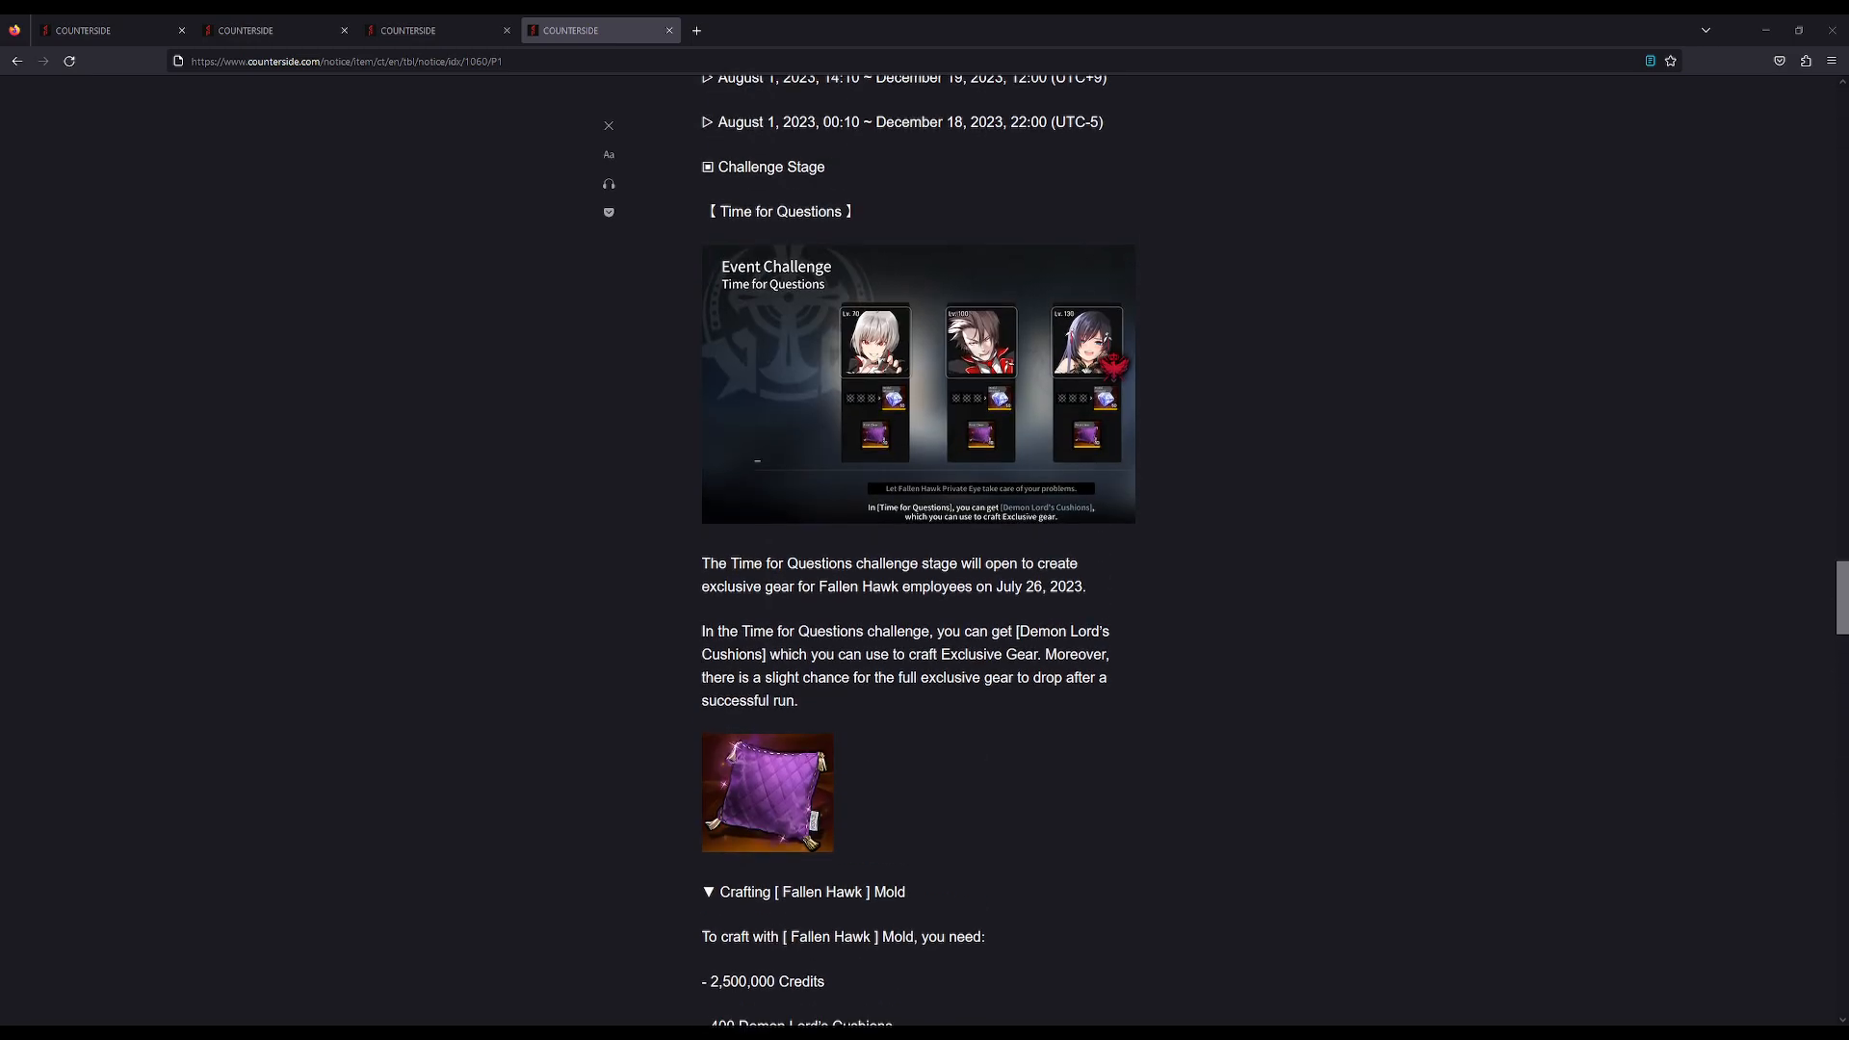
scroll("down", 3)
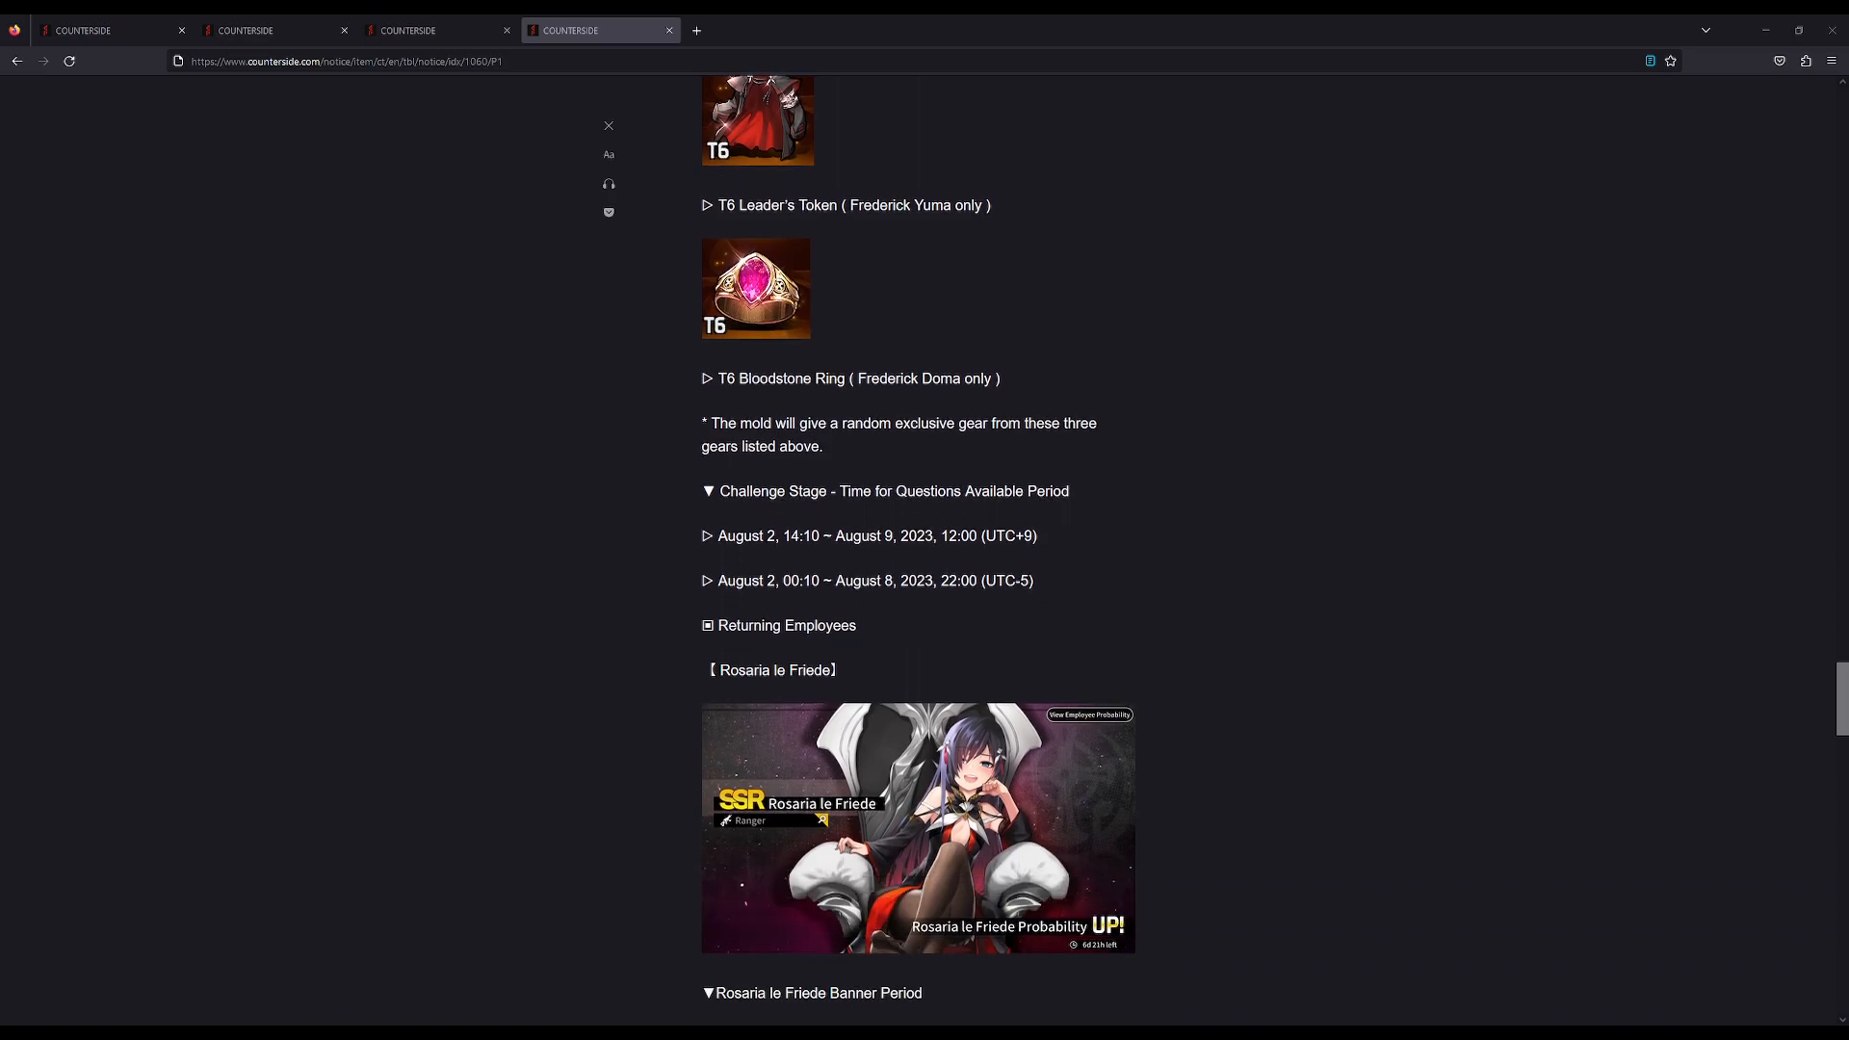
scroll("down", 3)
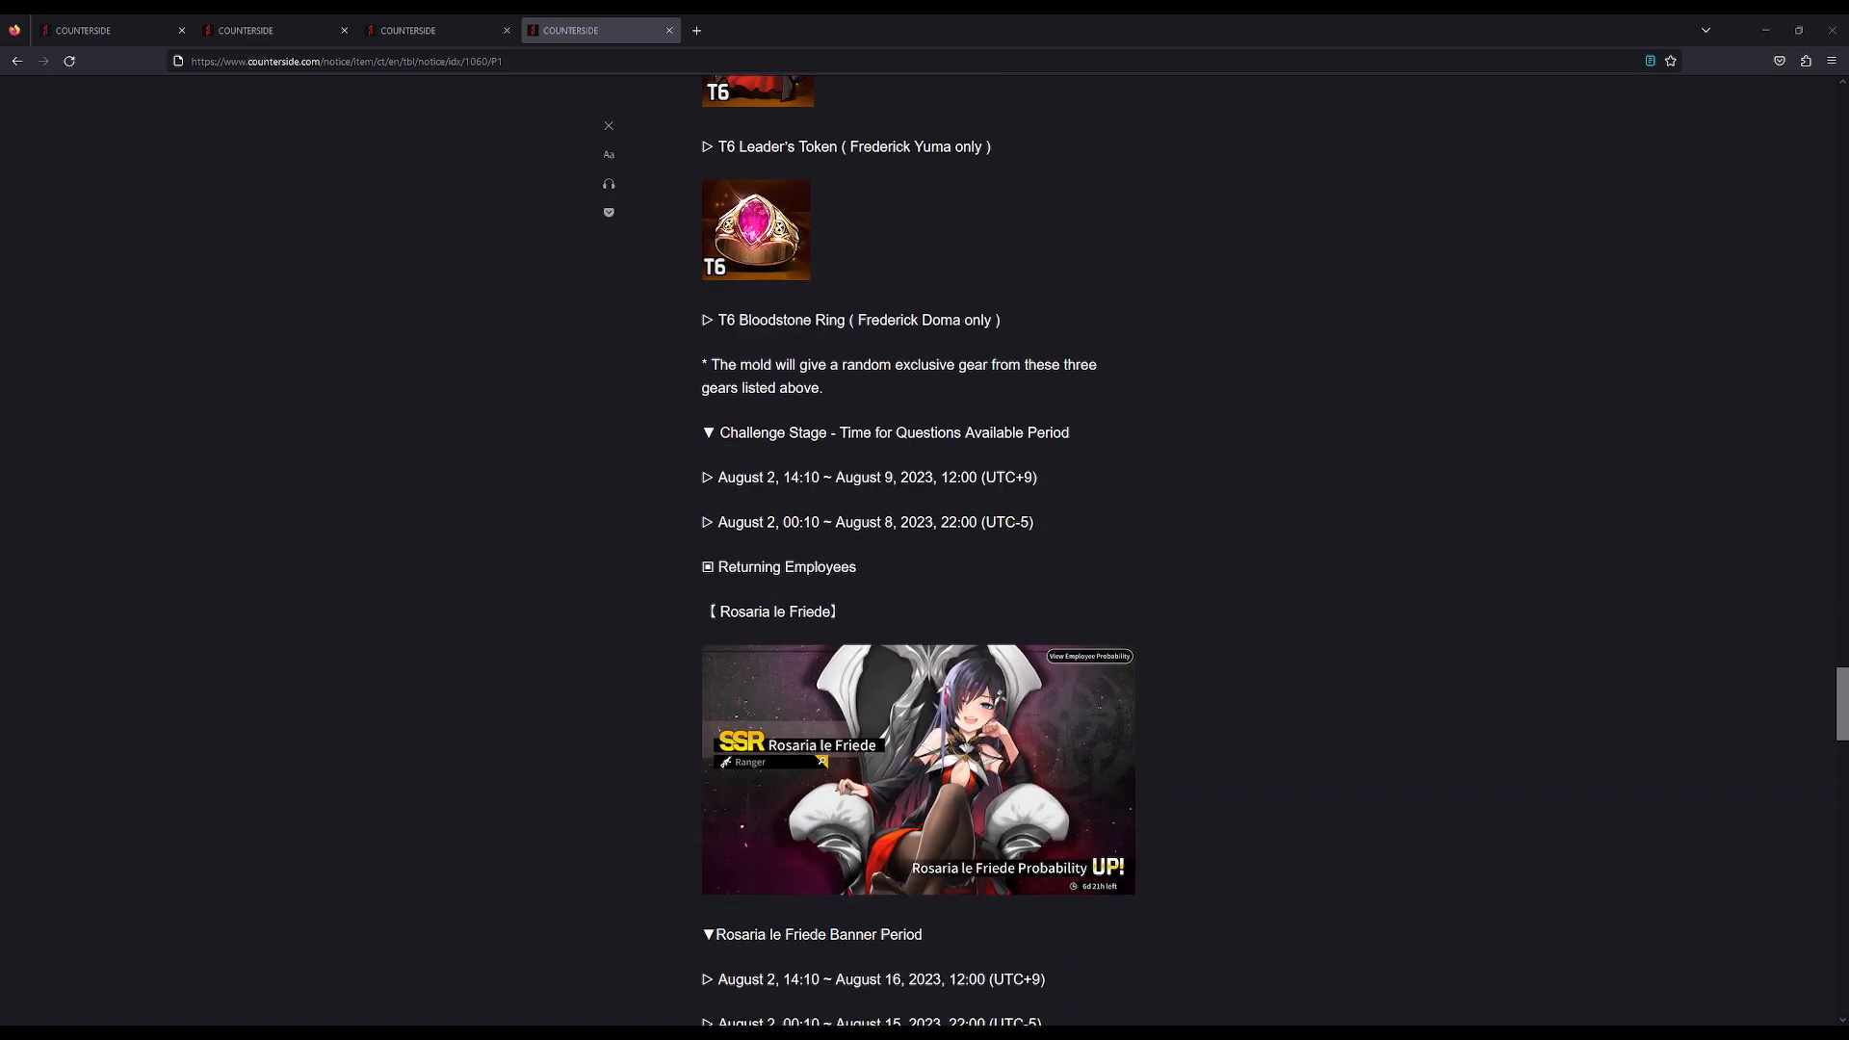
scroll("down", 3)
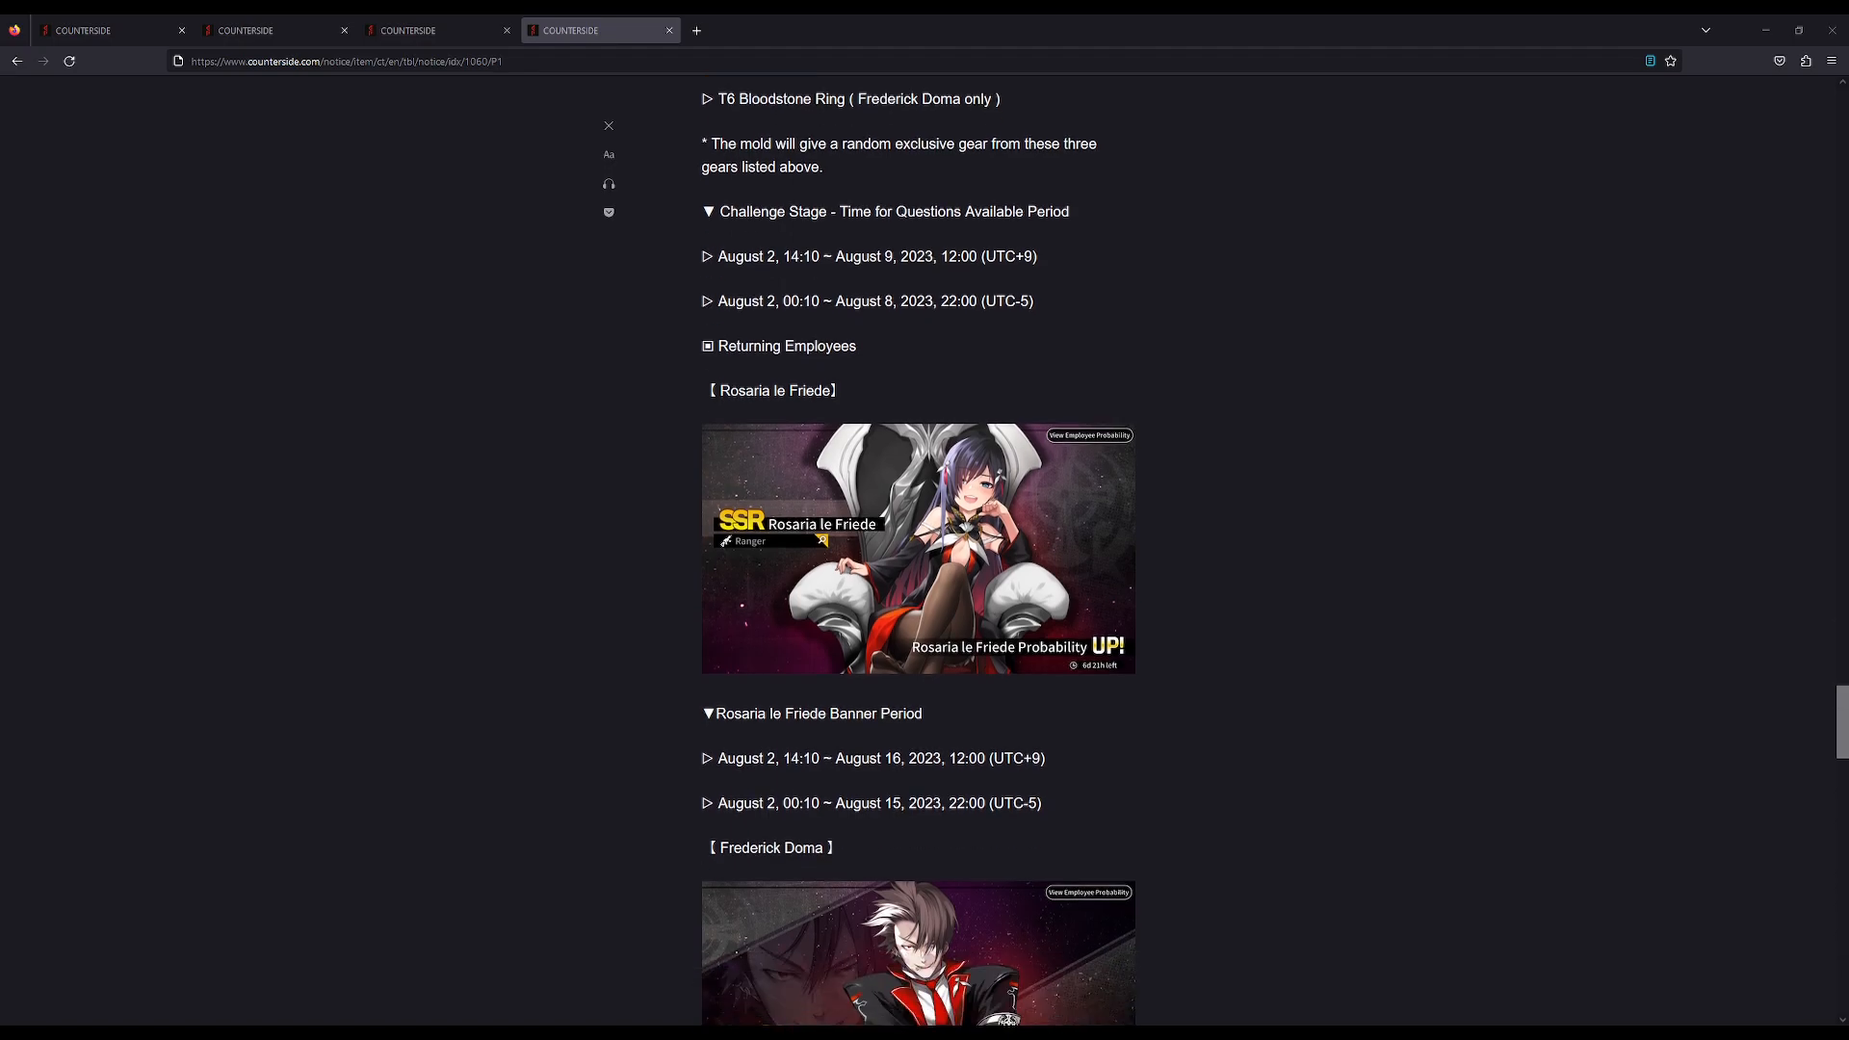
scroll("down", 3)
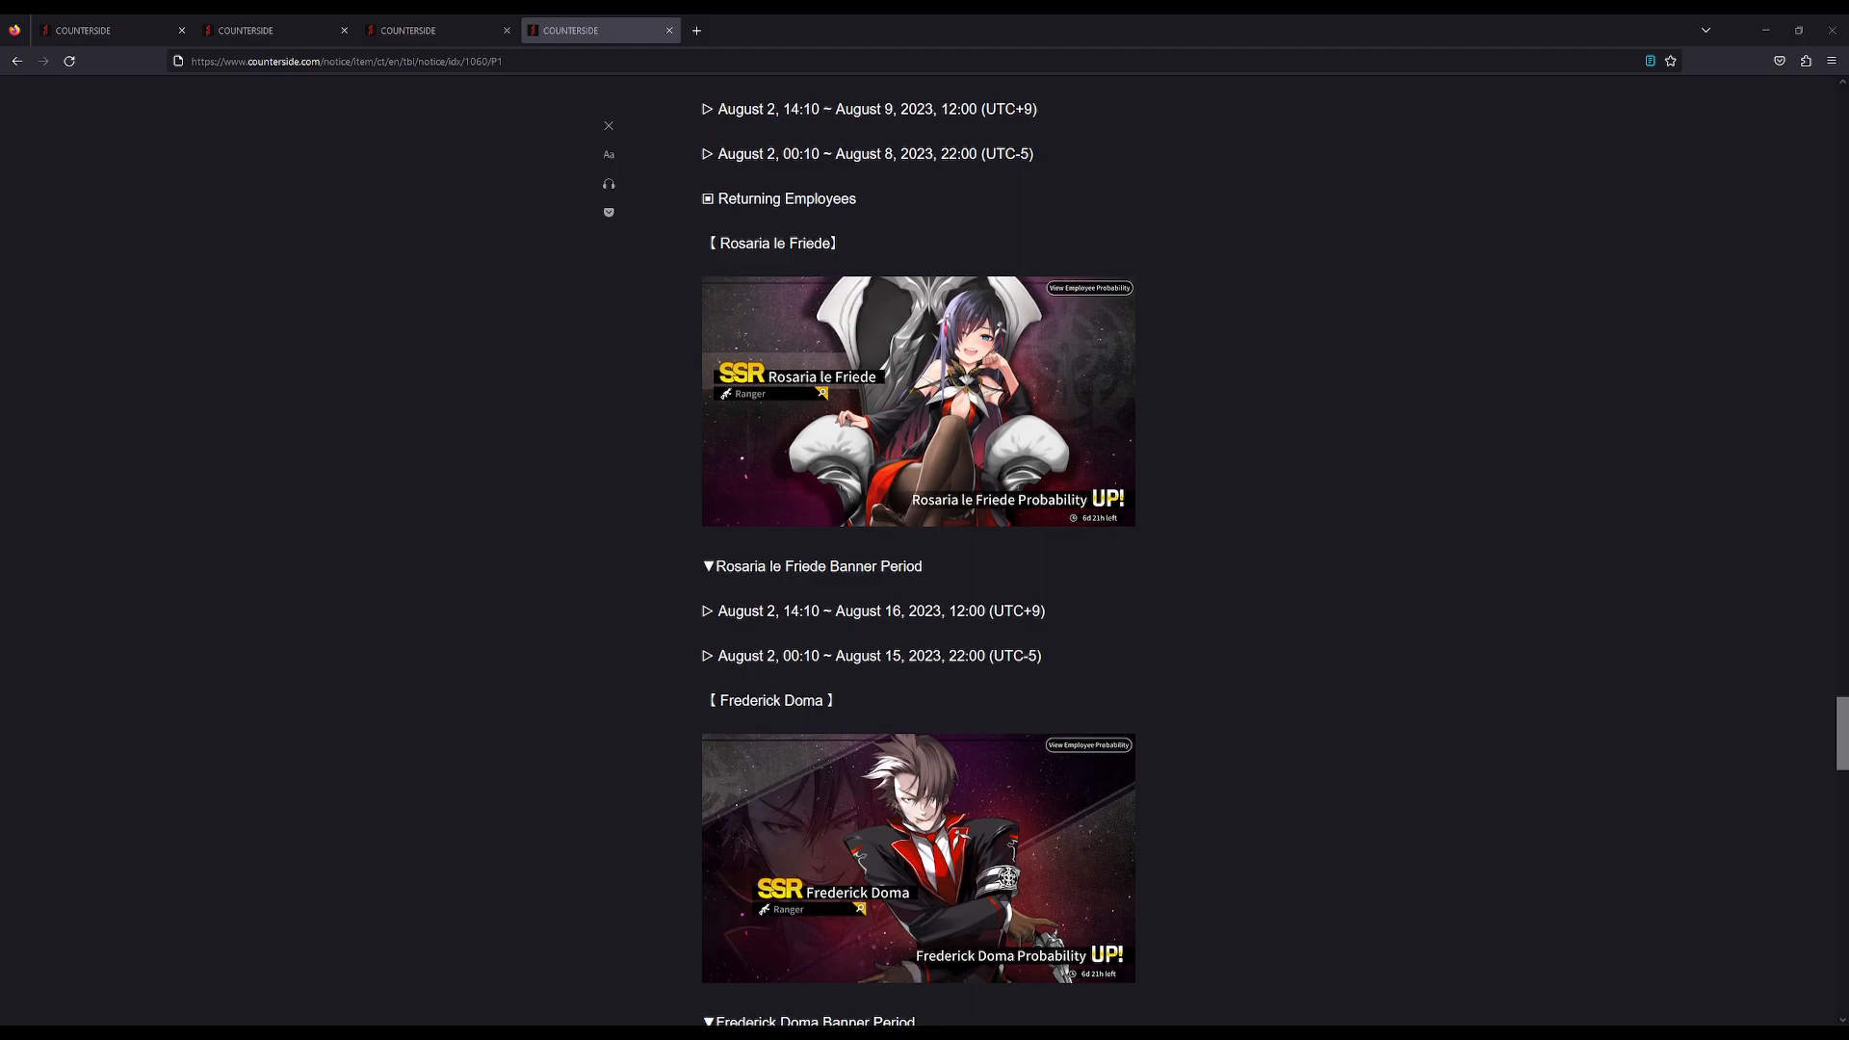
scroll("down", 3)
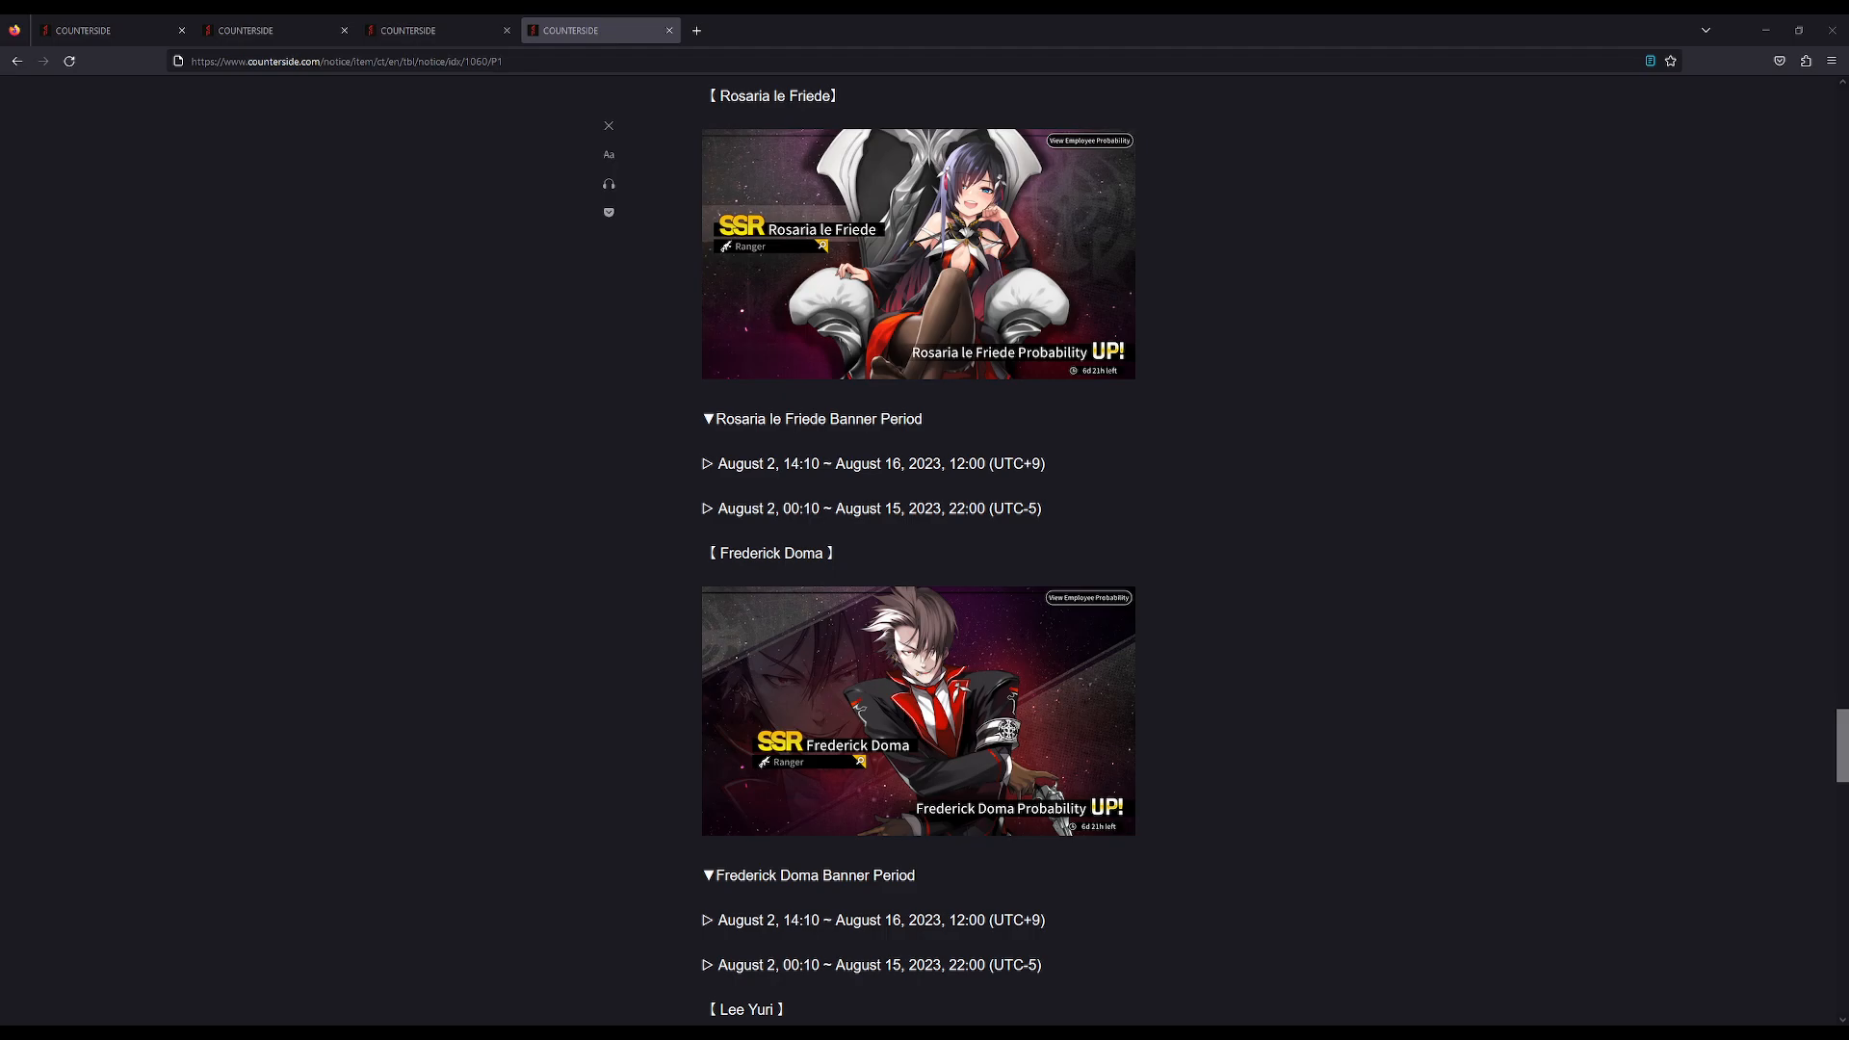
scroll("up", 3)
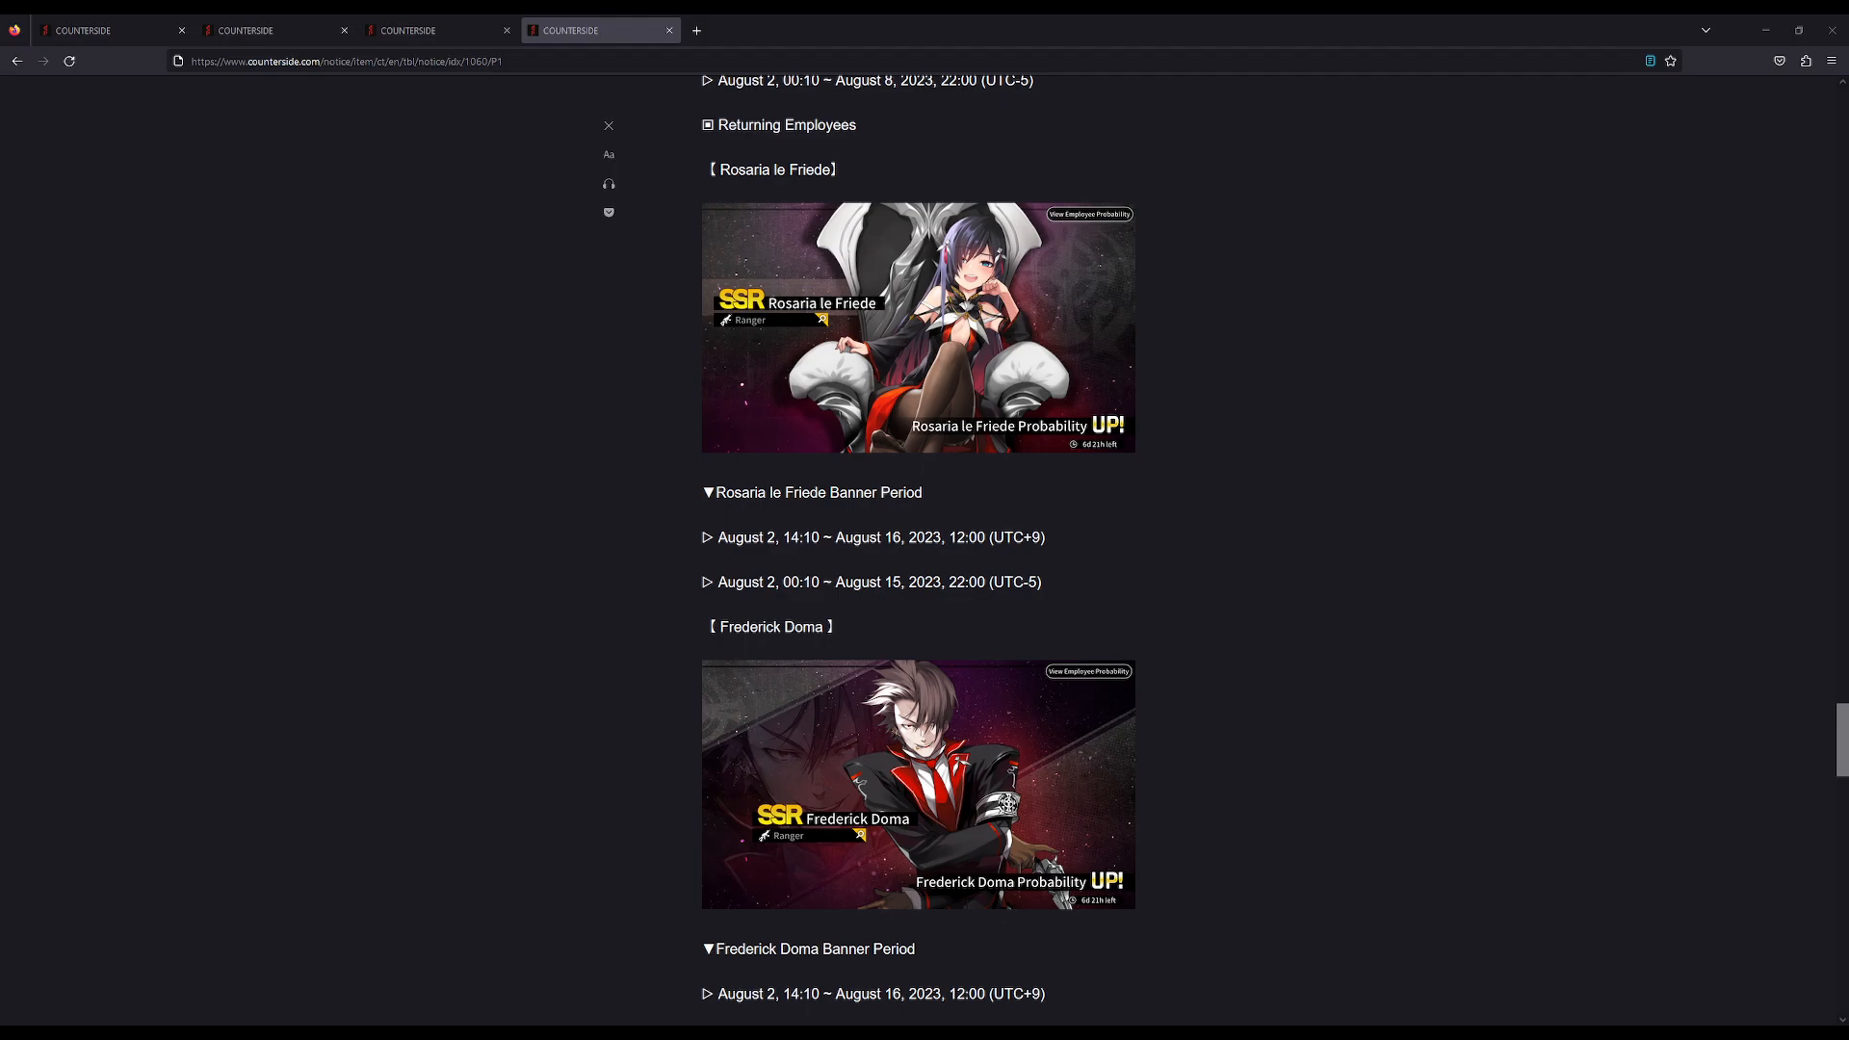
scroll("down", 3)
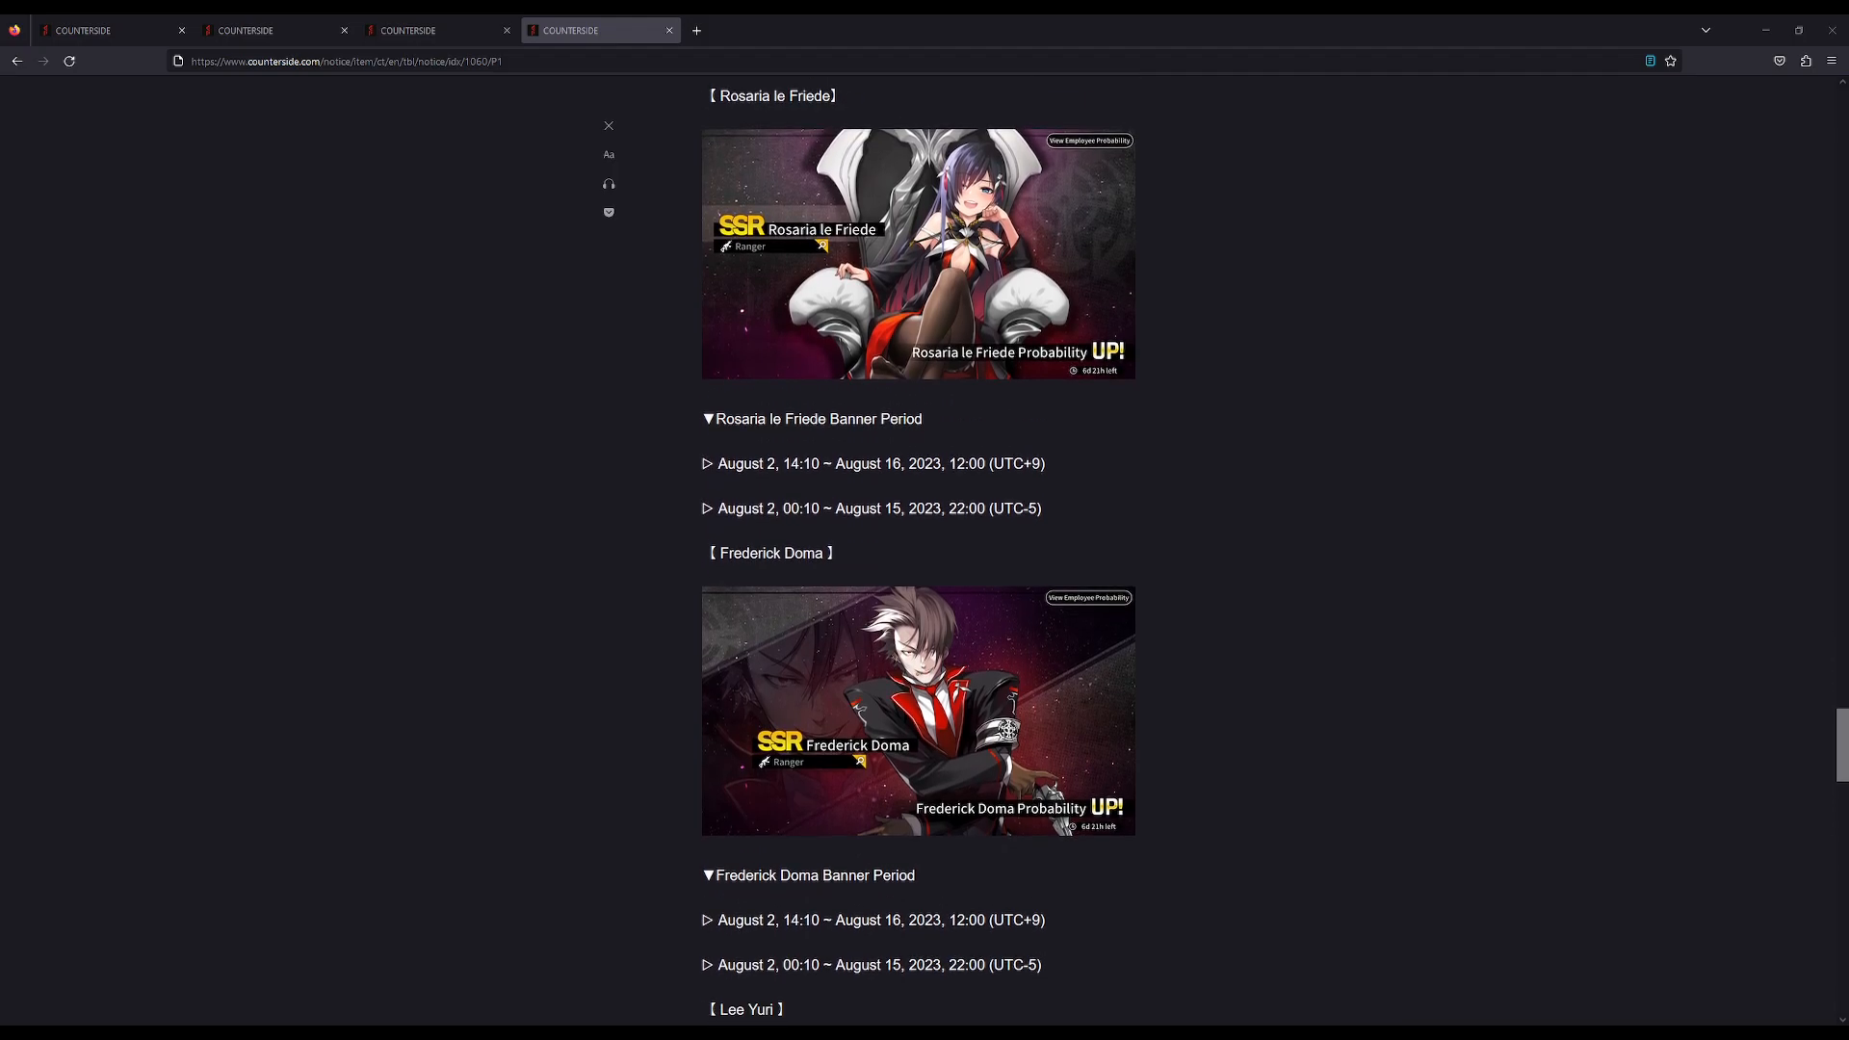
scroll("down", 3)
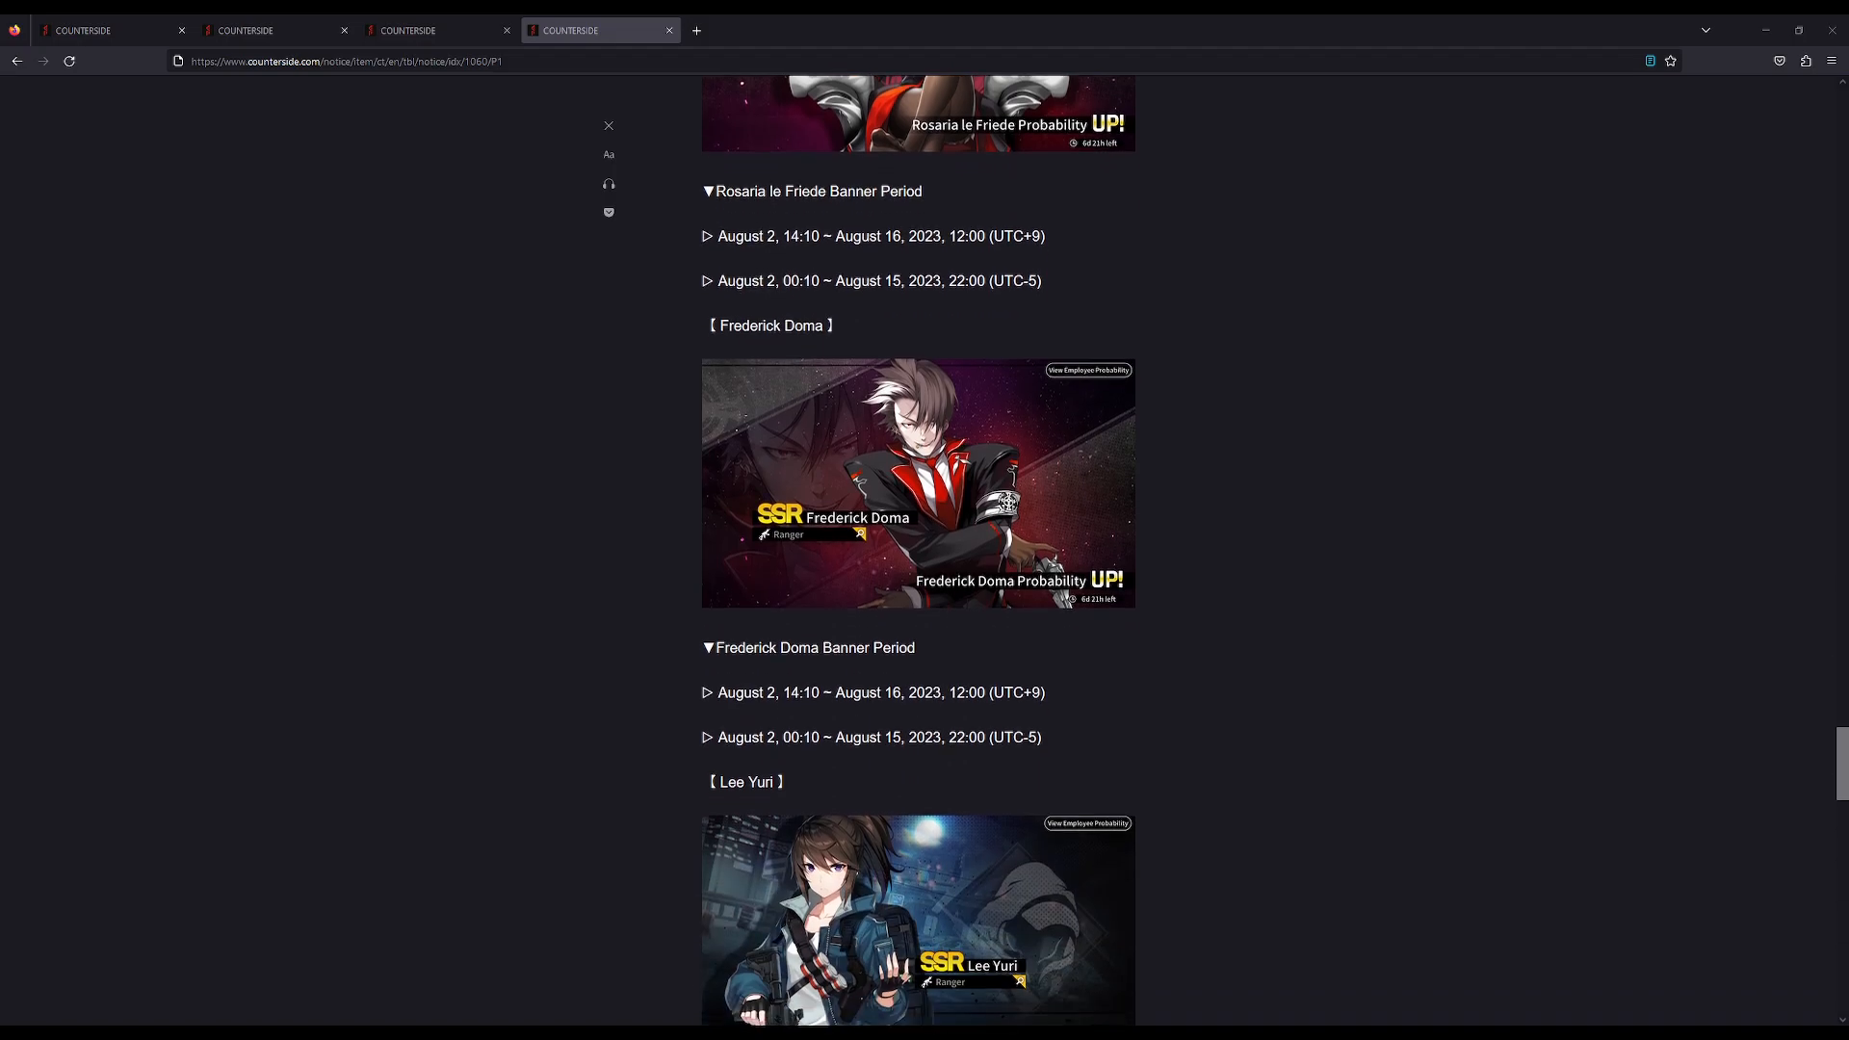
scroll("down", 3)
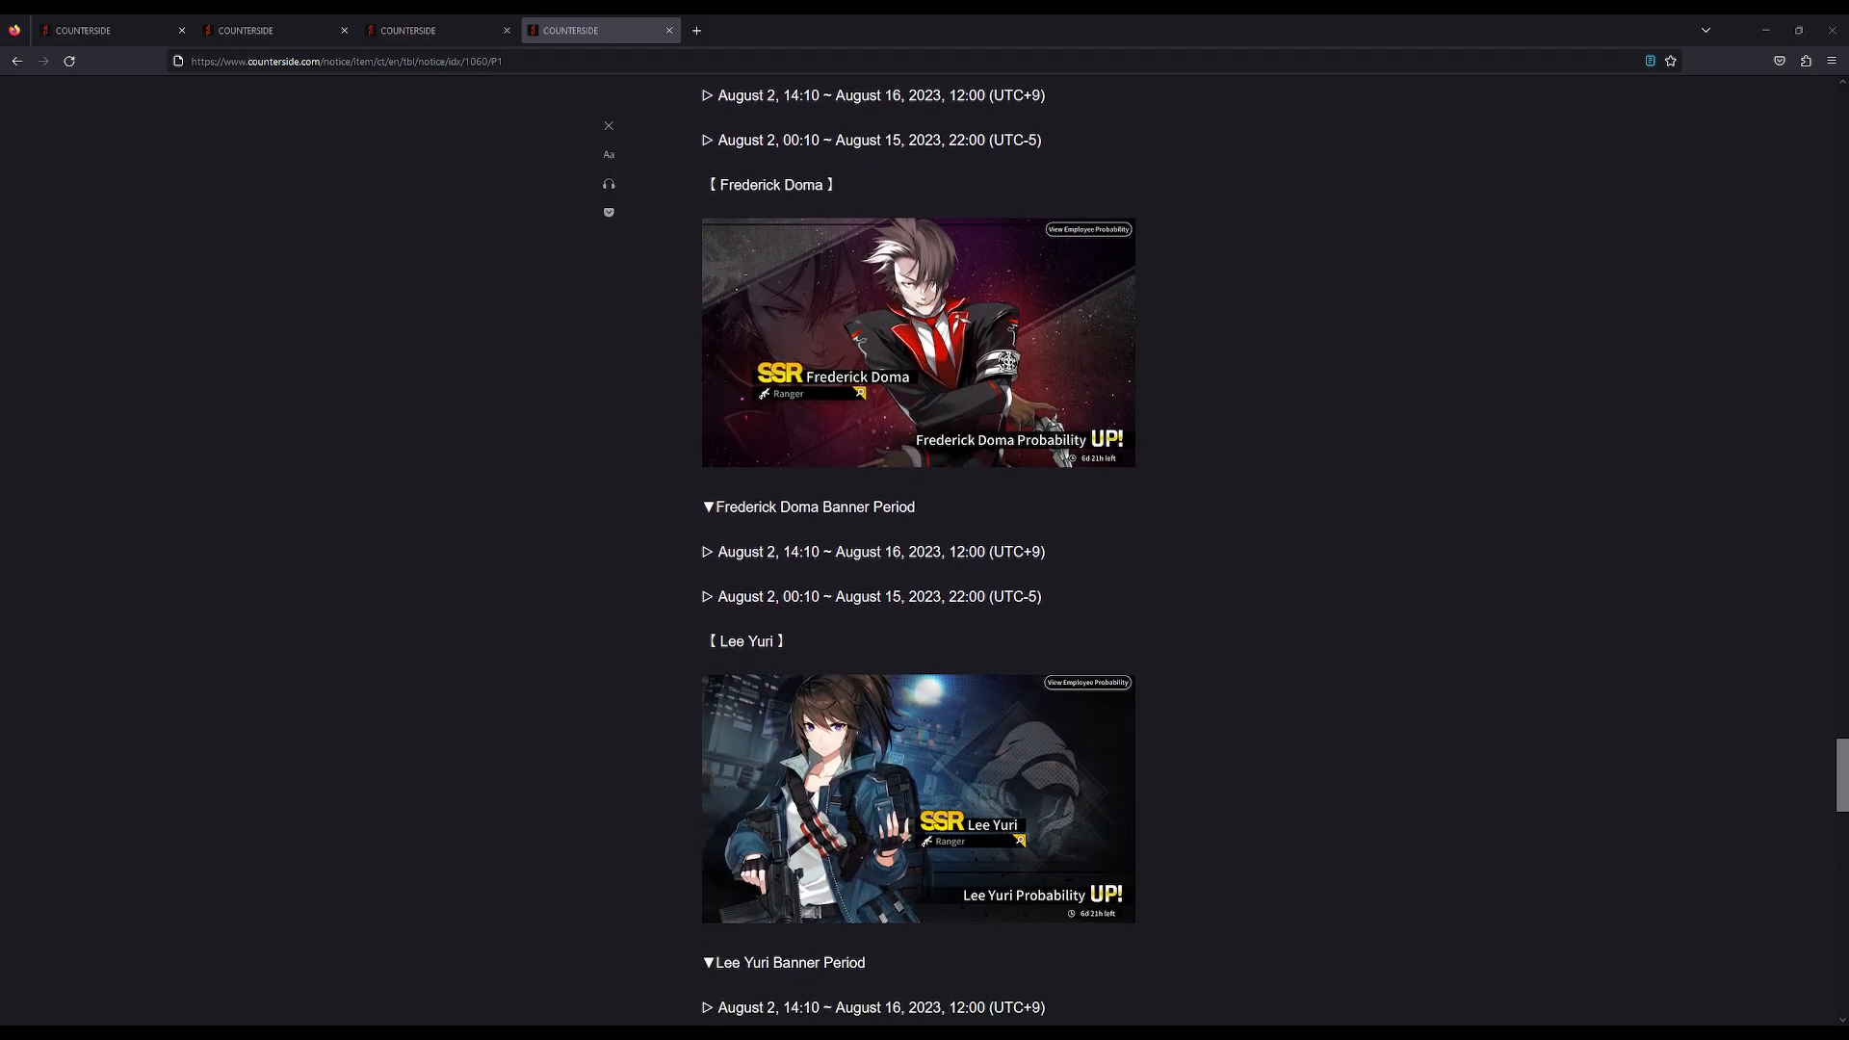
scroll("down", 3)
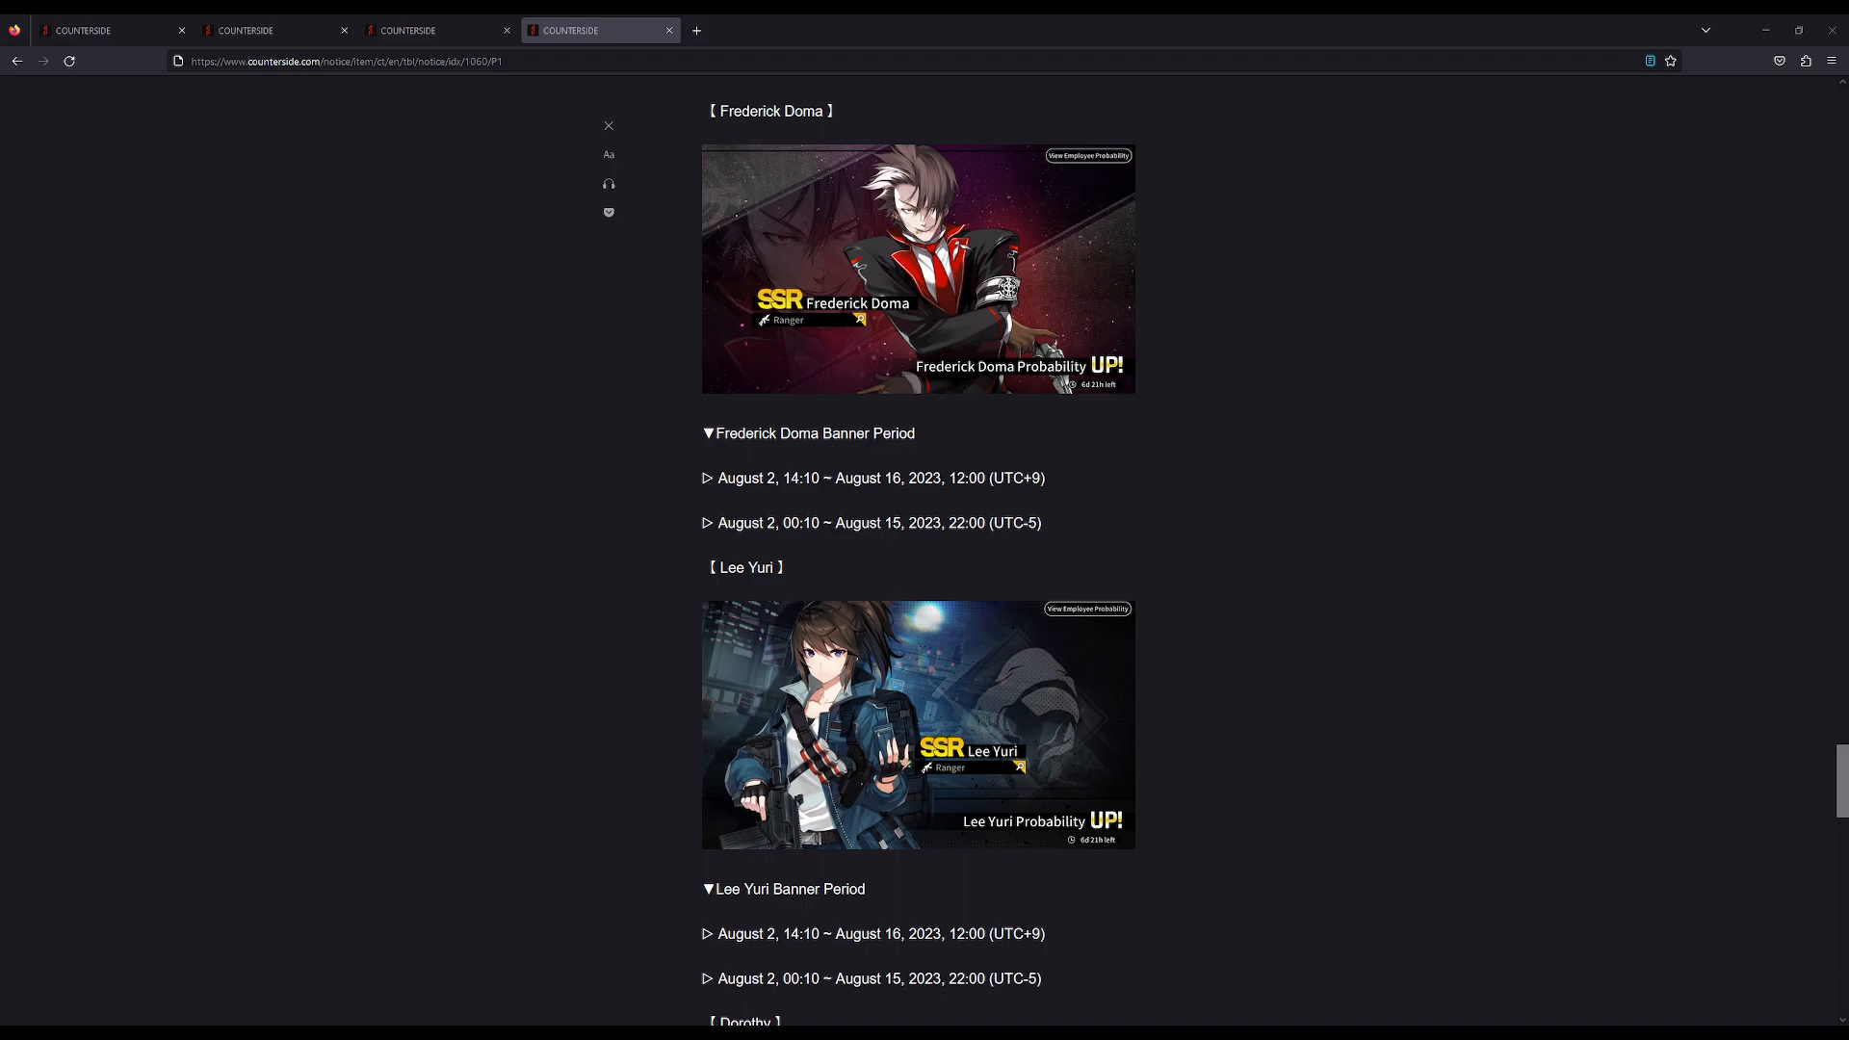
scroll("down", 3)
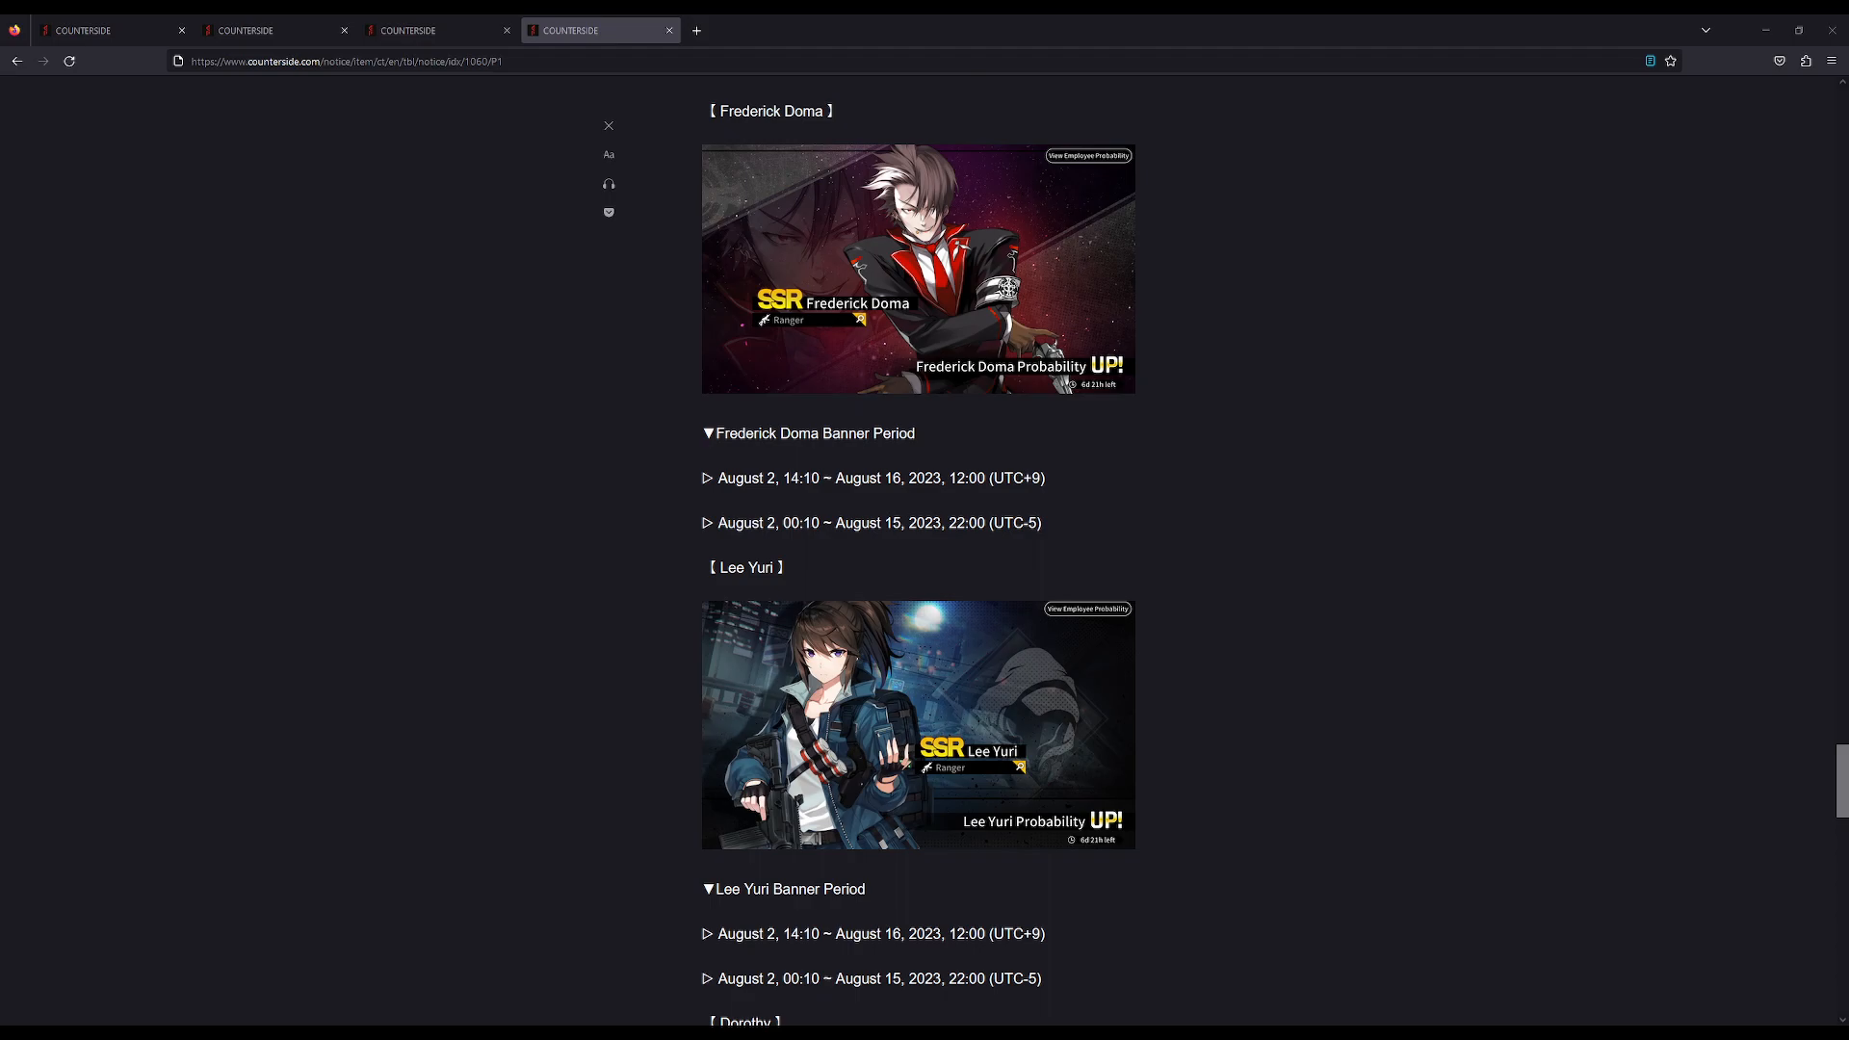
scroll("down", 3)
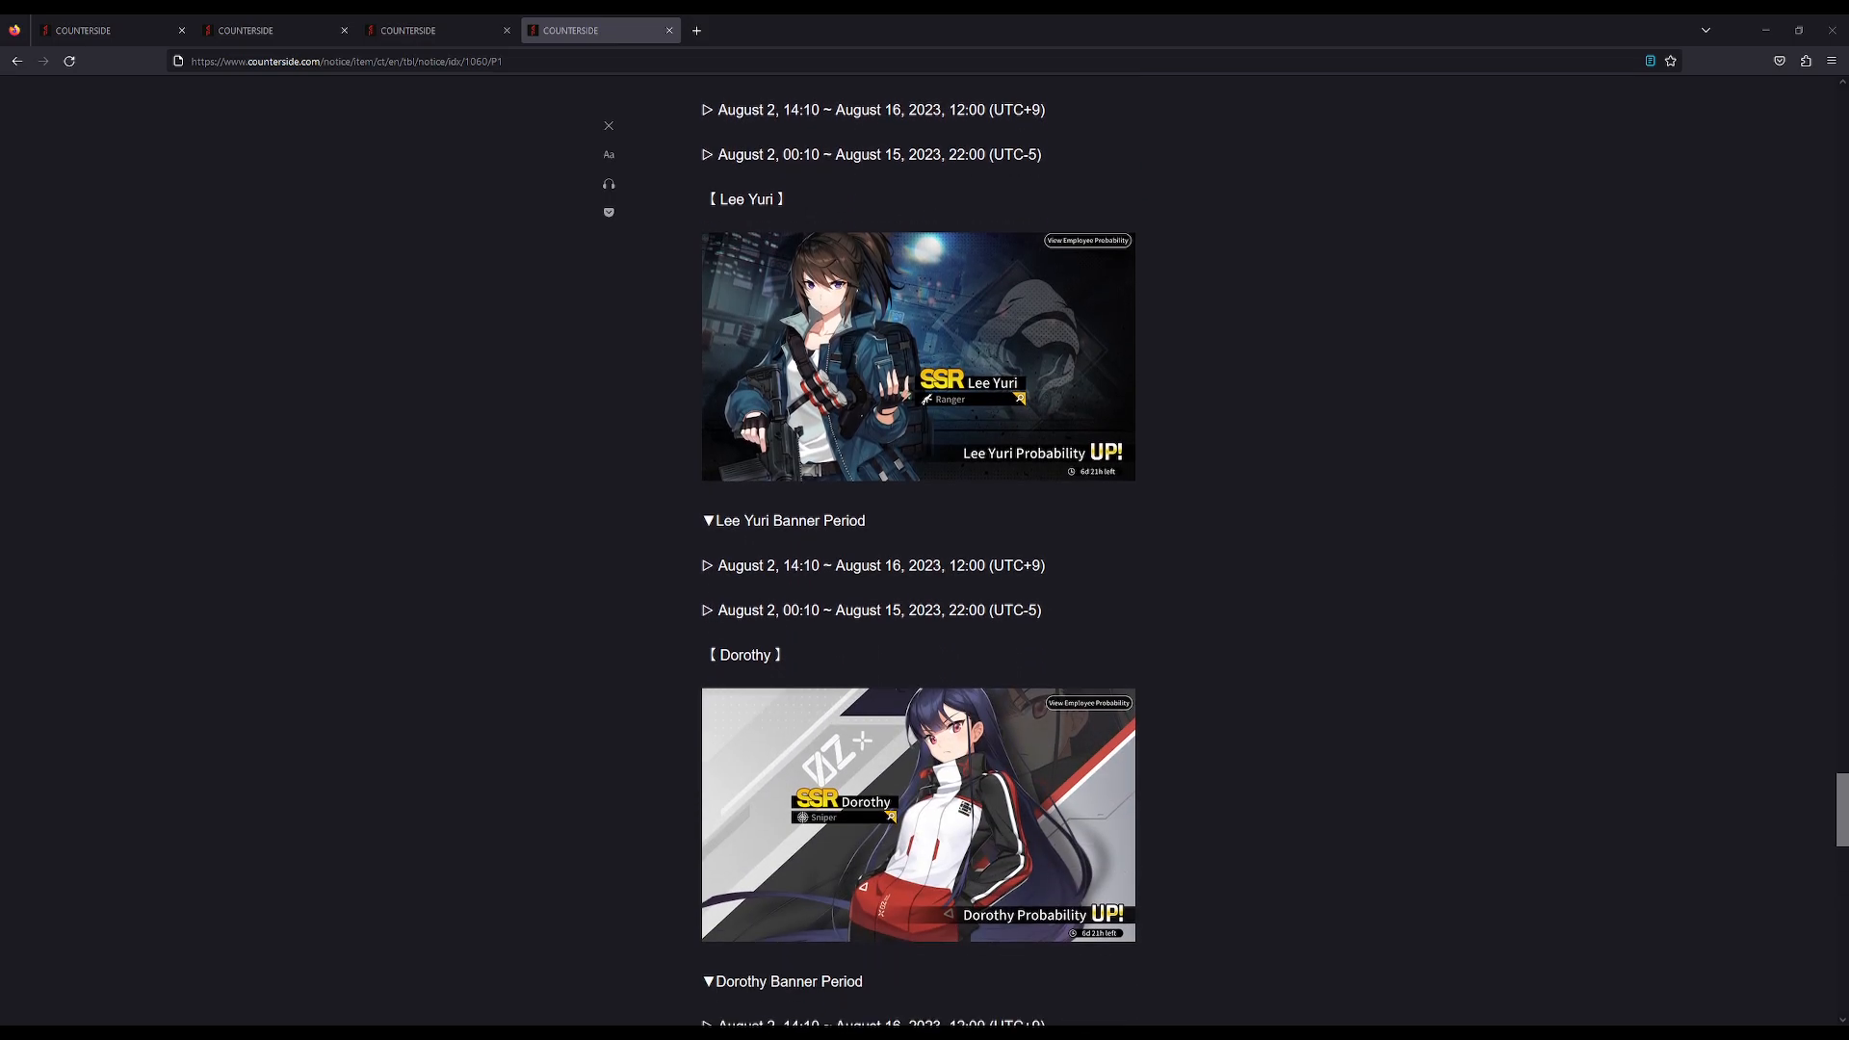
scroll("down", 3)
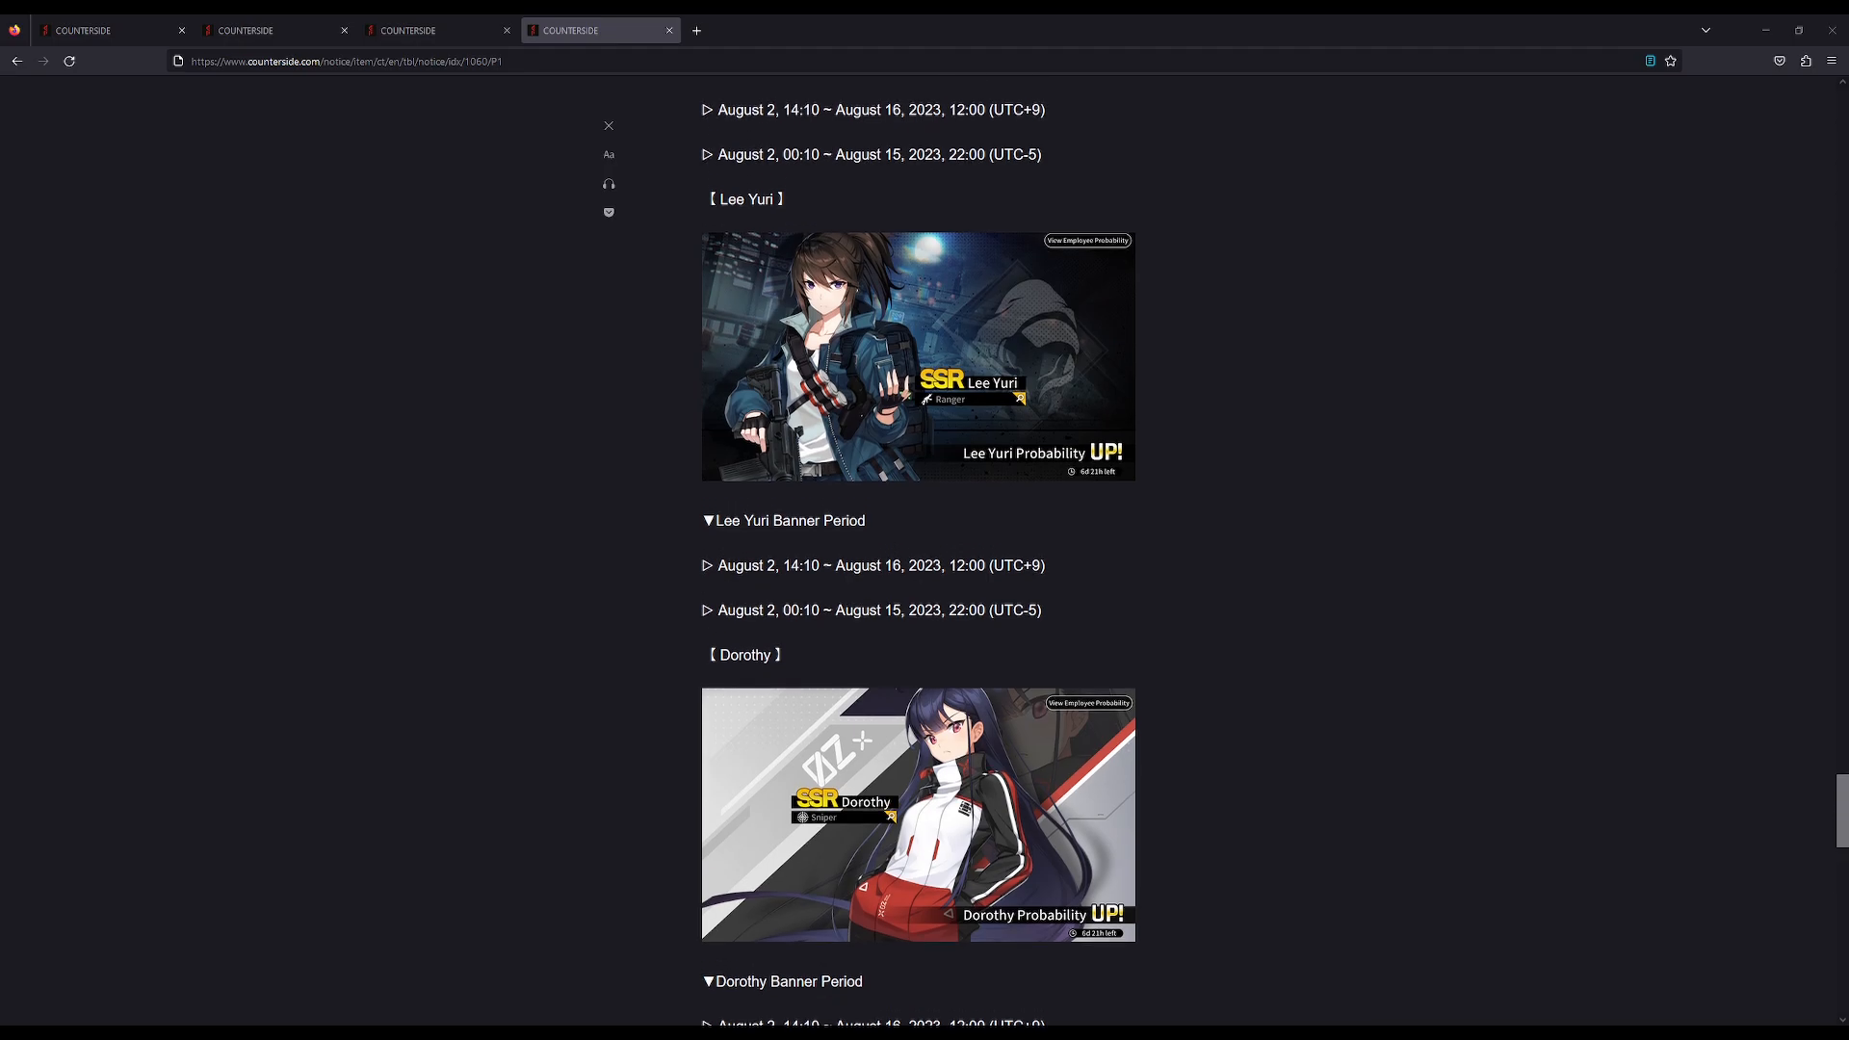
scroll("down", 3)
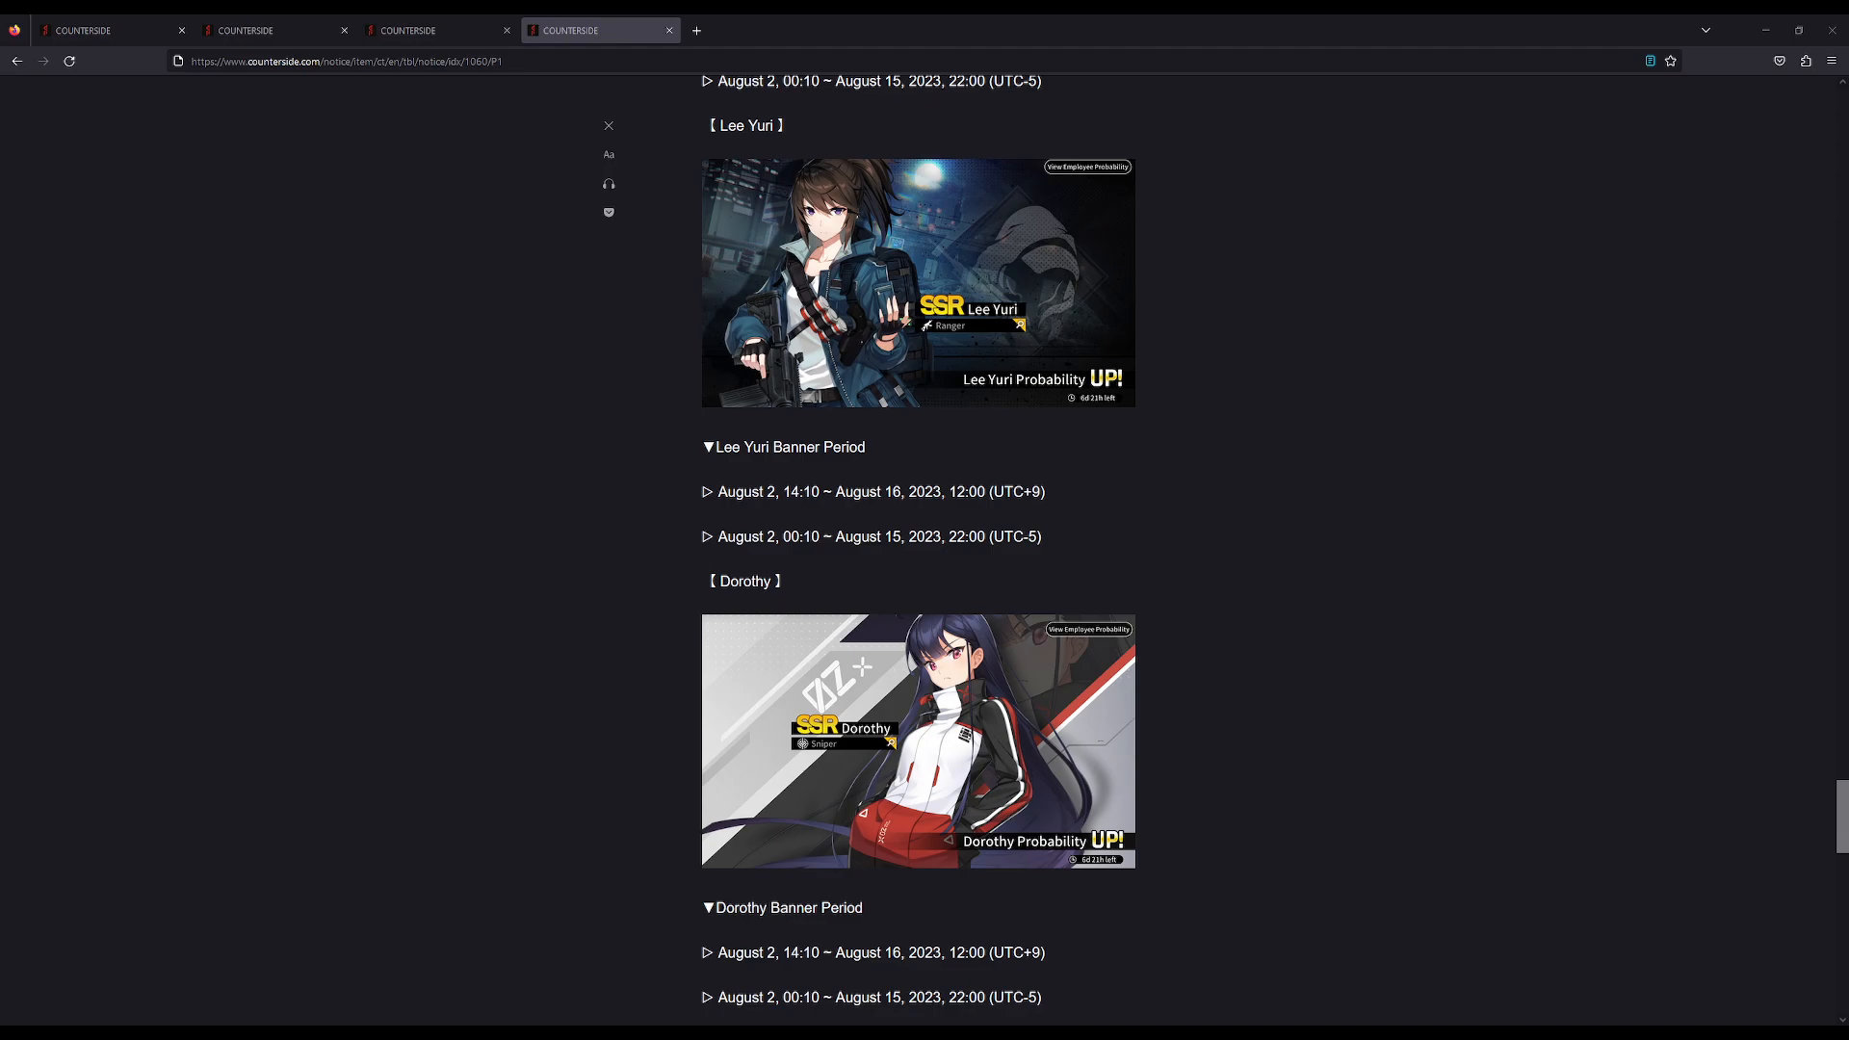
scroll("down", 3)
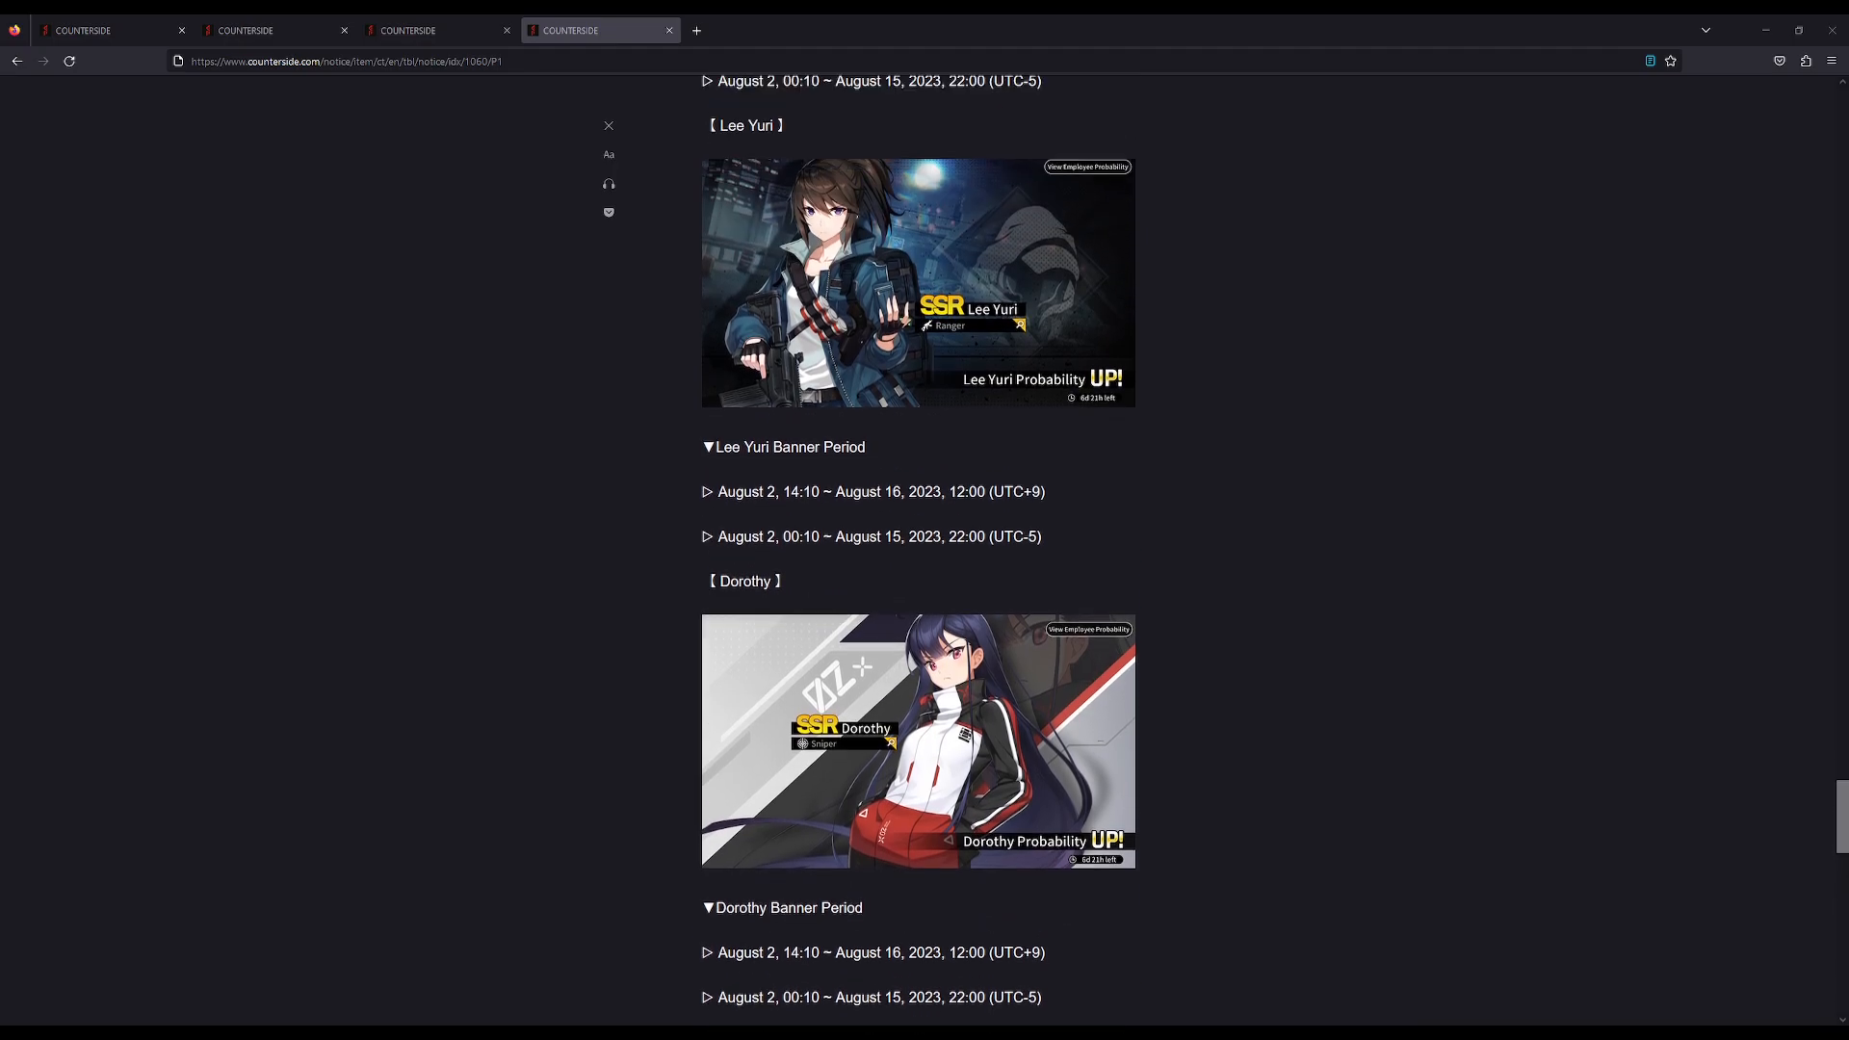
scroll("down", 3)
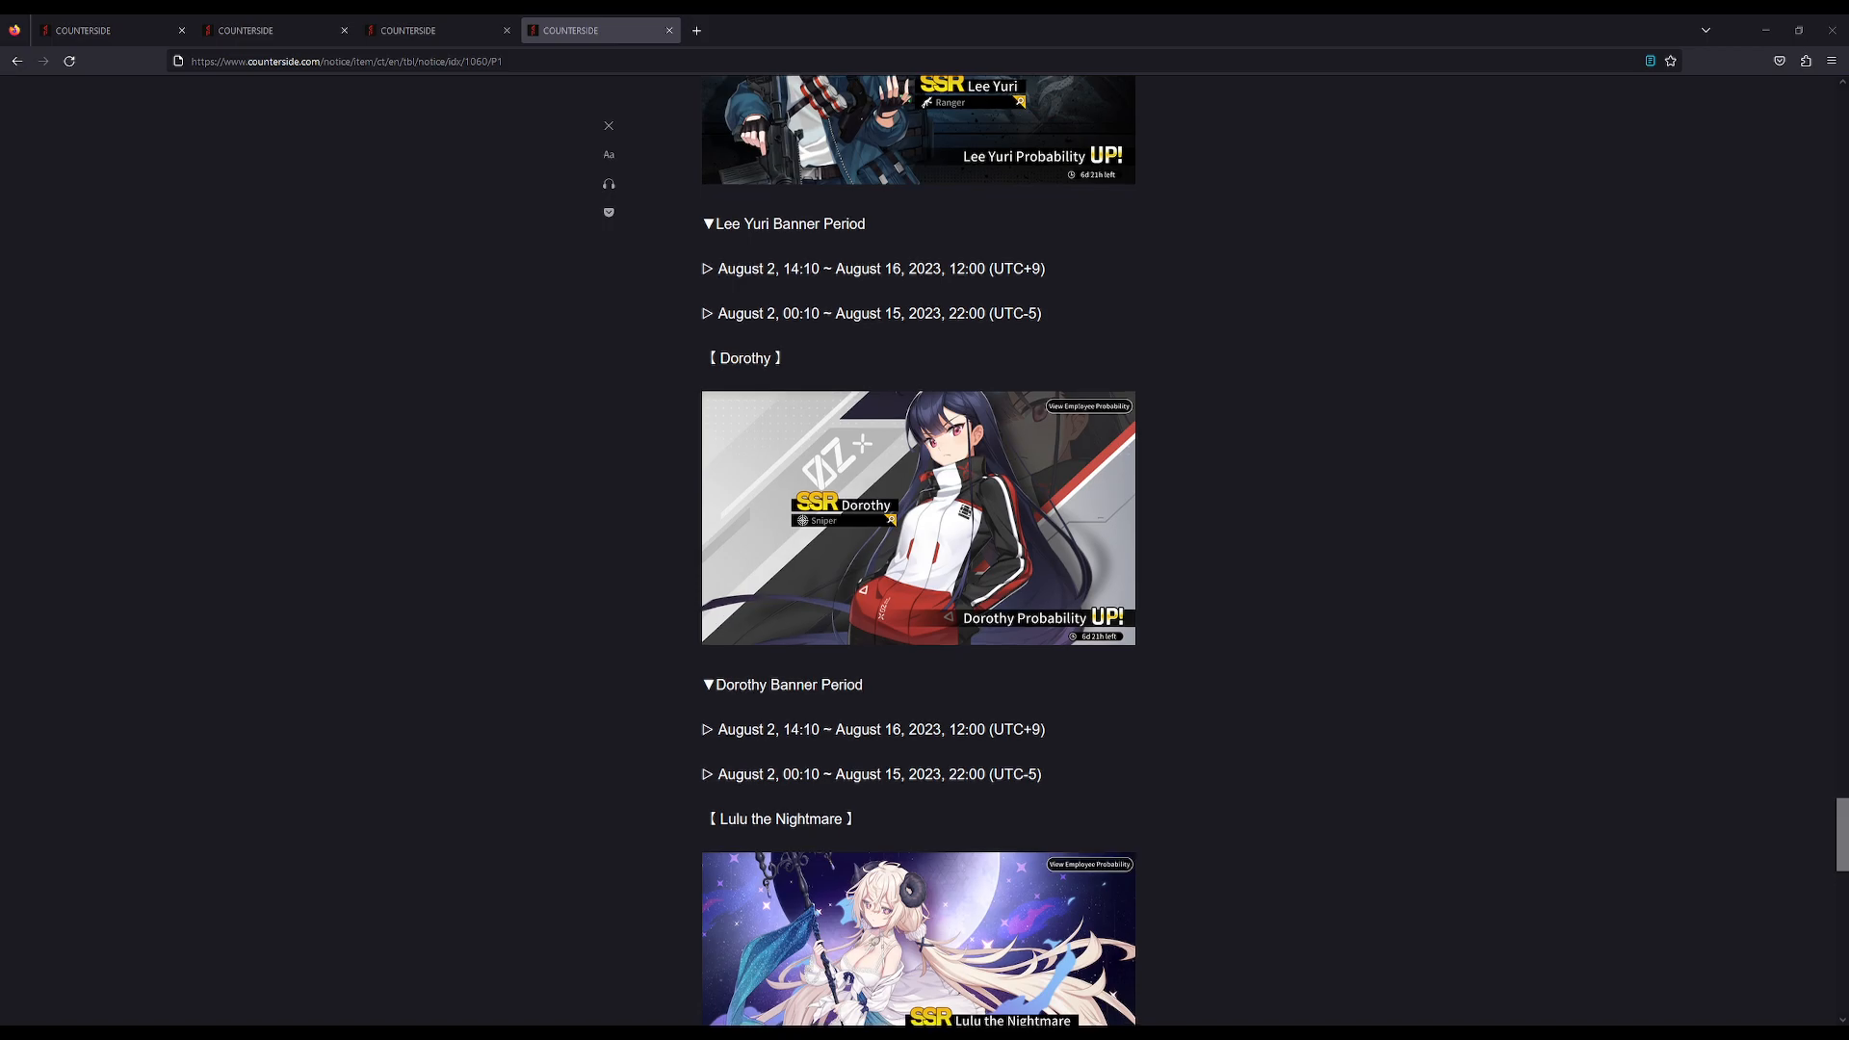
scroll("down", 3)
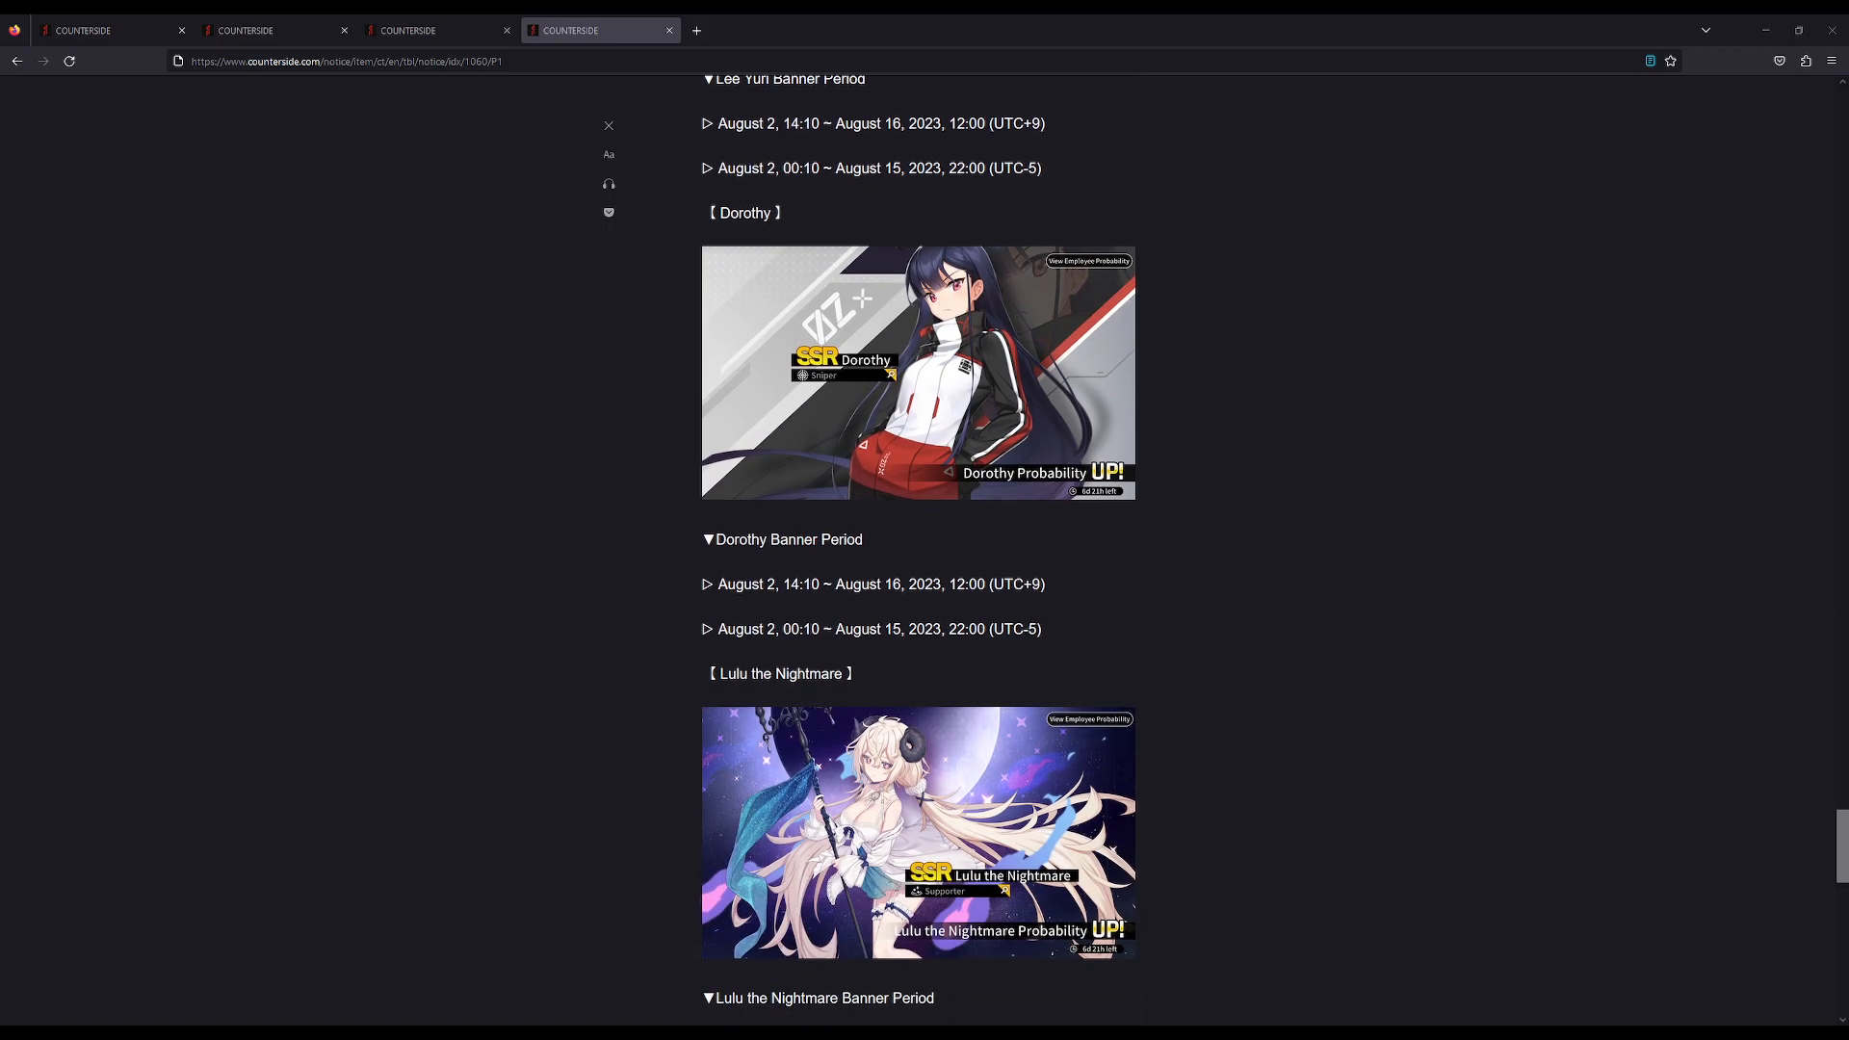
scroll("down", 3)
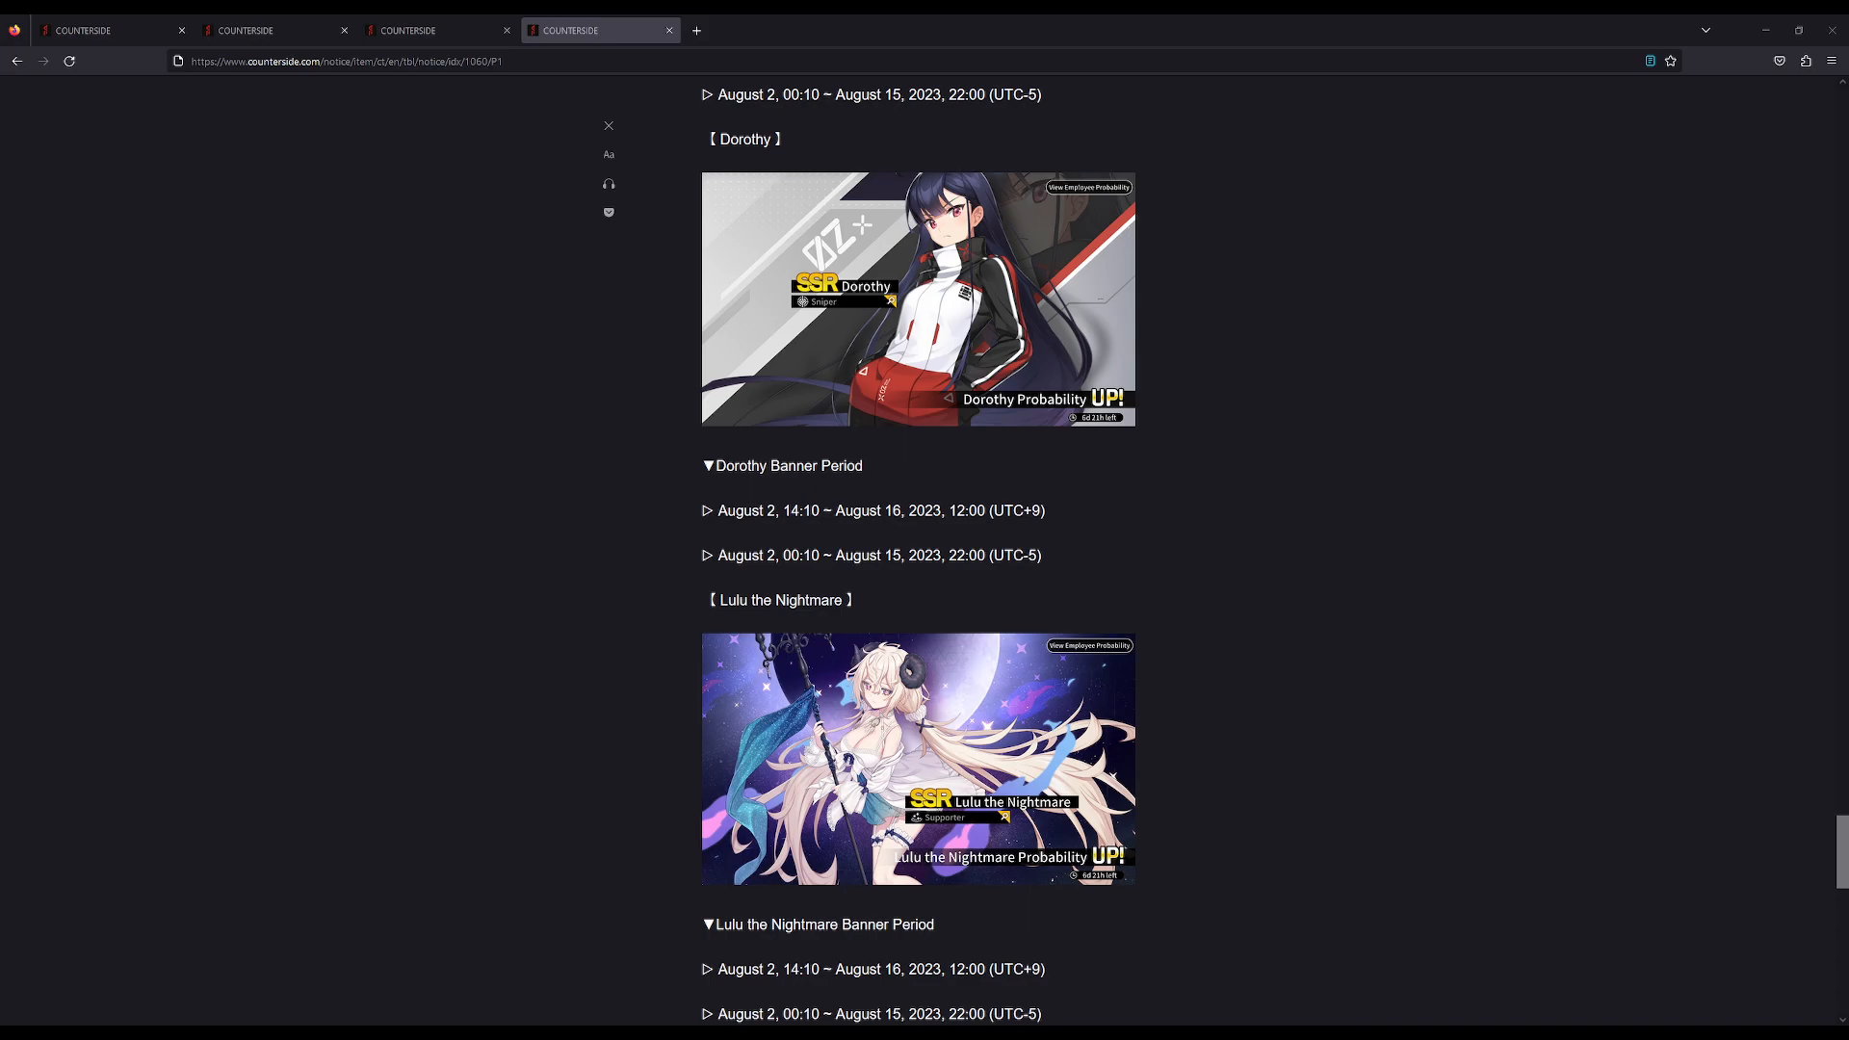
scroll("down", 3)
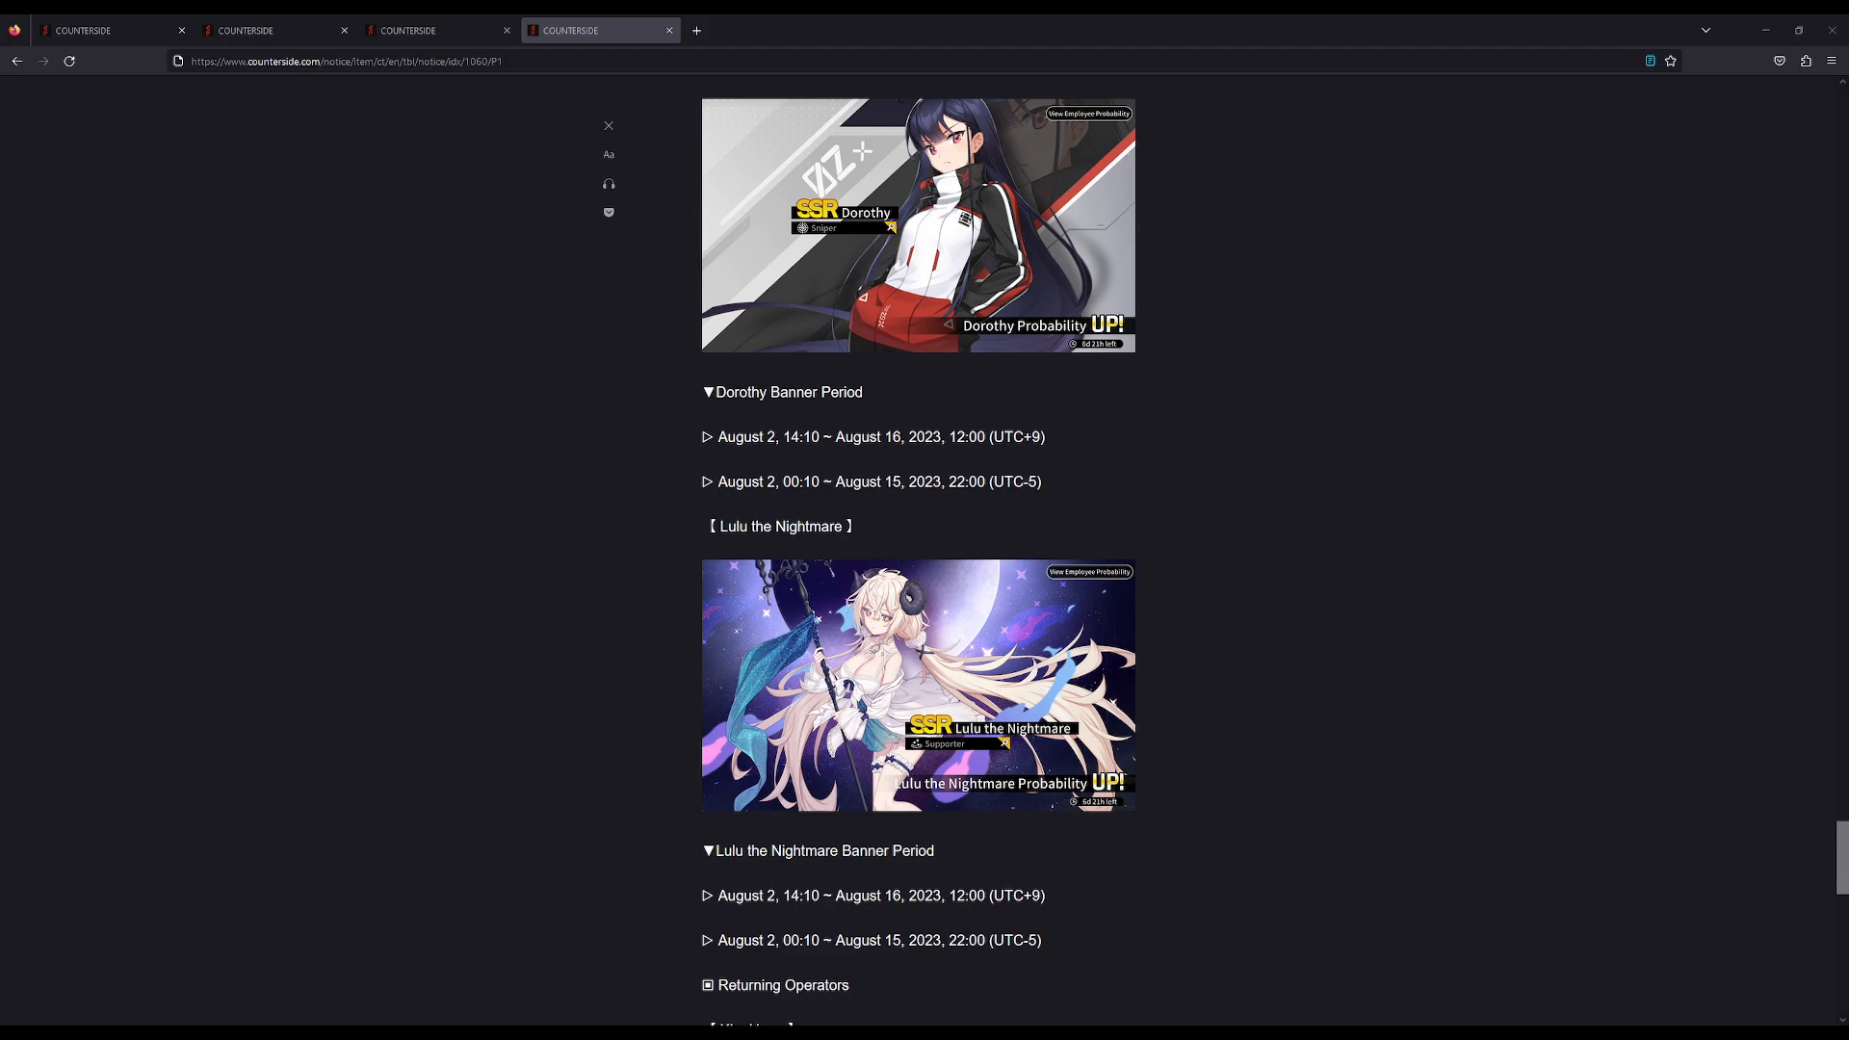
scroll("down", 3)
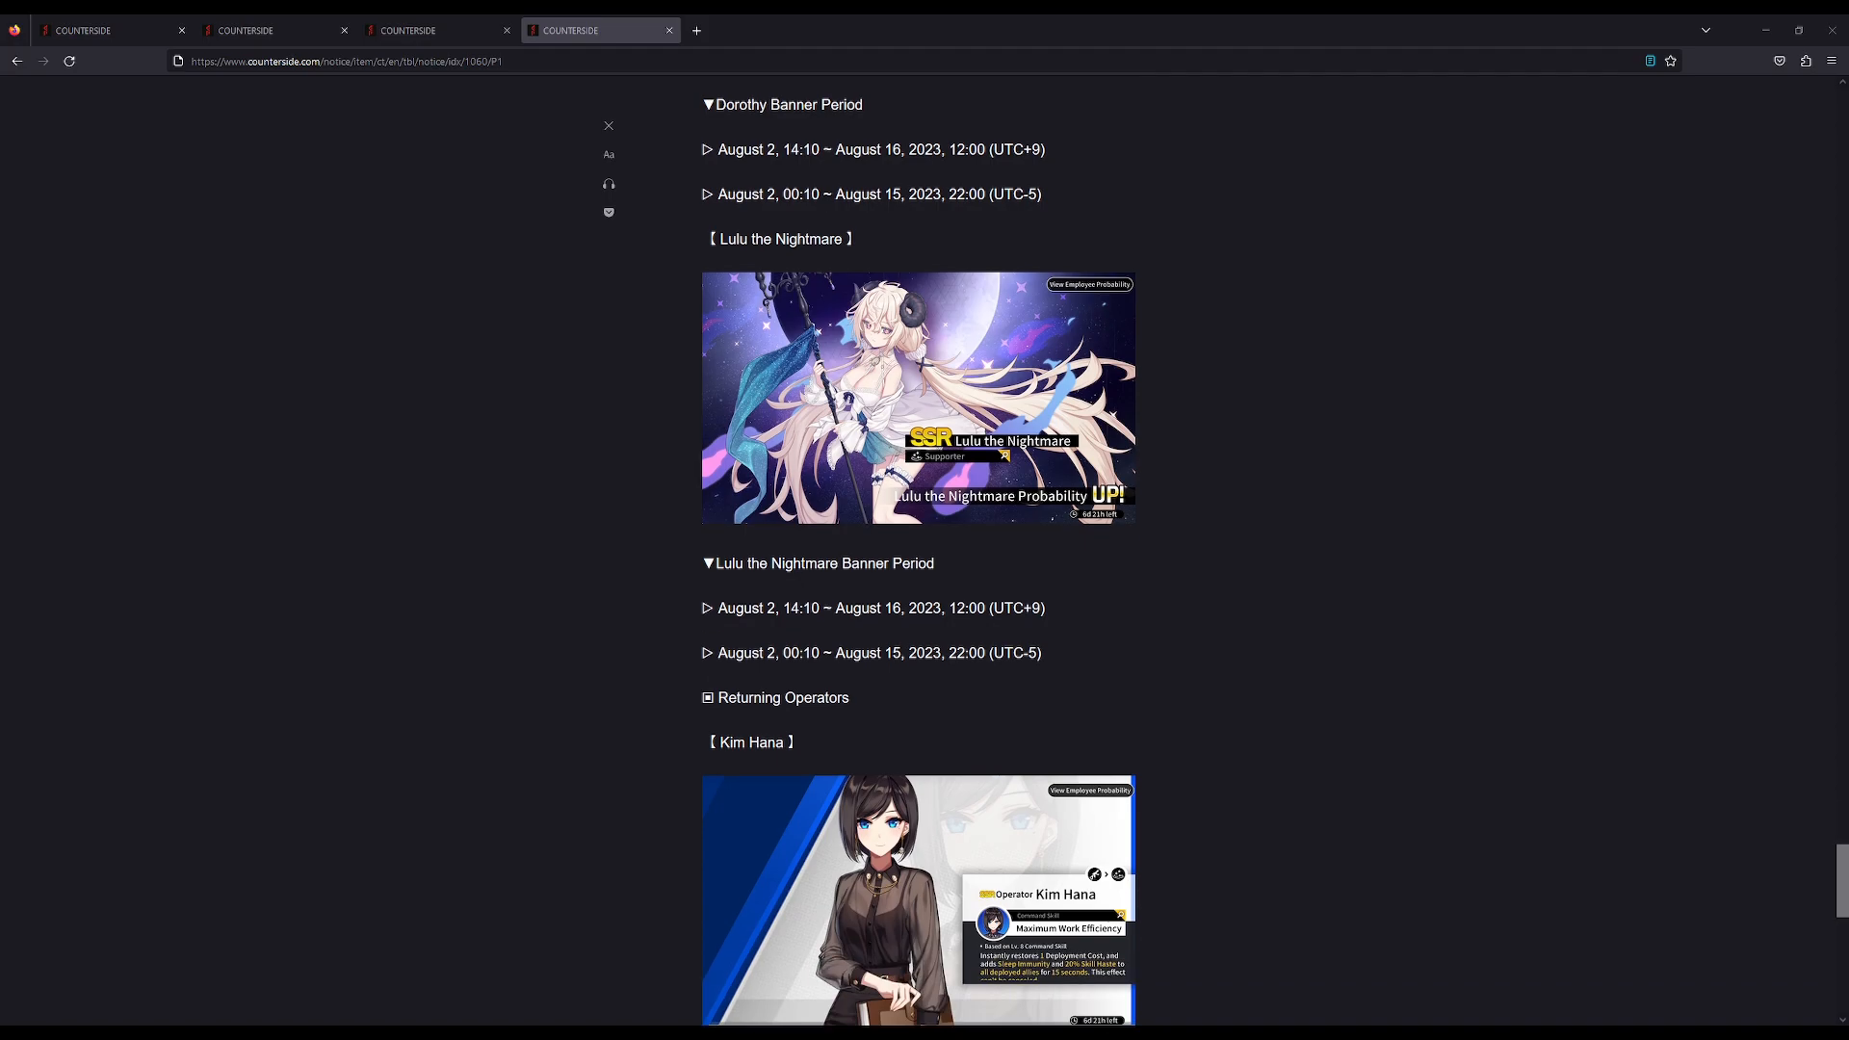
scroll("down", 3)
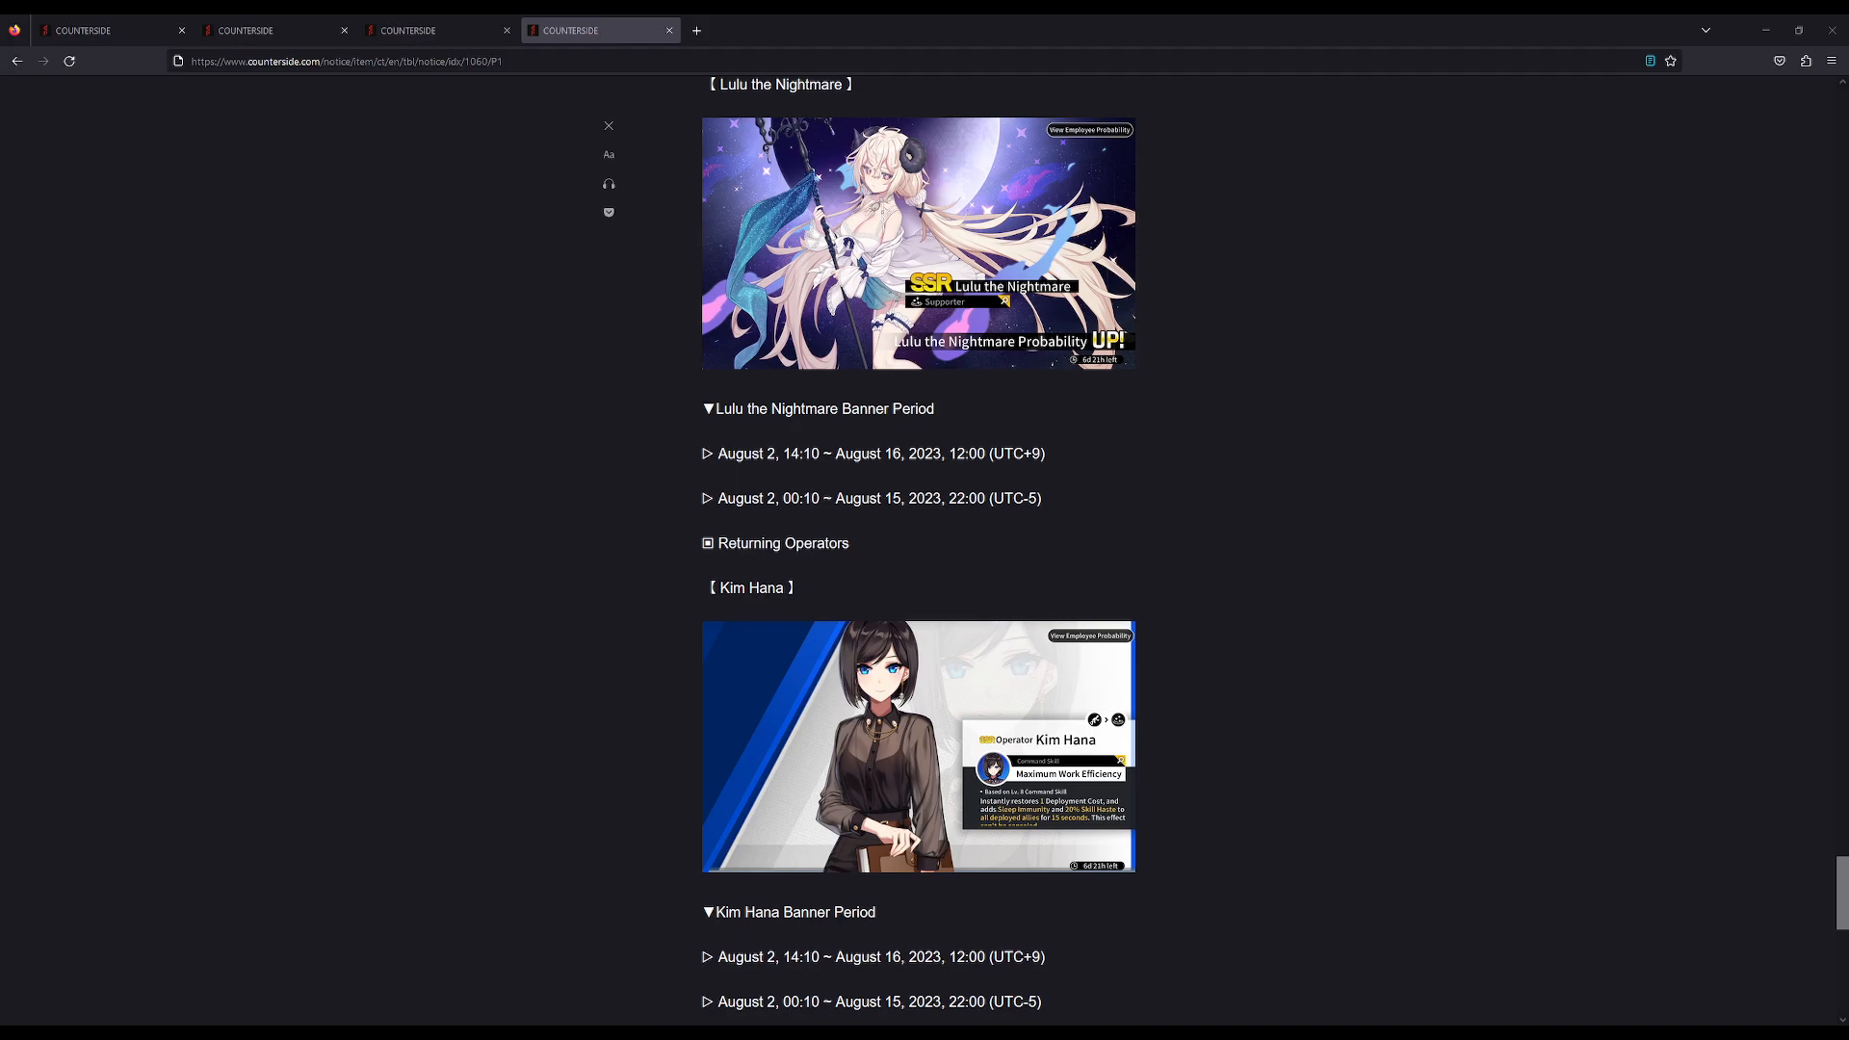
scroll("down", 3)
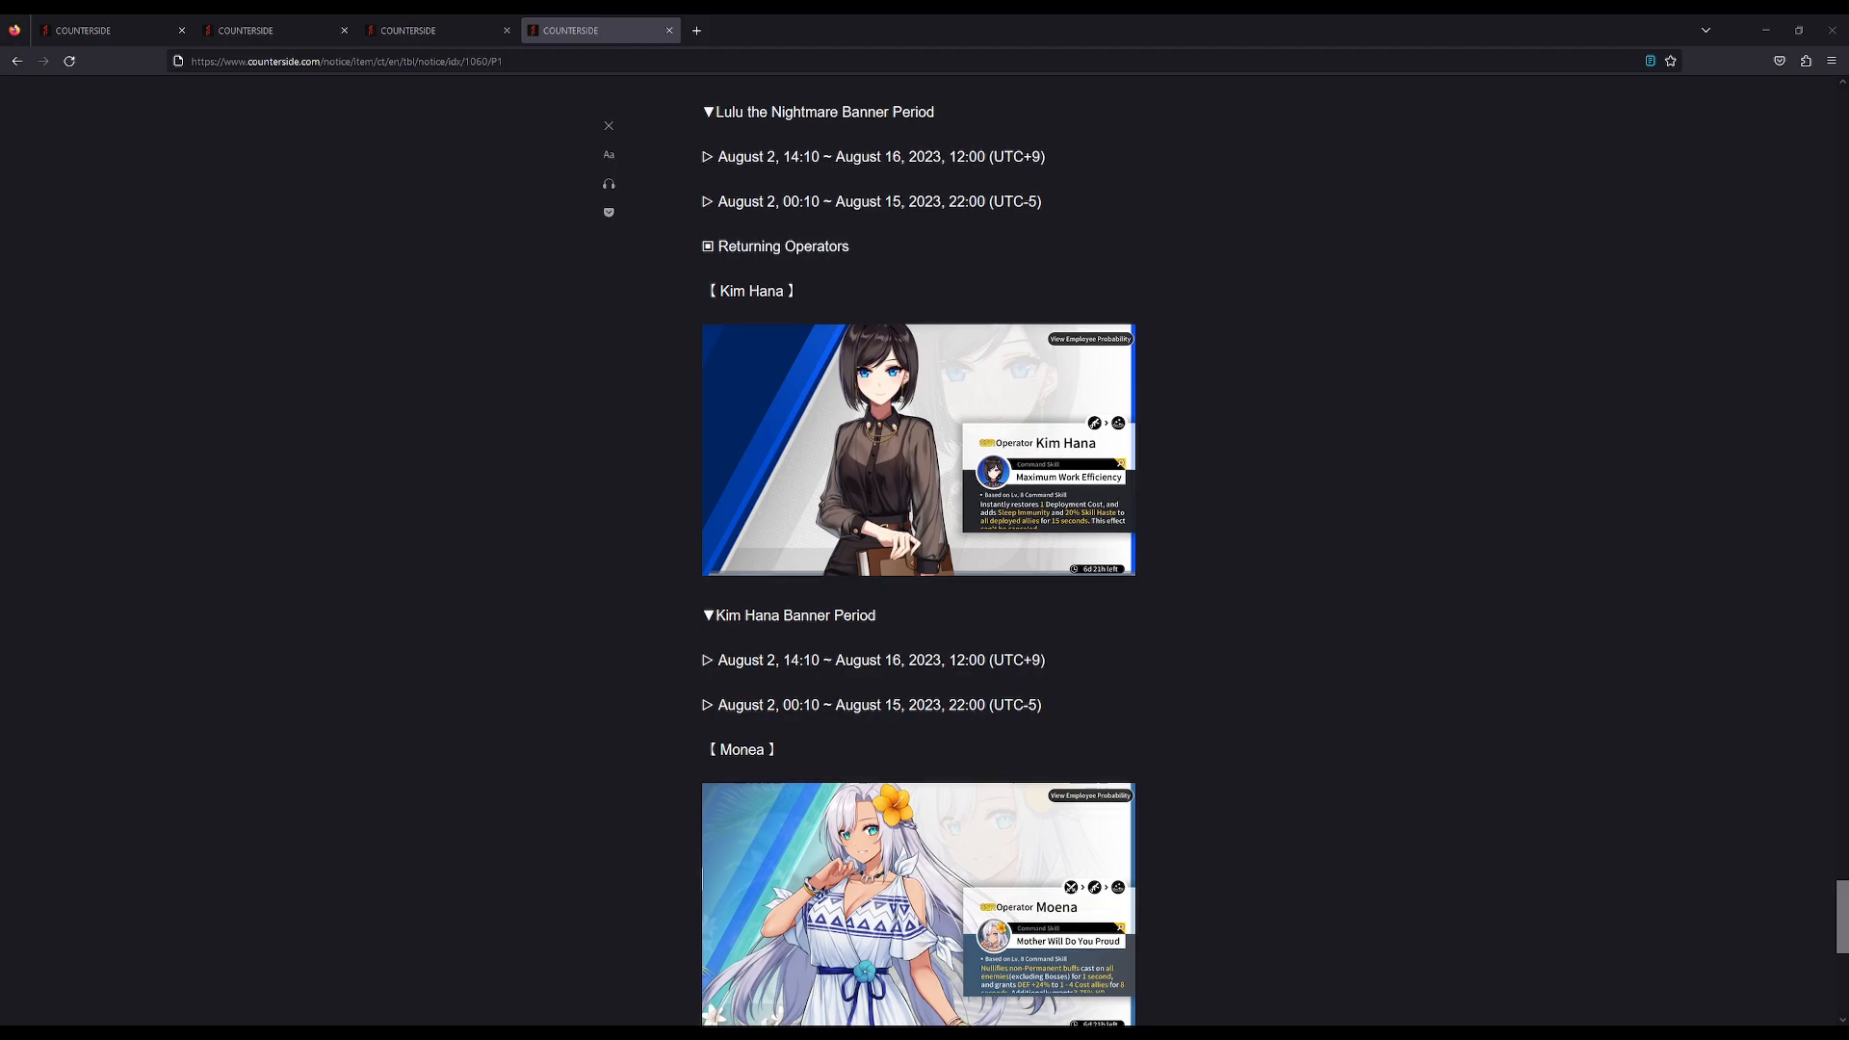
scroll("down", 3)
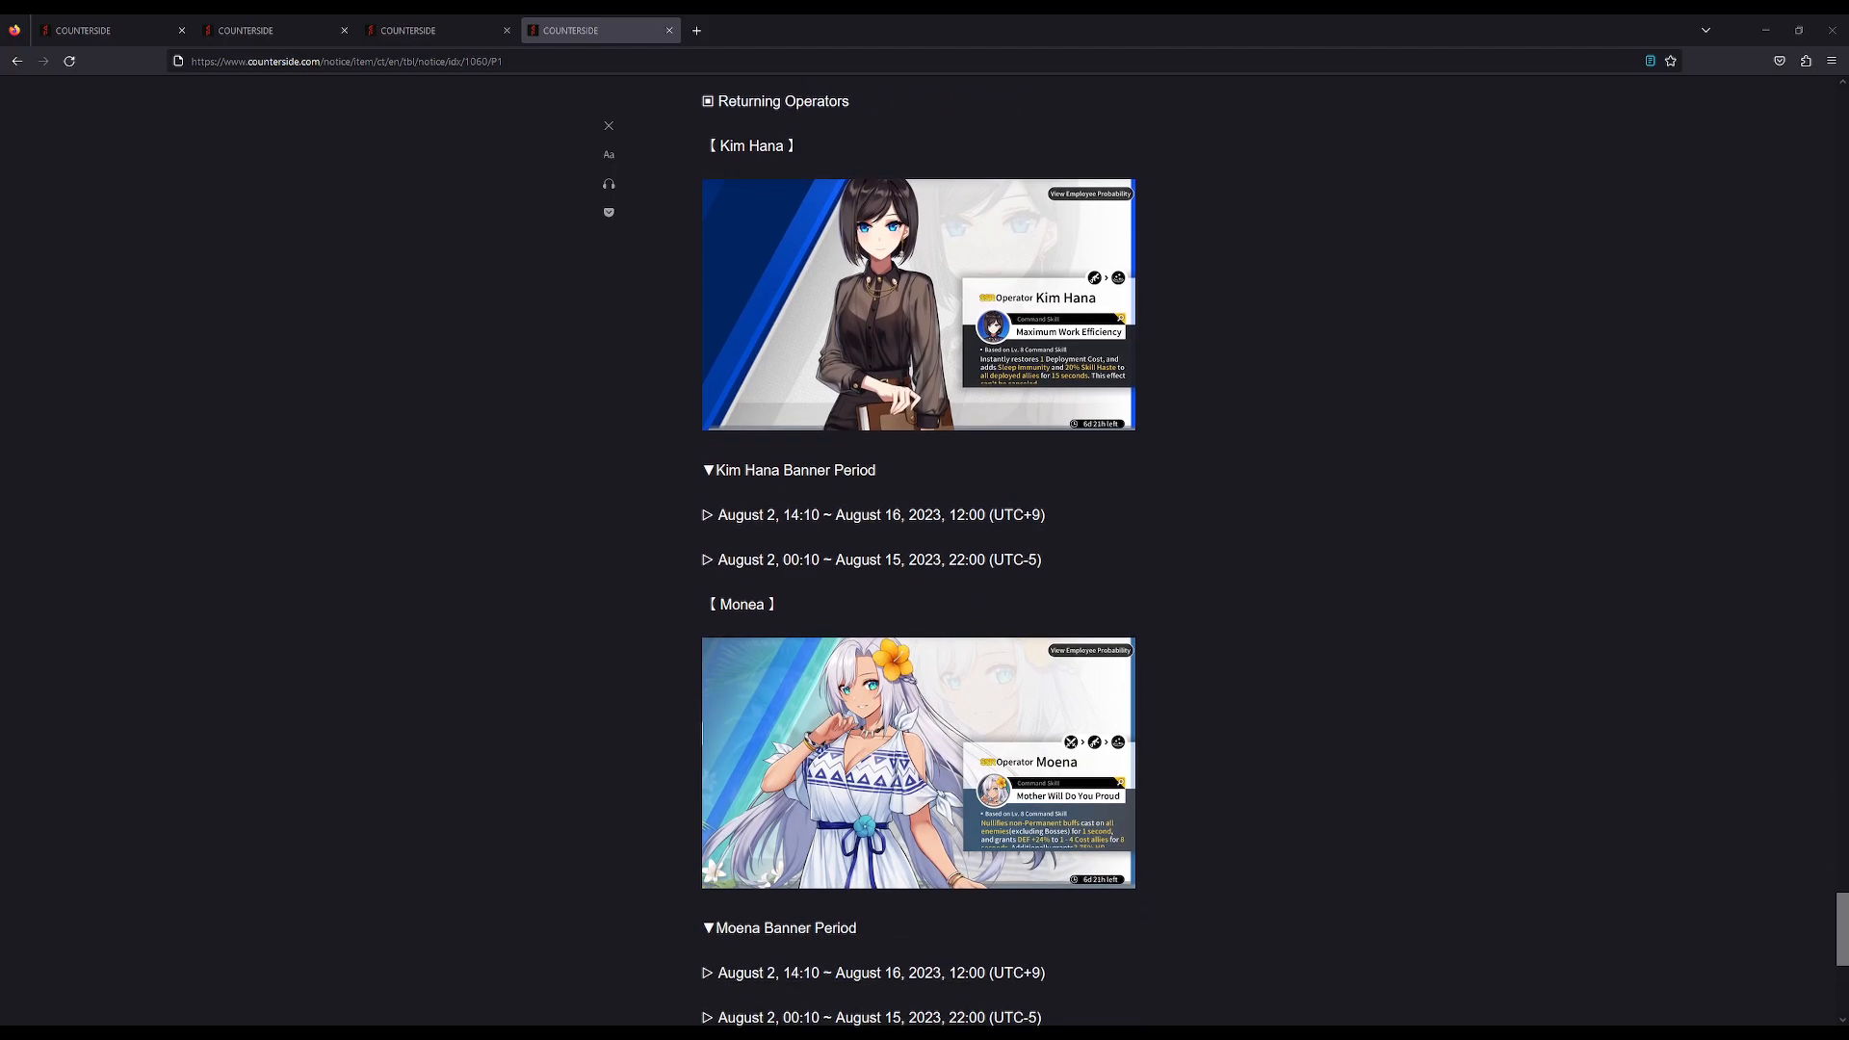
scroll("down", 3)
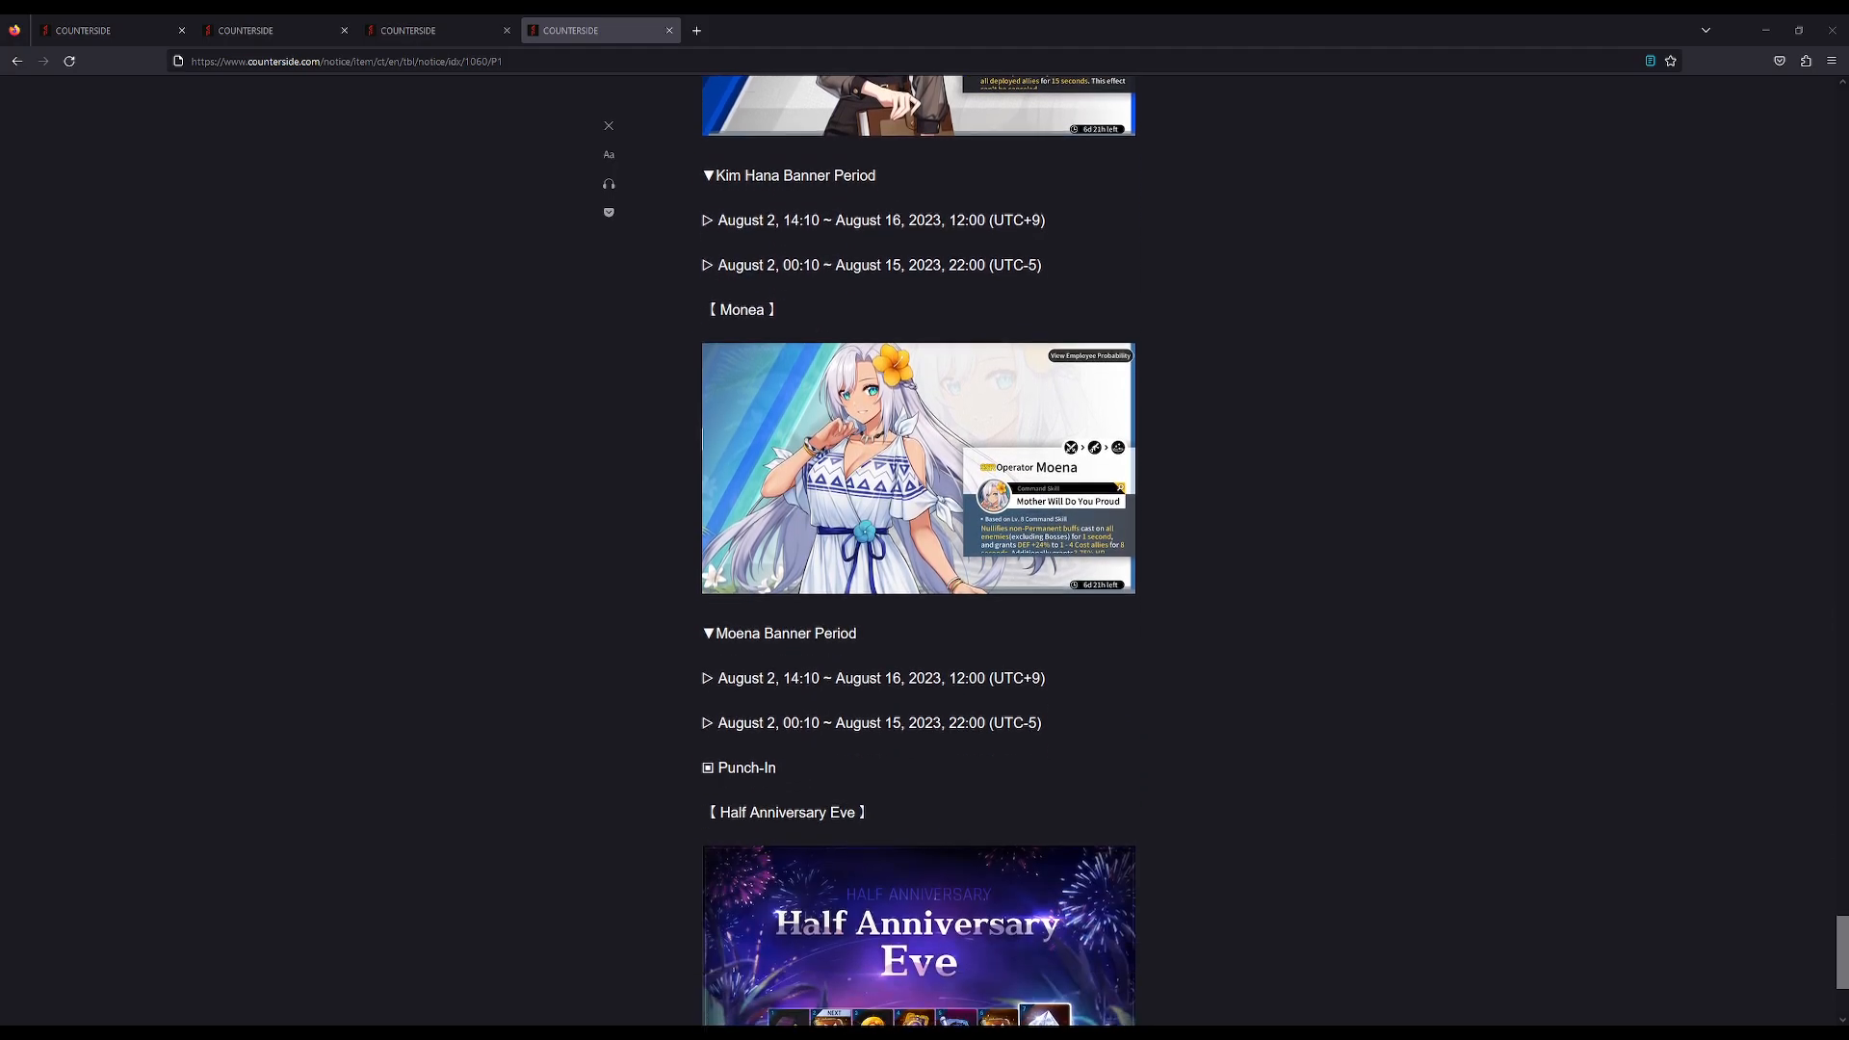
scroll("up", 3)
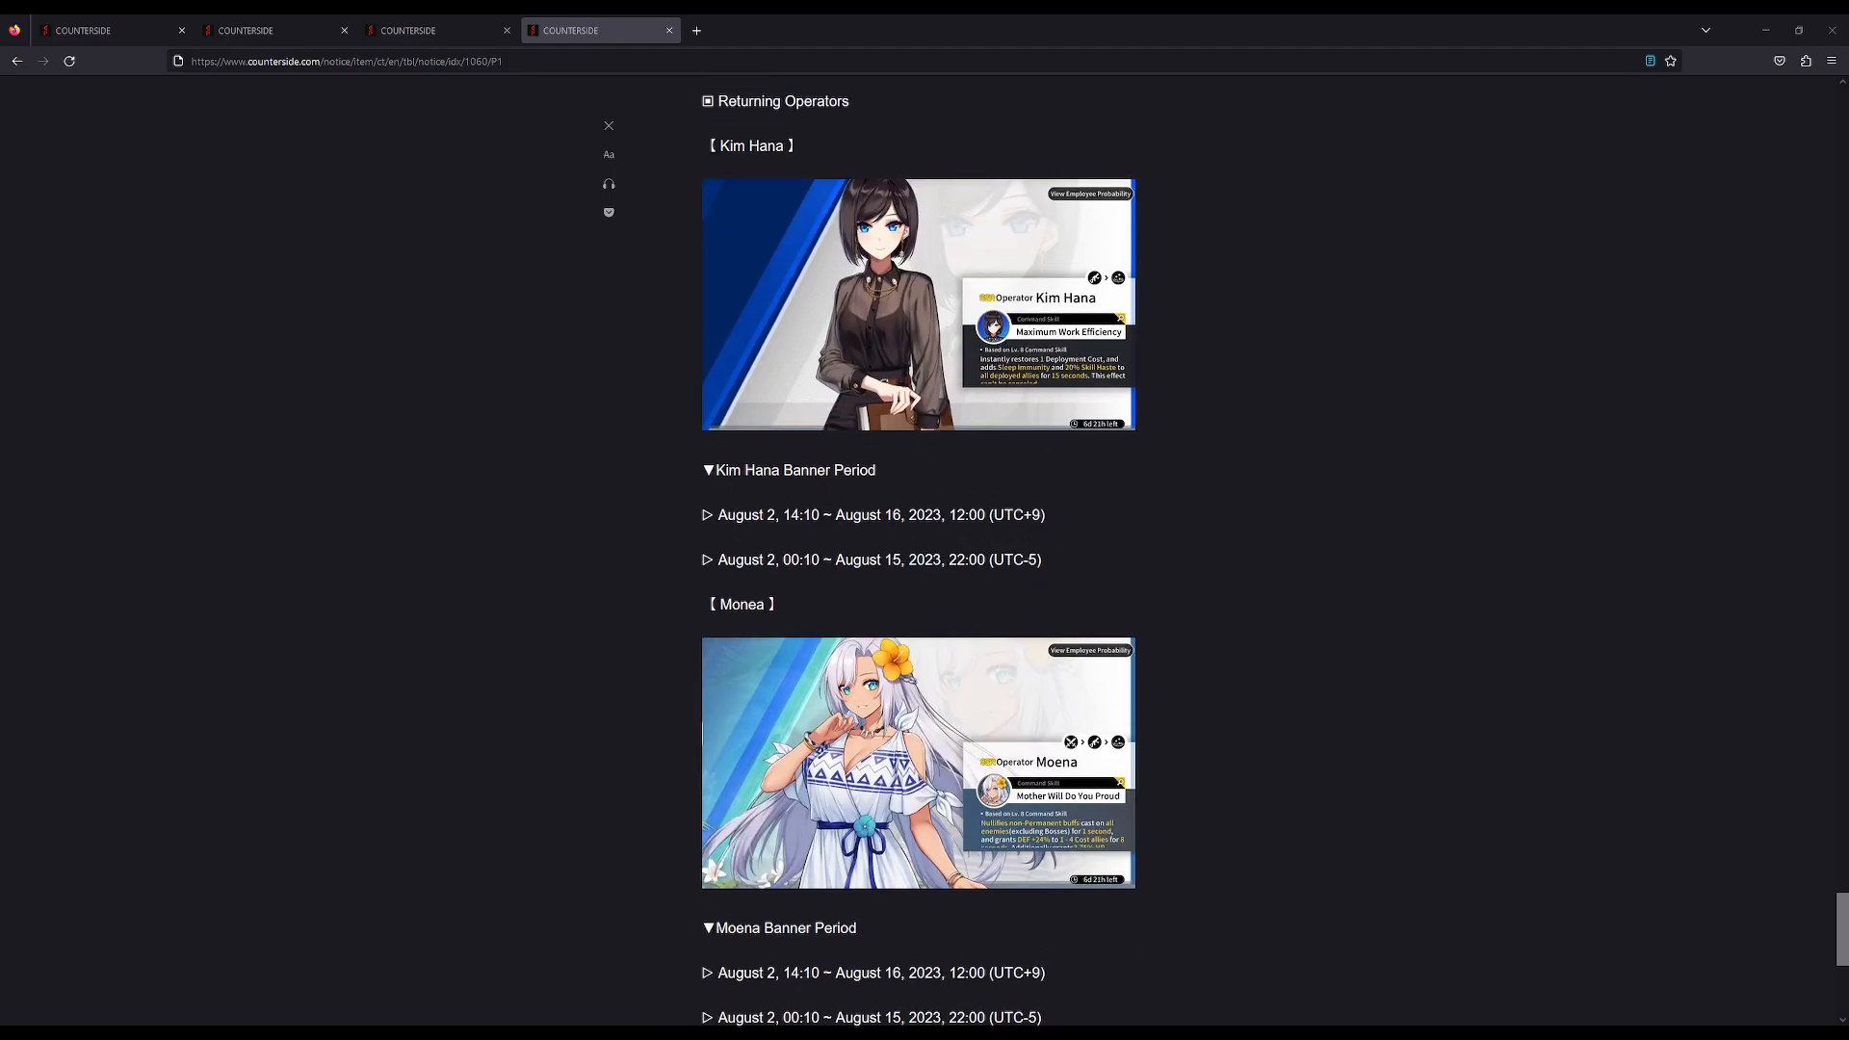
scroll("down", 3)
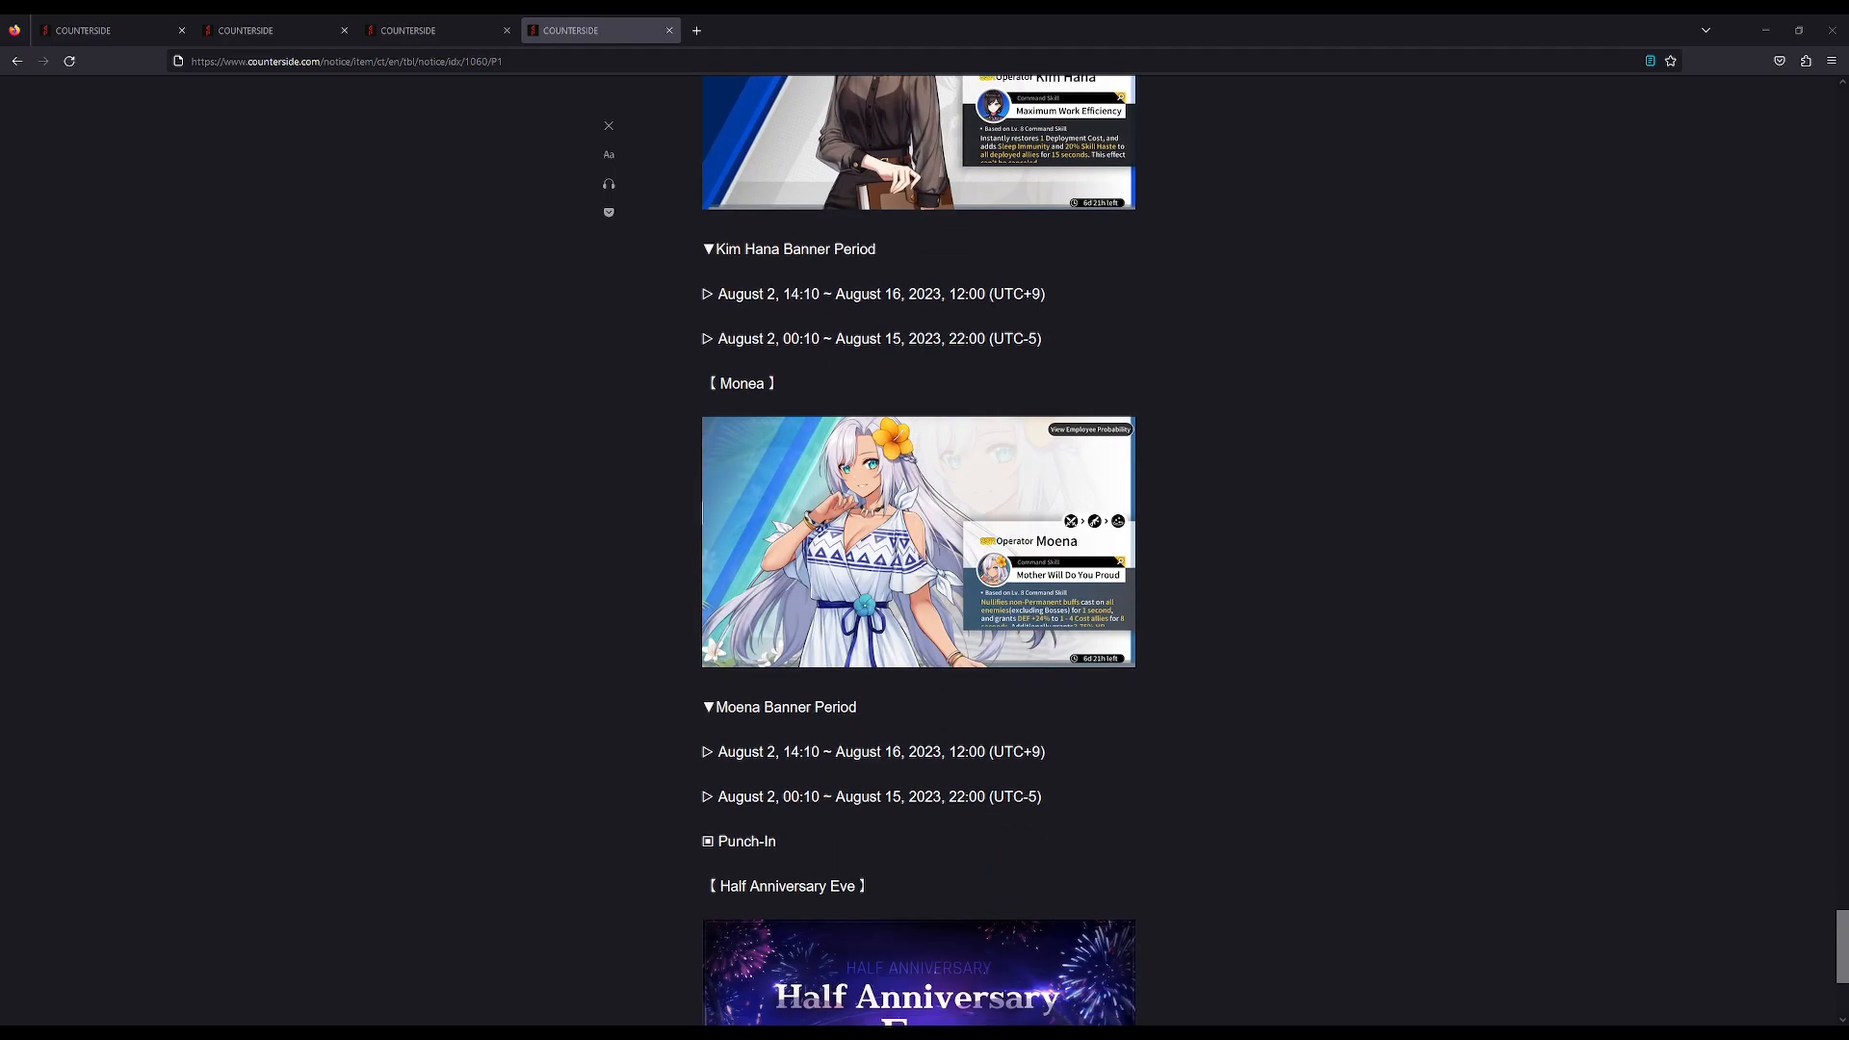
scroll("down", 3)
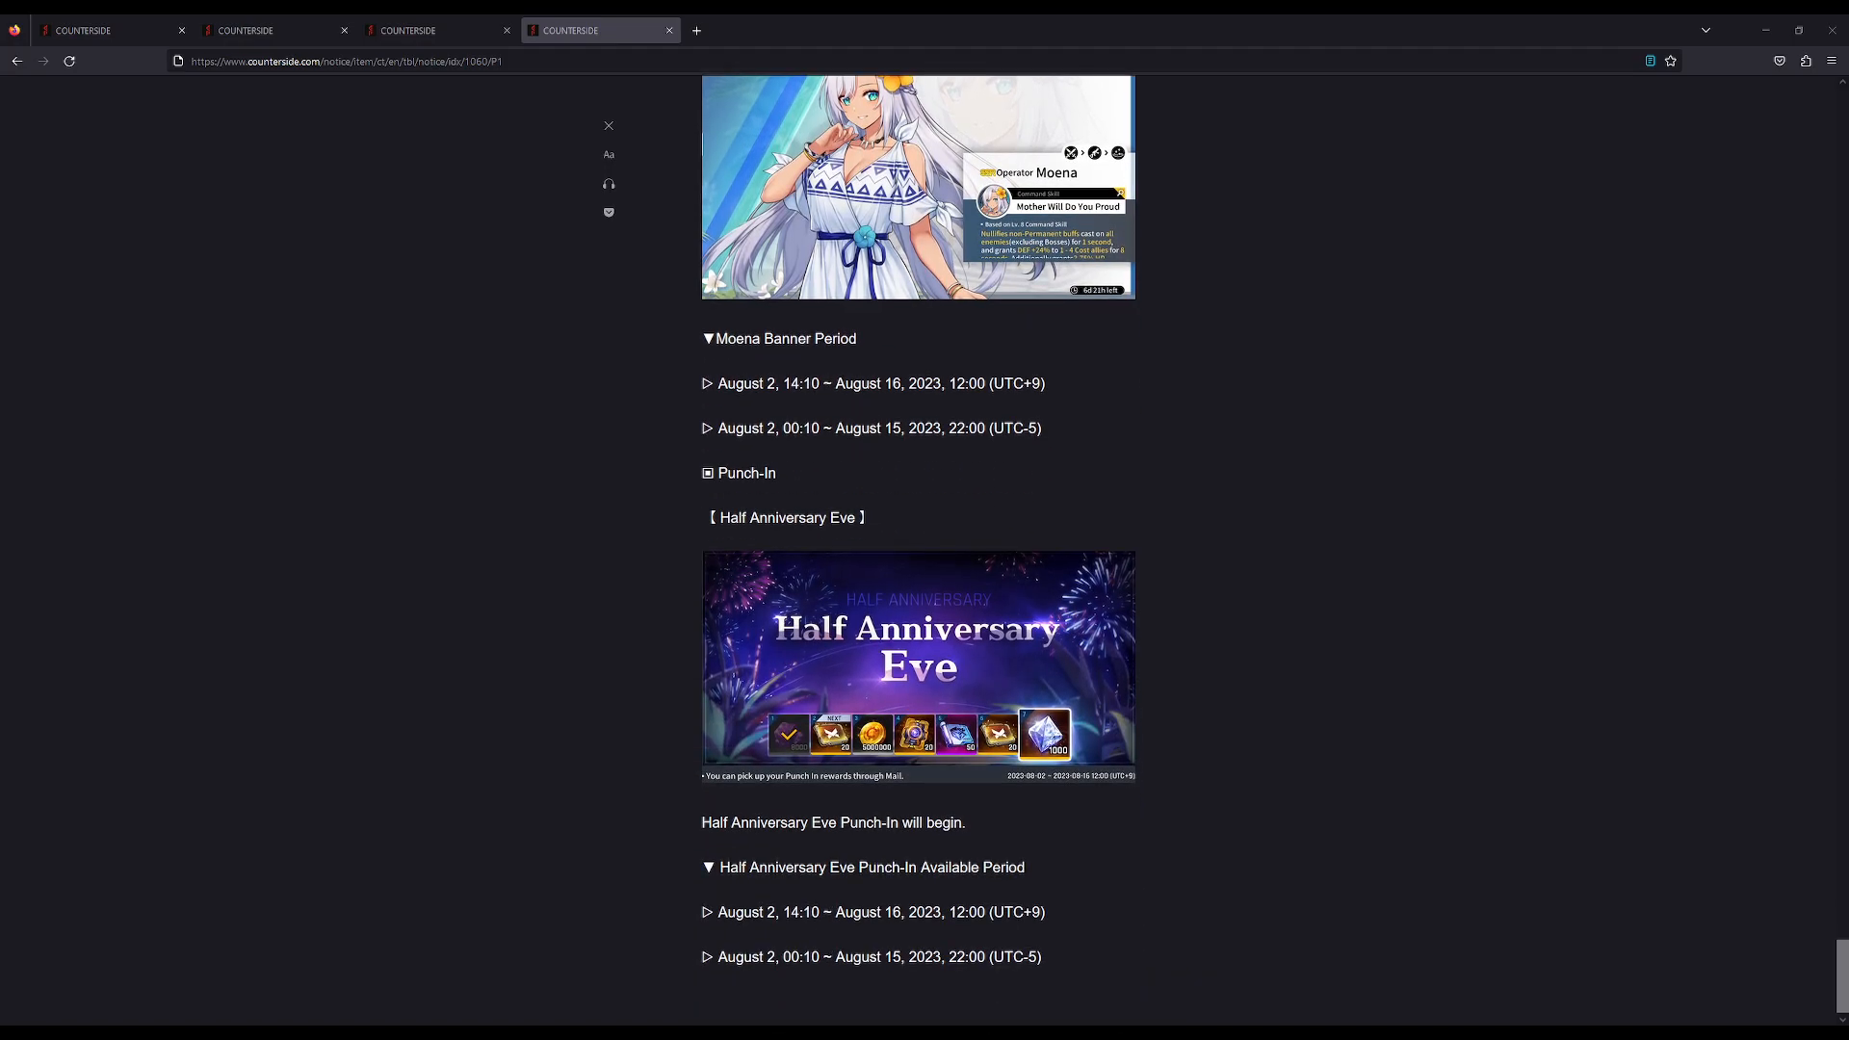
scroll("up", 3)
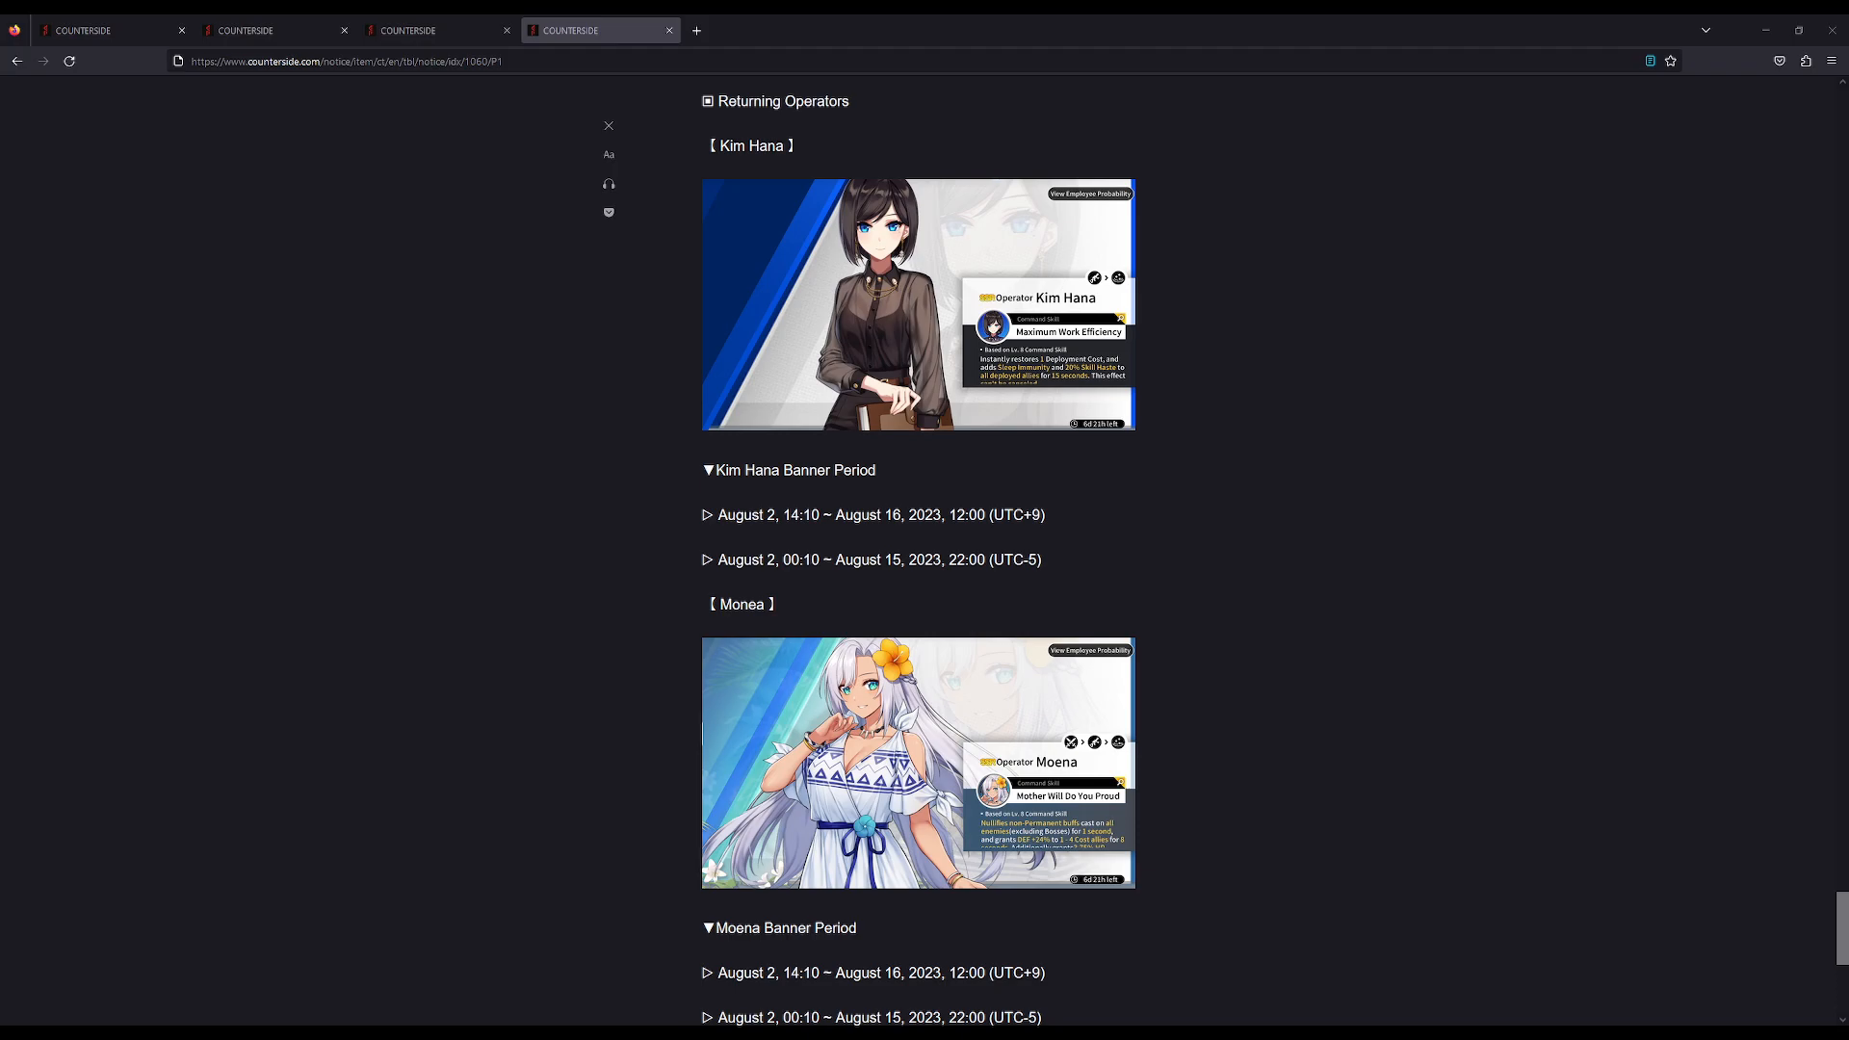
scroll("down", 3)
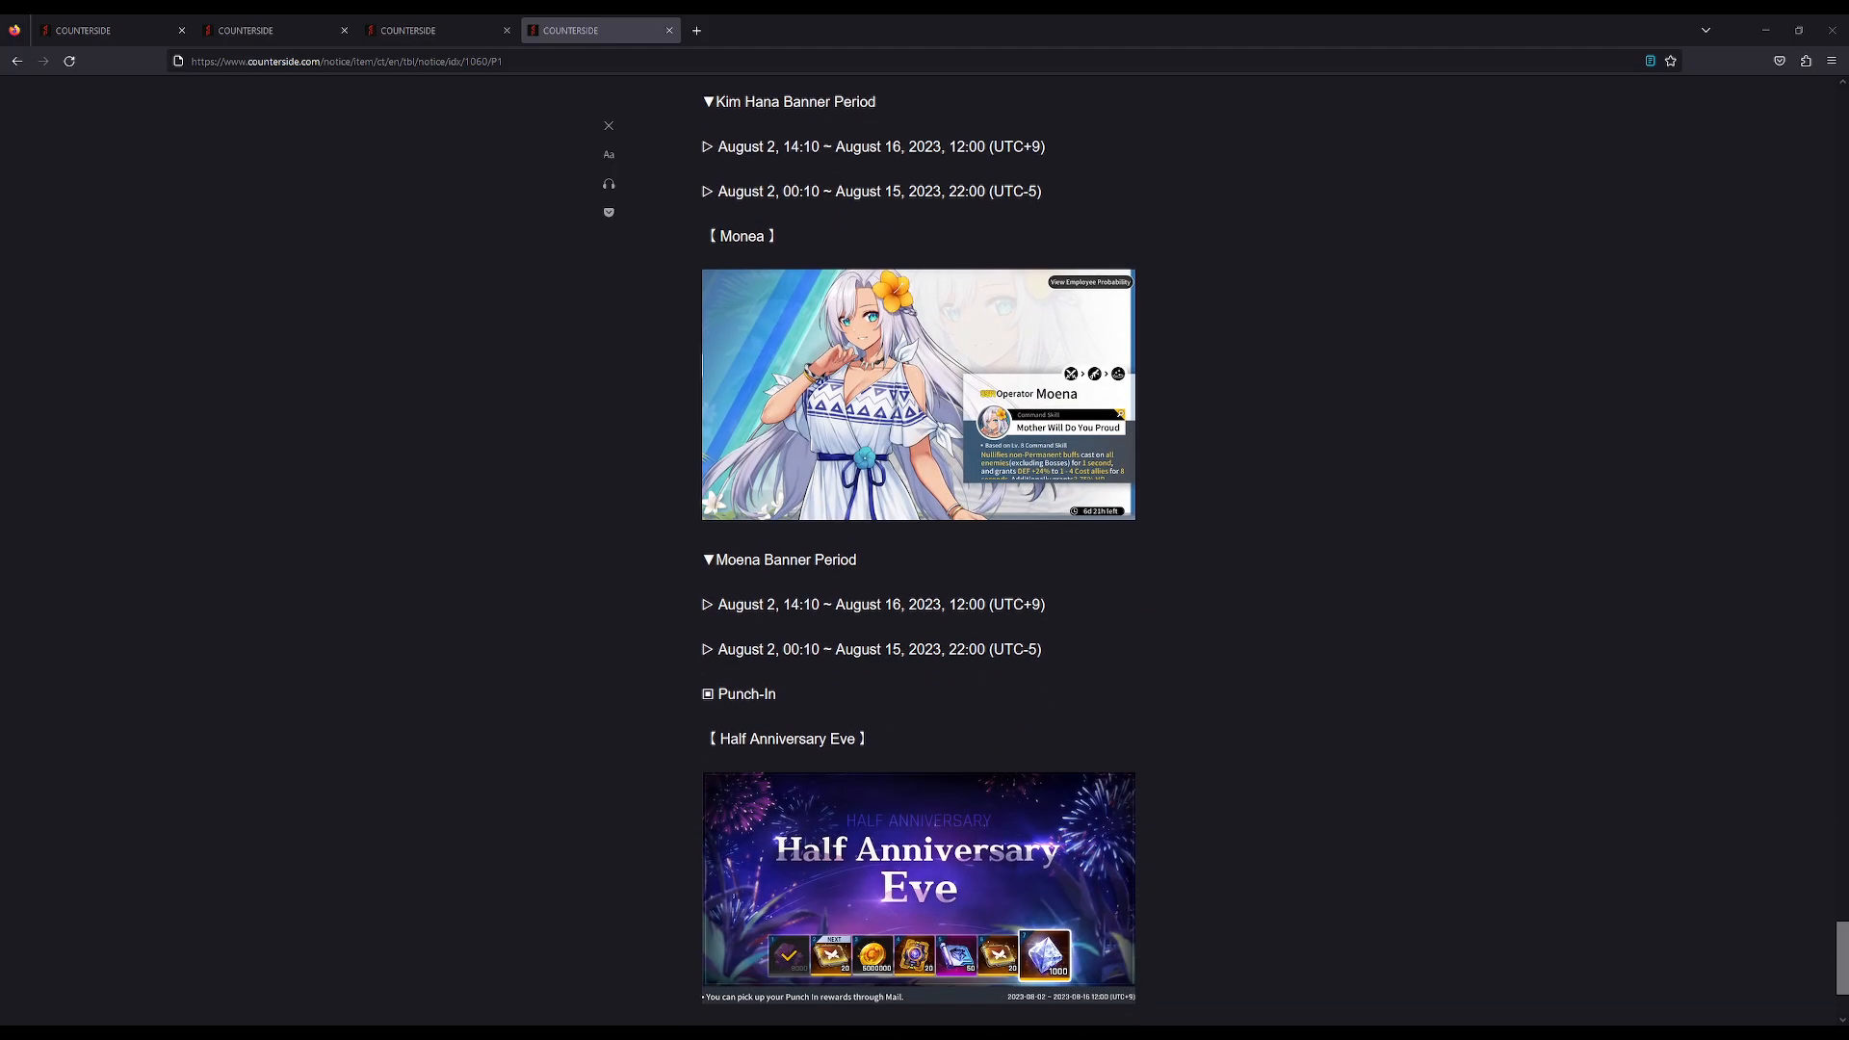
scroll("down", 3)
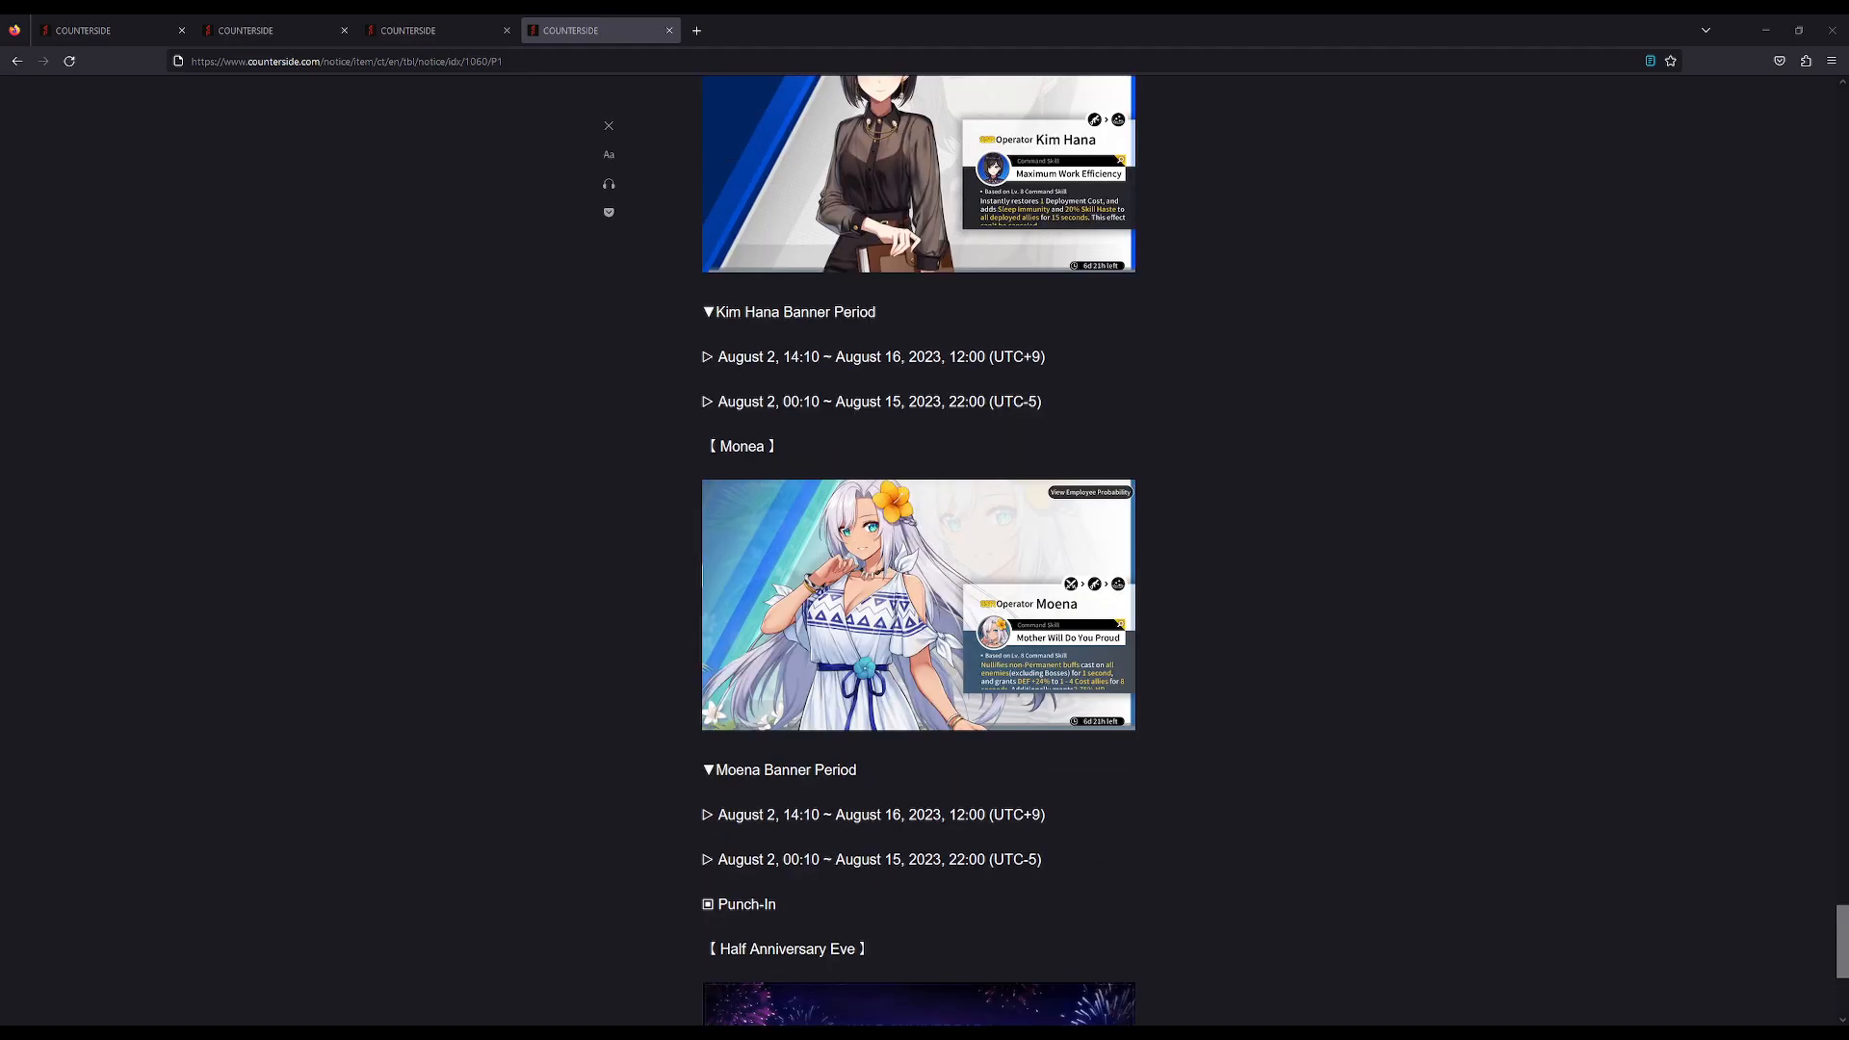
scroll("down", 3)
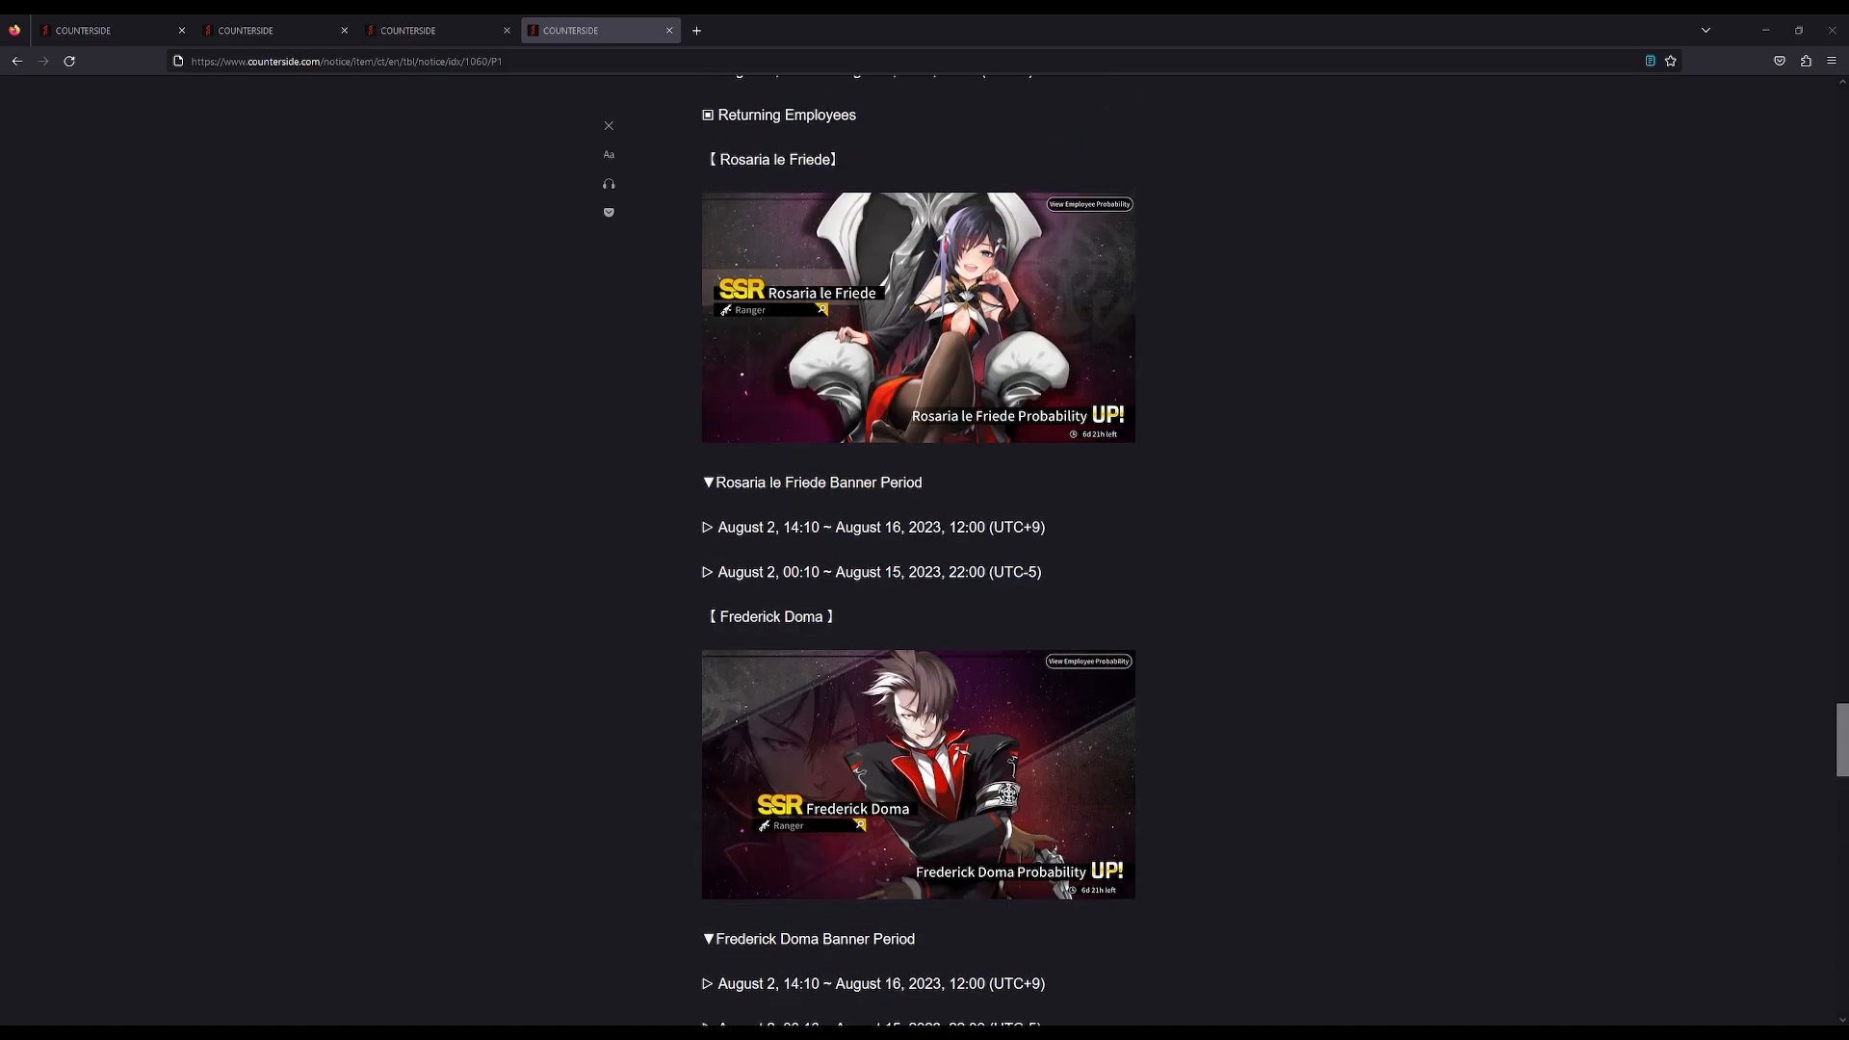
scroll("down", 3)
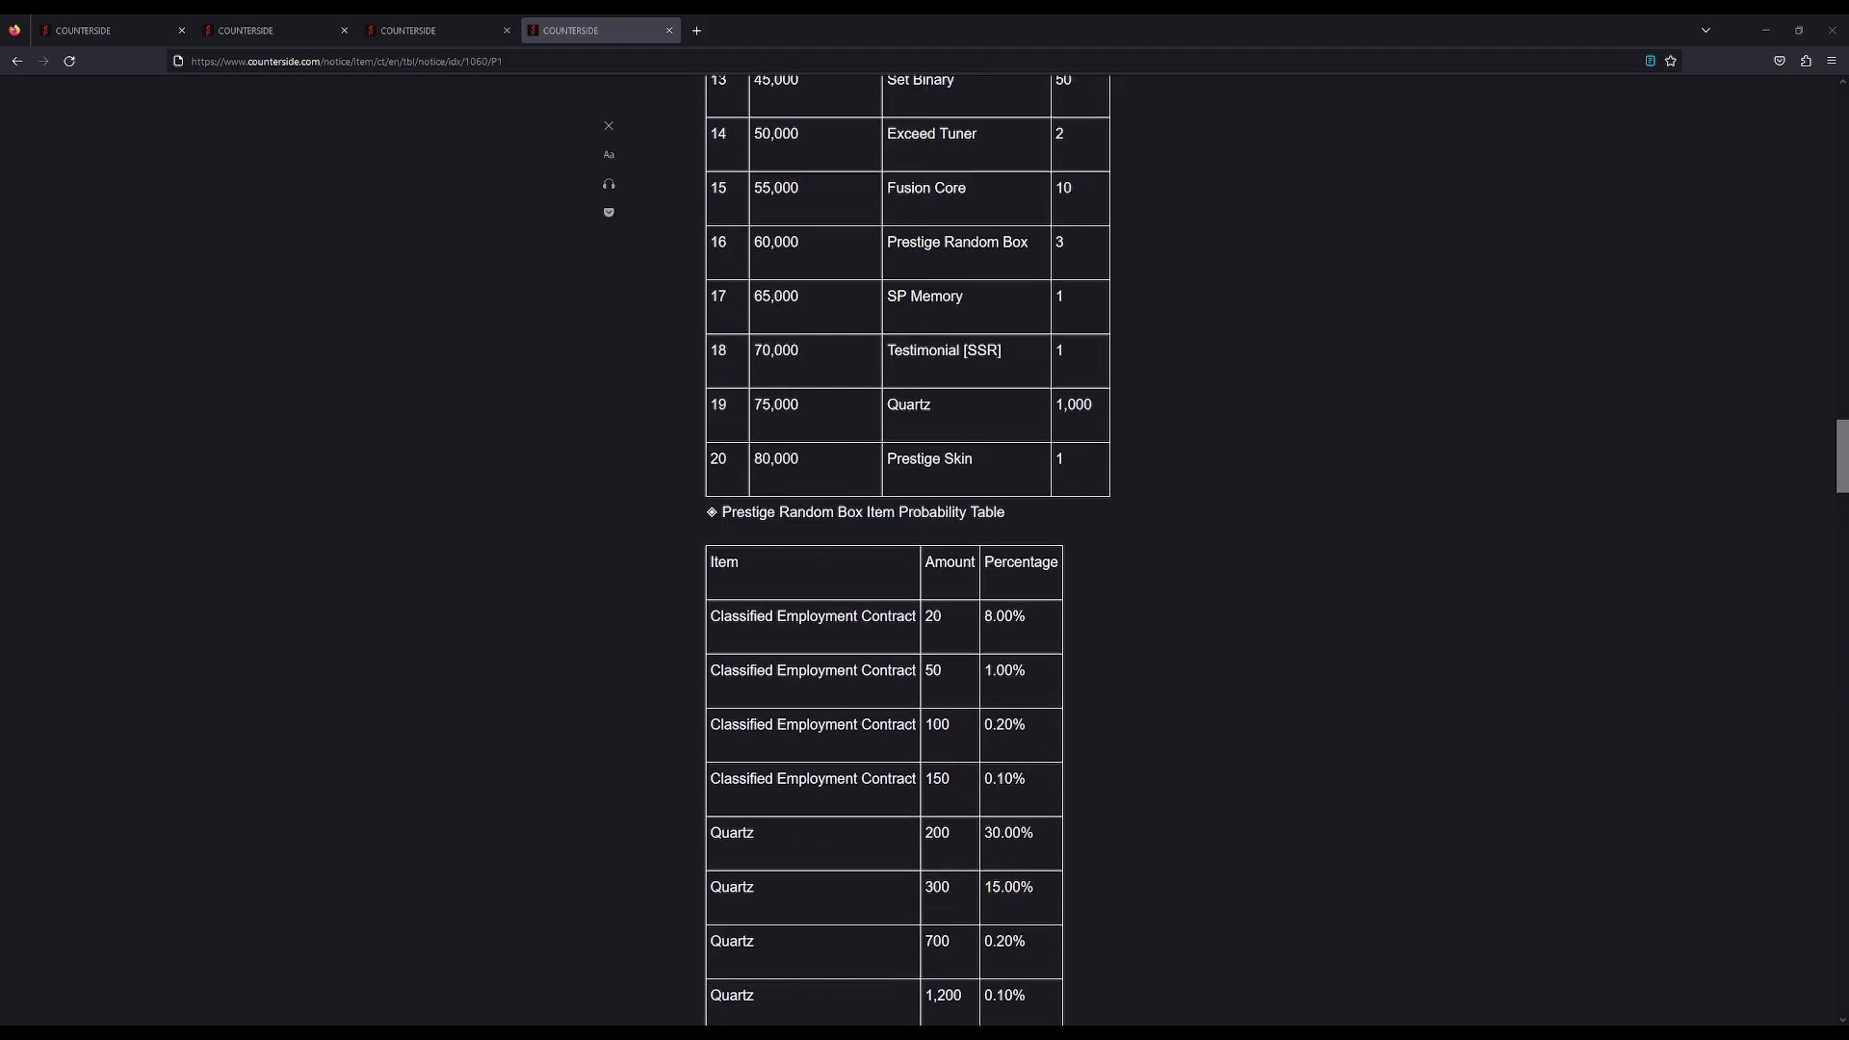
scroll("down", 3)
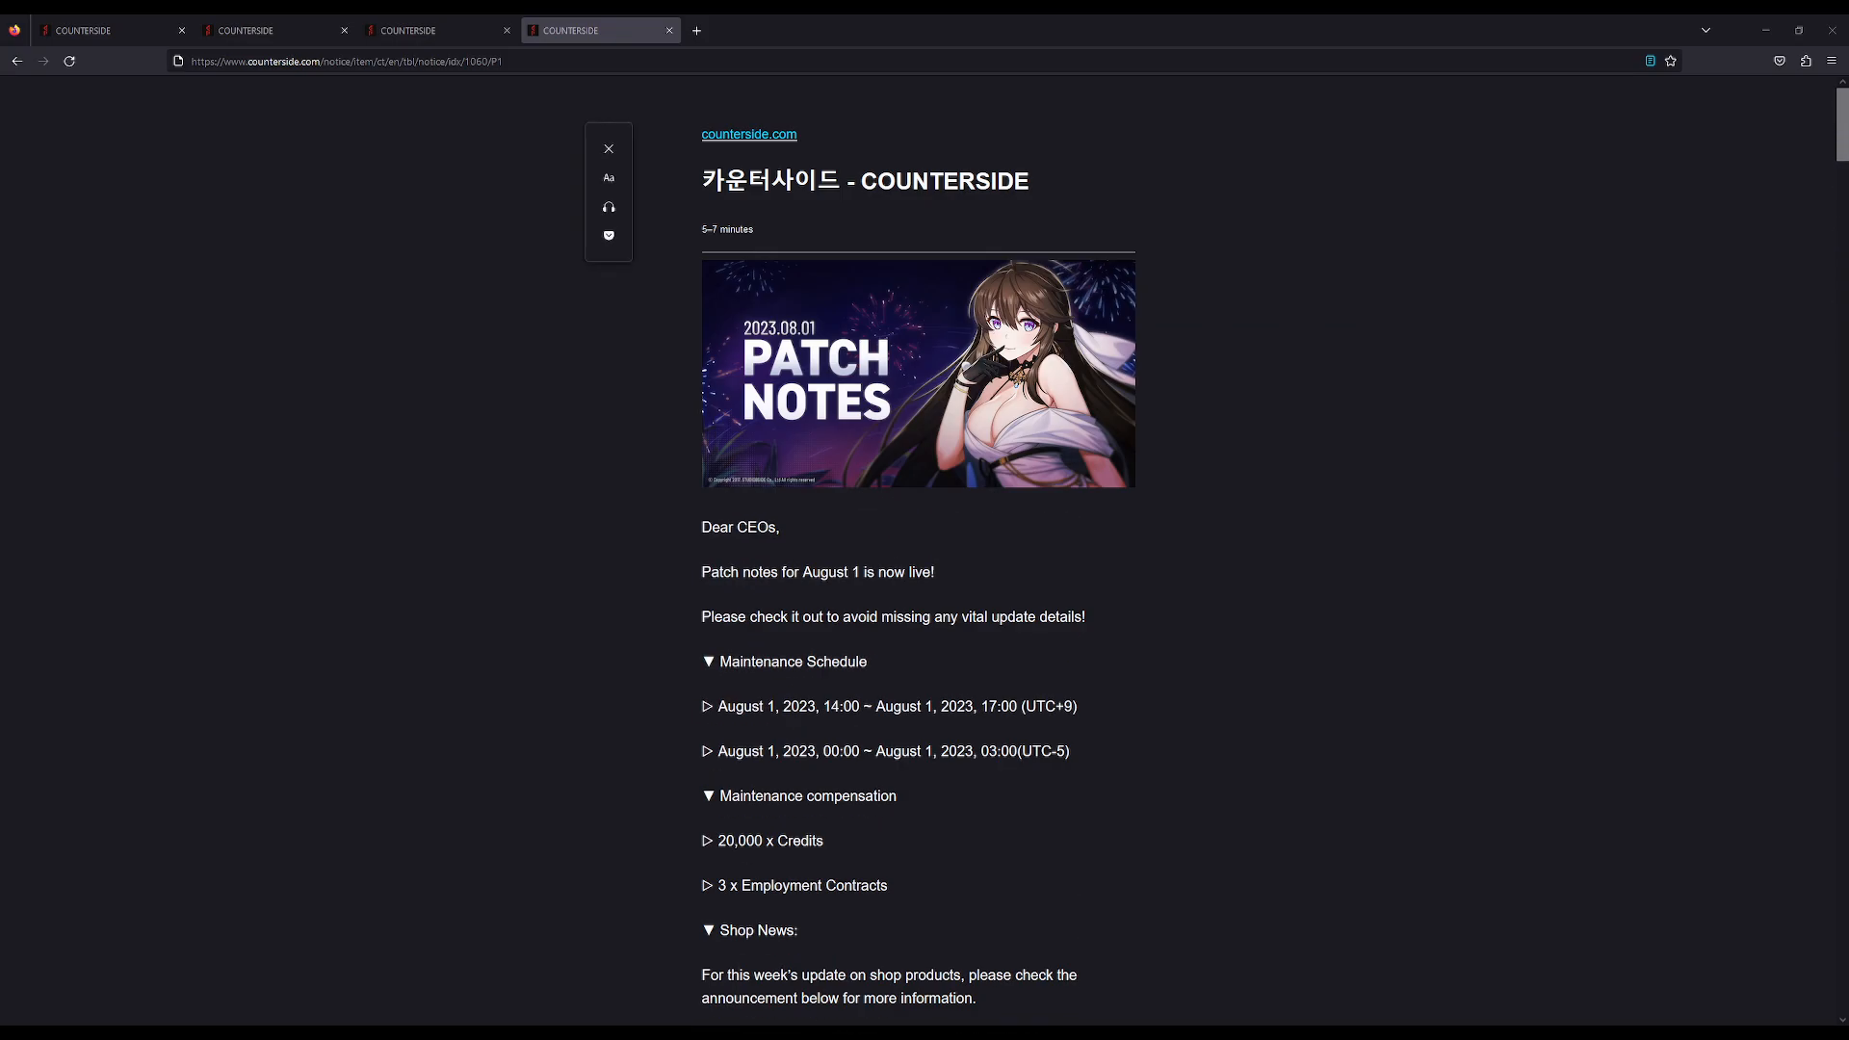
scroll("down", 3)
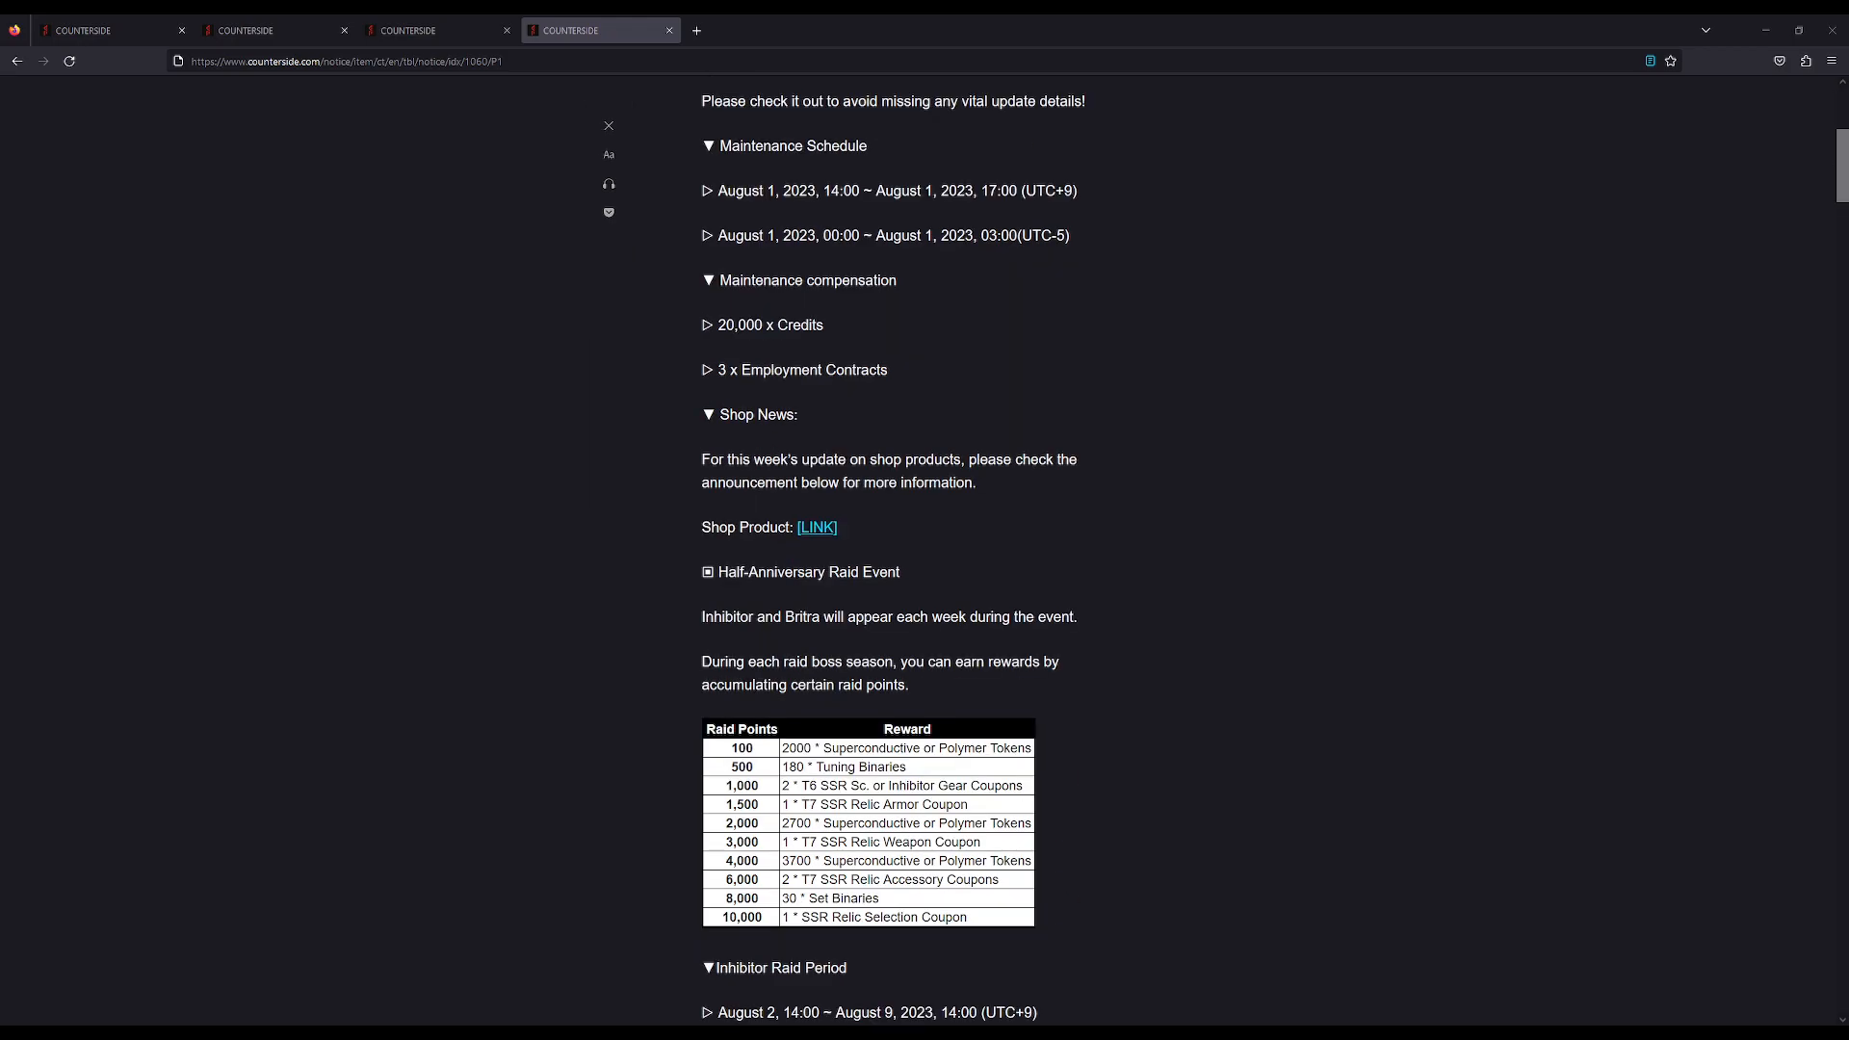